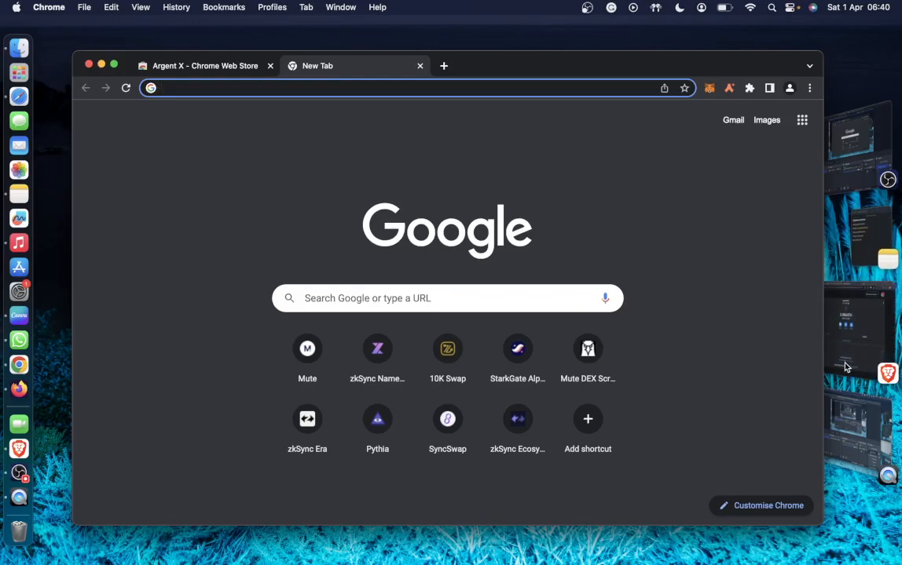
{"action": "mouse_move", "coordinate": [842, 314]}
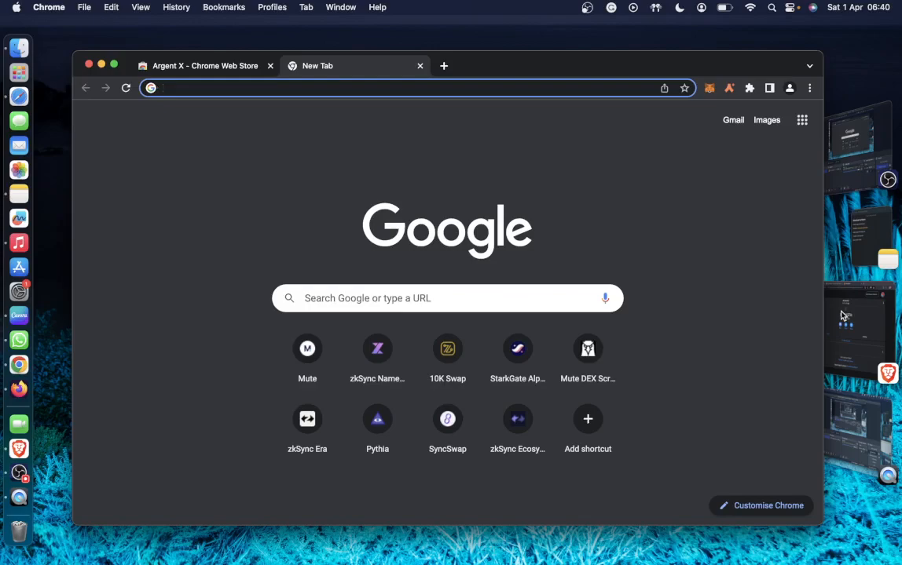
{"action": "mouse_move", "coordinate": [880, 275]}
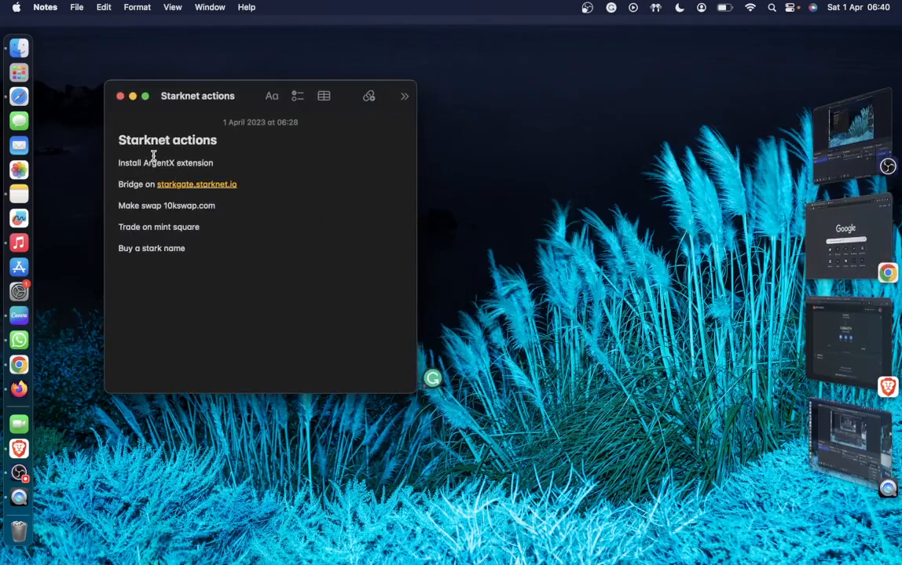
{"action": "mouse_move", "coordinate": [198, 166]}
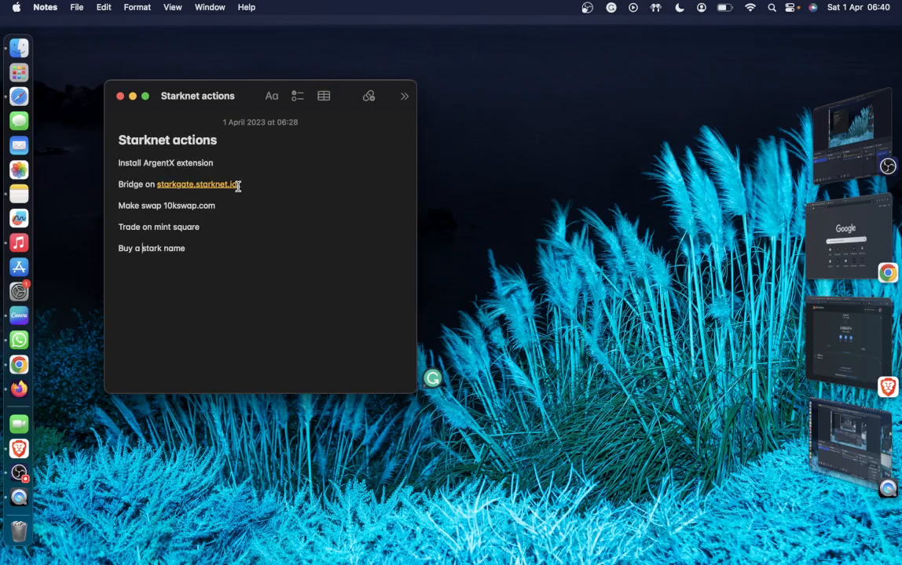
{"action": "mouse_move", "coordinate": [201, 223]}
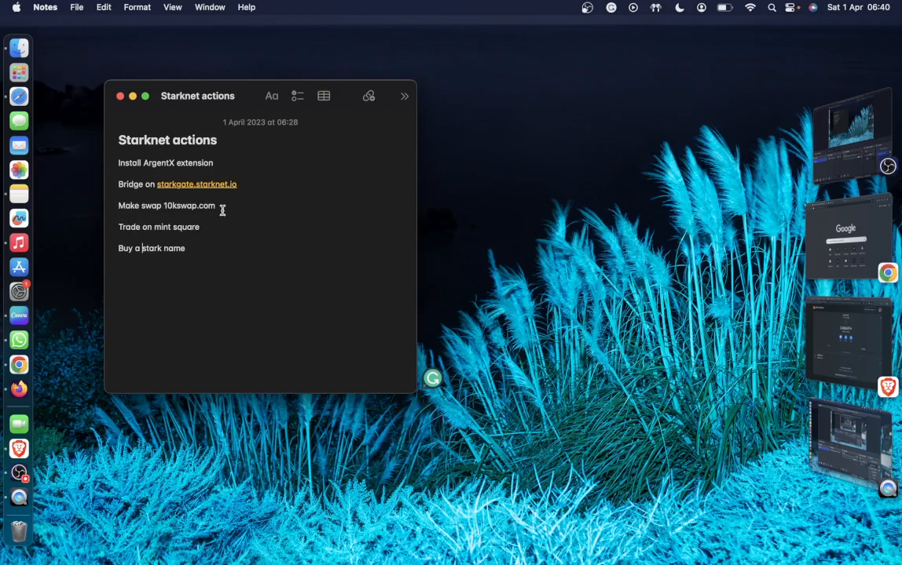
{"action": "mouse_move", "coordinate": [176, 226]}
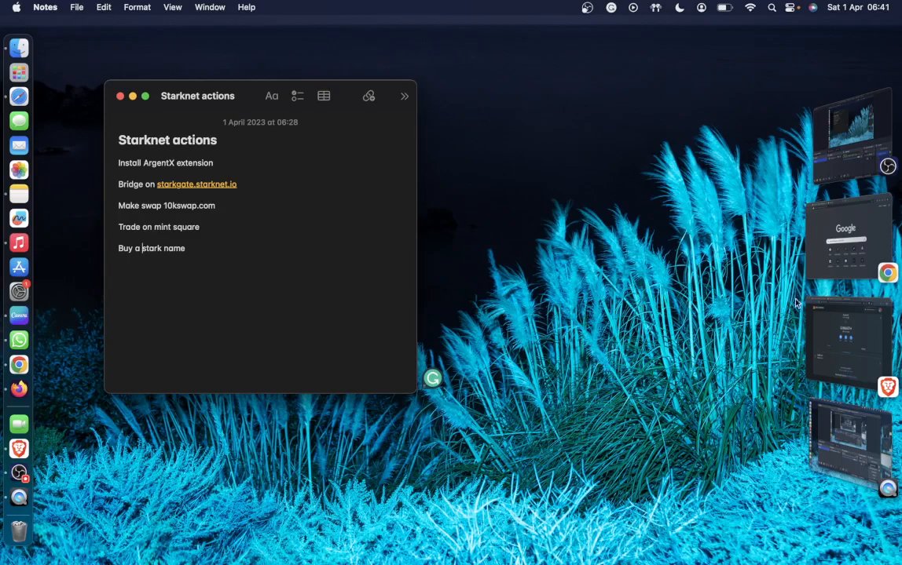
{"action": "mouse_move", "coordinate": [849, 263]}
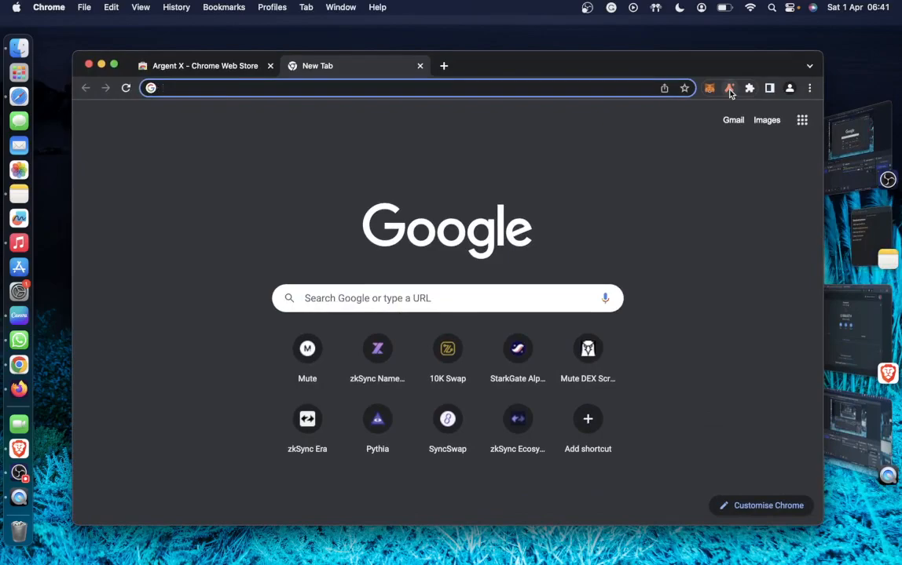
{"action": "mouse_move", "coordinate": [729, 88]}
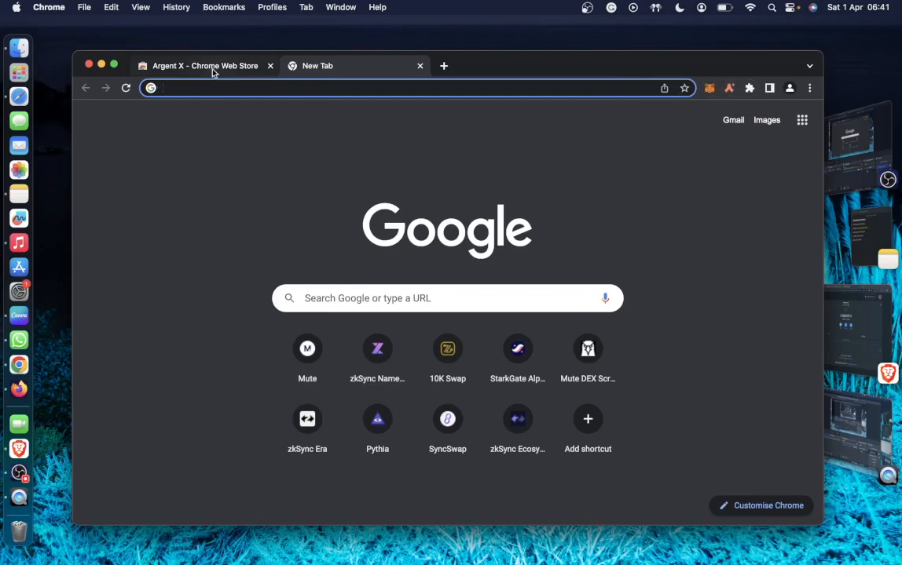
- Switch to the Chrome Web Store Argent X page showing it is already added to Chrome
{"action": "left_click", "coordinate": [204, 66]}
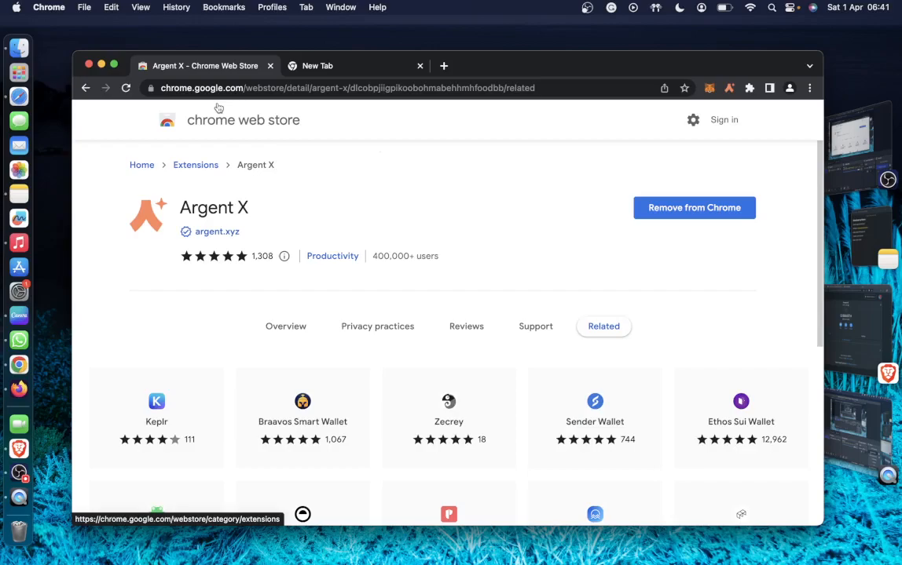
{"action": "mouse_move", "coordinate": [251, 136]}
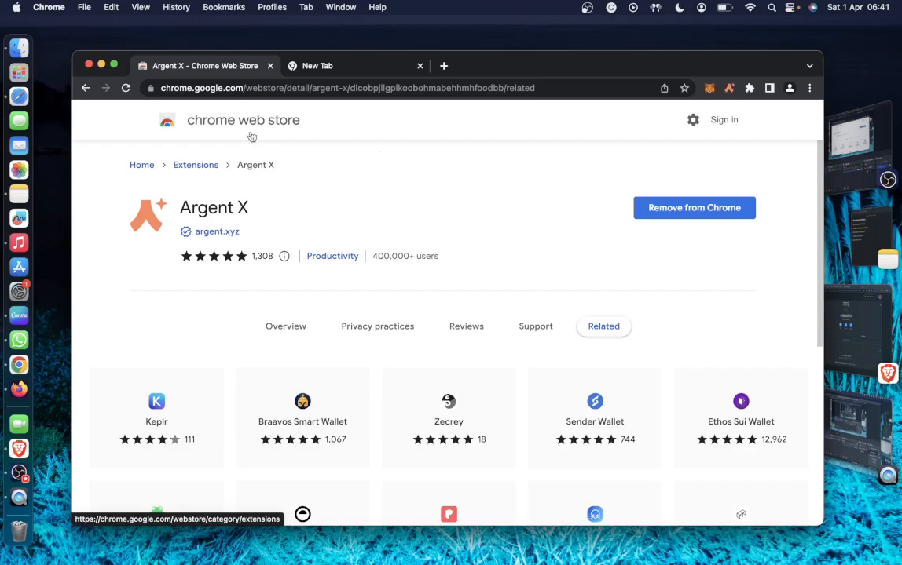
{"action": "mouse_move", "coordinate": [694, 208]}
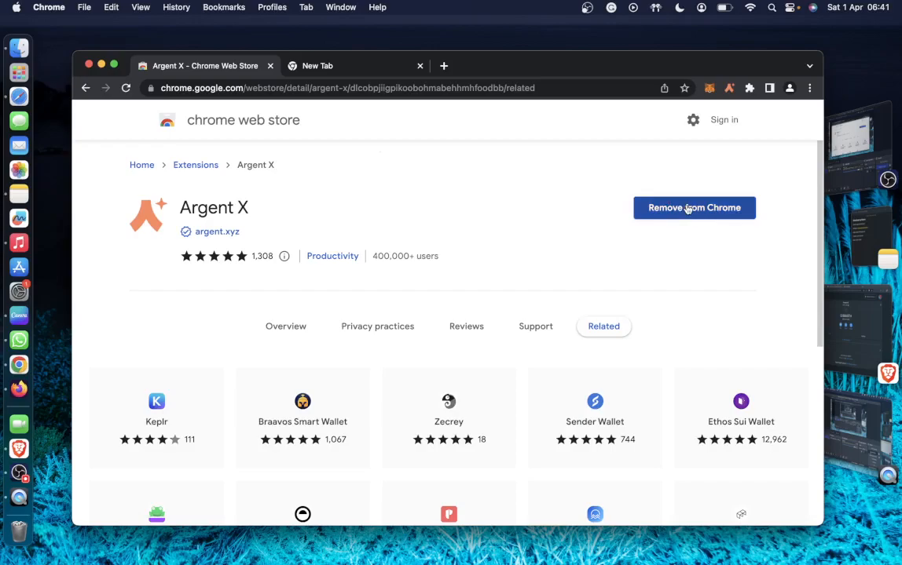
{"action": "mouse_move", "coordinate": [821, 250]}
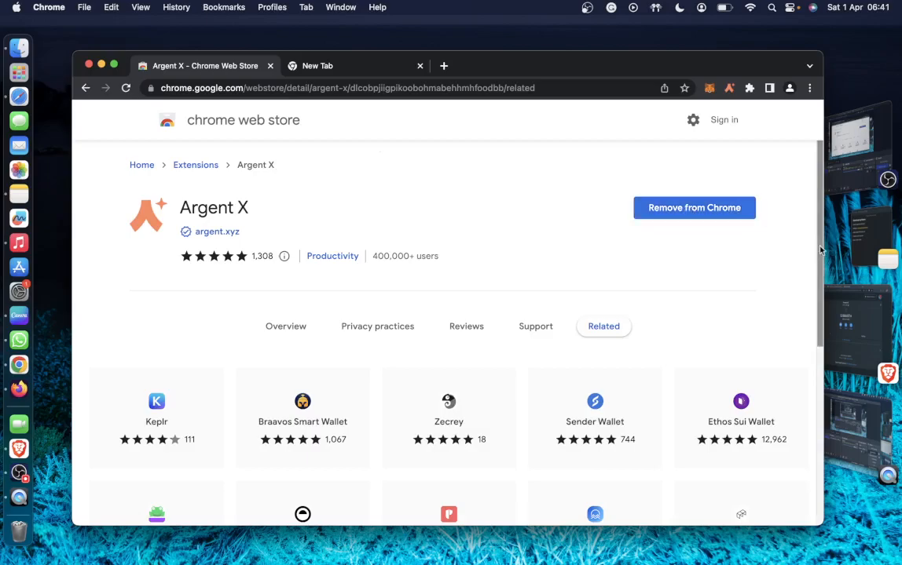
{"action": "mouse_move", "coordinate": [870, 242]}
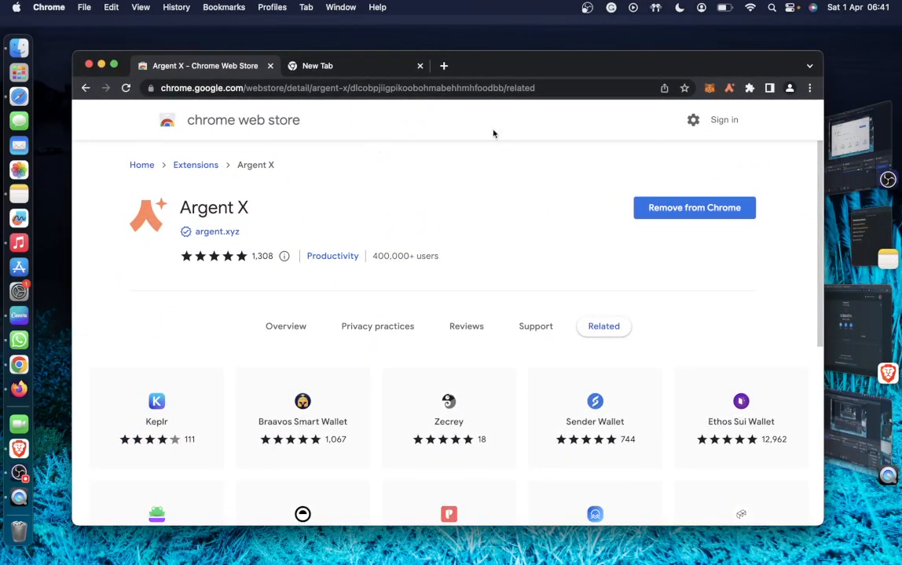
- Go to starkgate.starknet.io and start connecting a wallet, bringing up the Argent X / Braavos chooser
{"action": "left_click", "coordinate": [317, 66]}
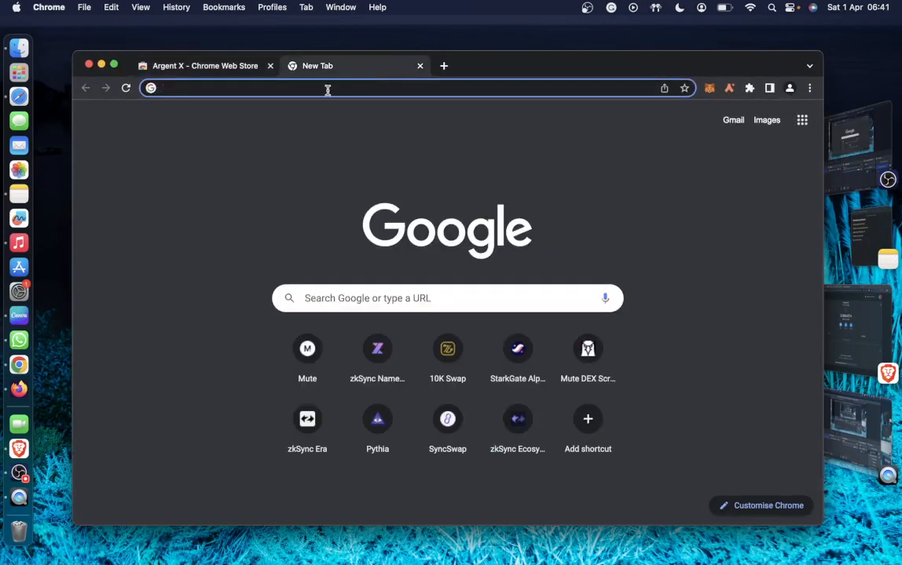
{"action": "type", "text": "starkgate.starknet.io"}
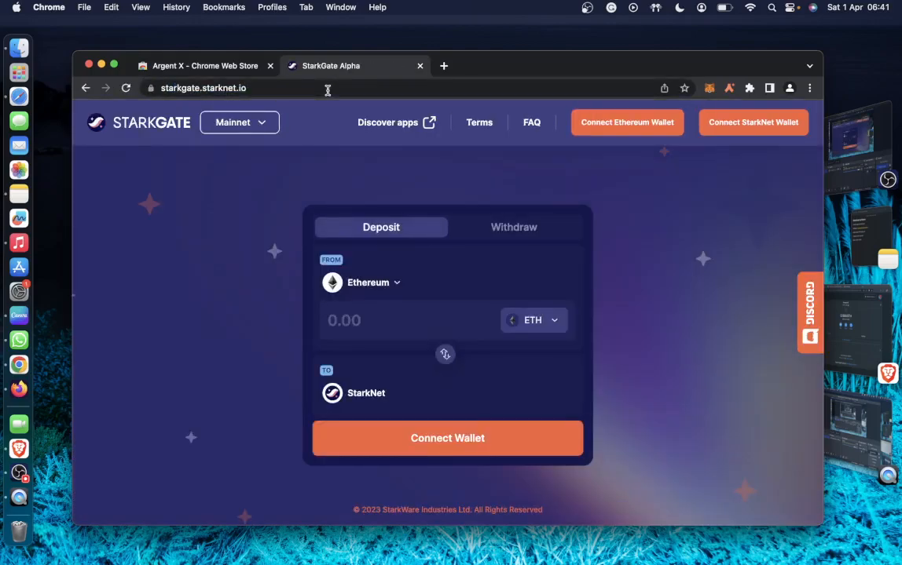
{"action": "mouse_move", "coordinate": [531, 207]}
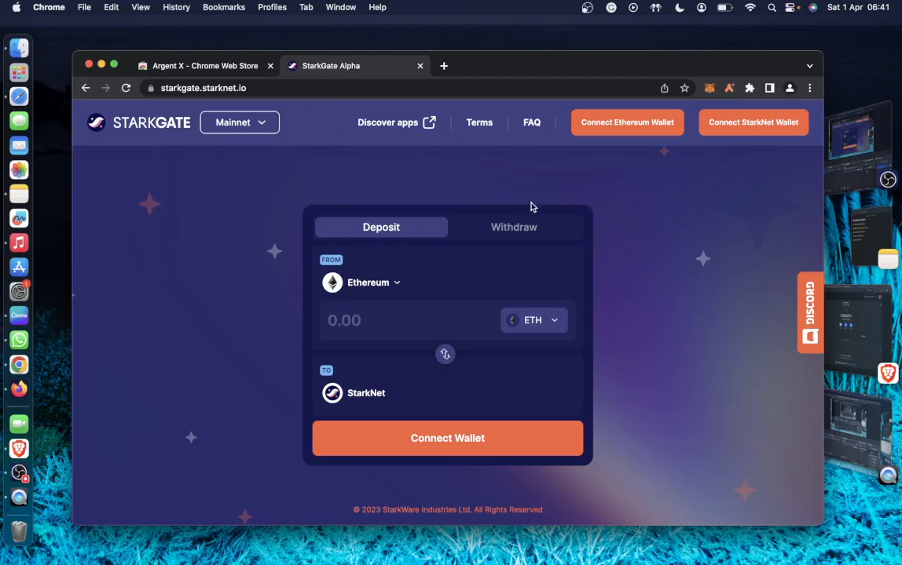
{"action": "mouse_move", "coordinate": [702, 139]}
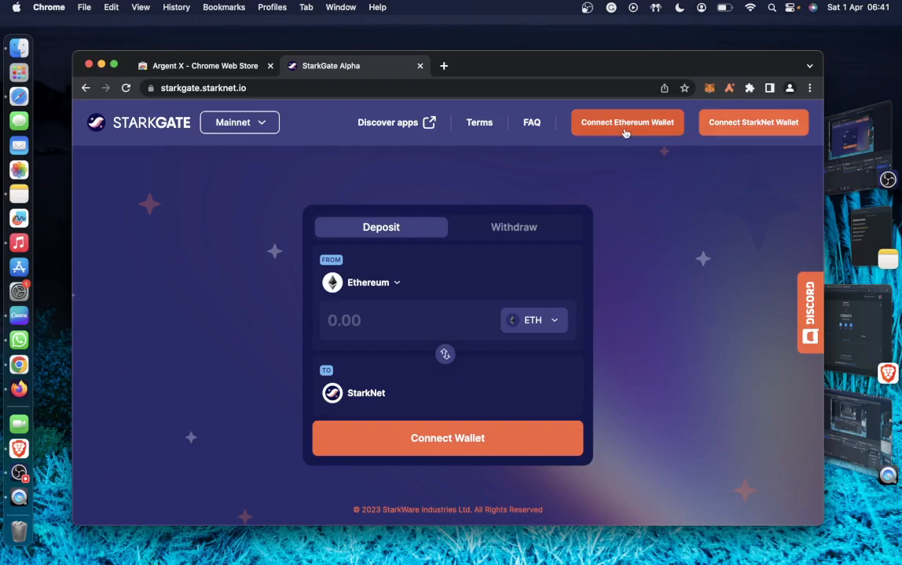
{"action": "left_click", "coordinate": [626, 123]}
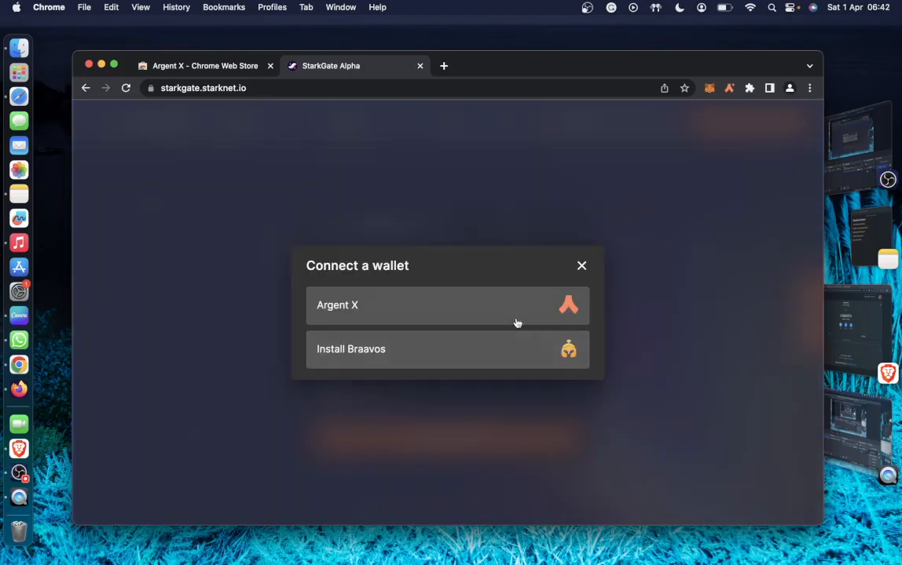
{"action": "mouse_move", "coordinate": [506, 314]}
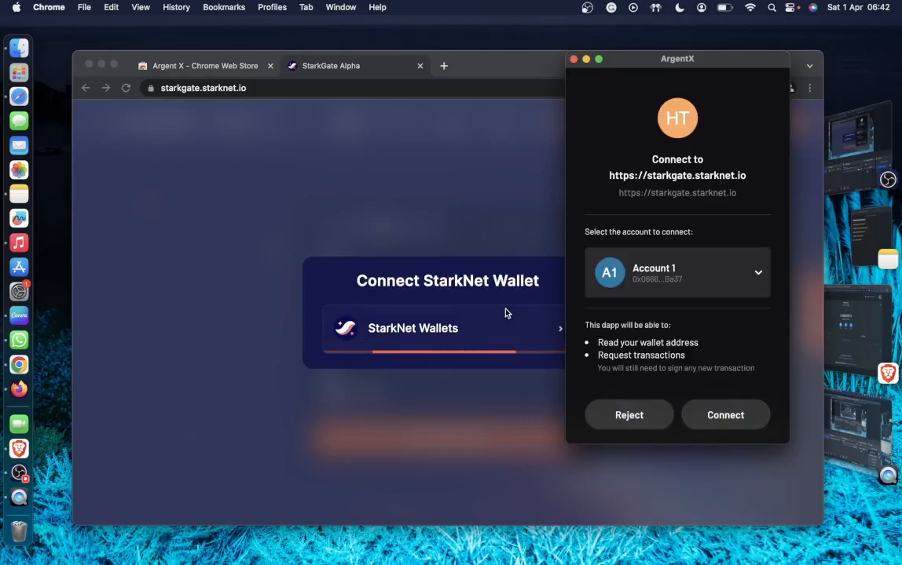
- Approve the Argent X connection to StarkGate and enter 0.03 ETH as the deposit amount
{"action": "left_click", "coordinate": [726, 414]}
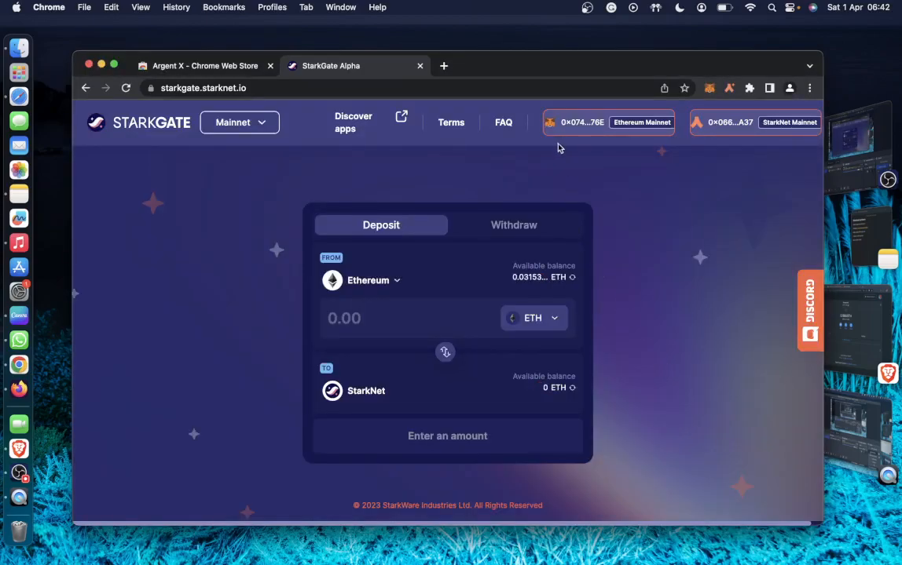
{"action": "mouse_move", "coordinate": [584, 130]}
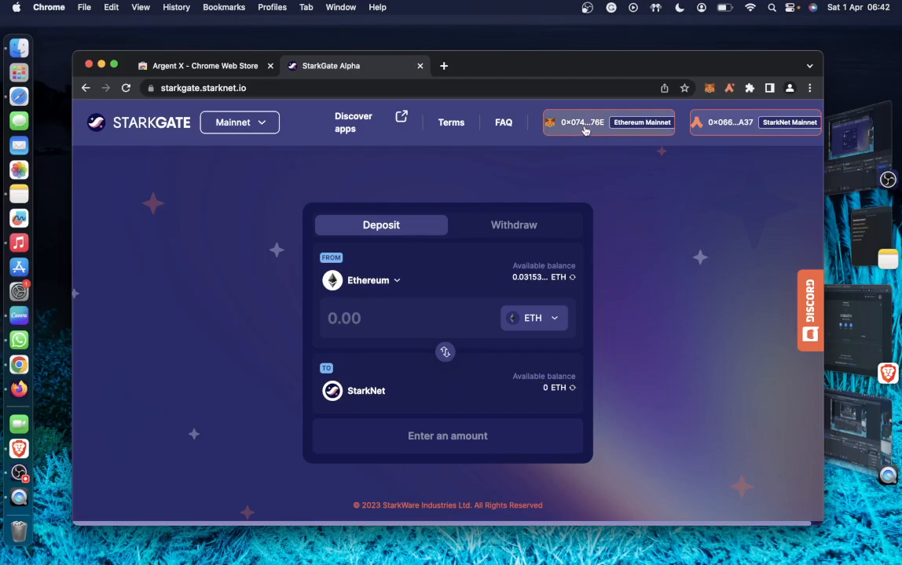
{"action": "mouse_move", "coordinate": [556, 126]}
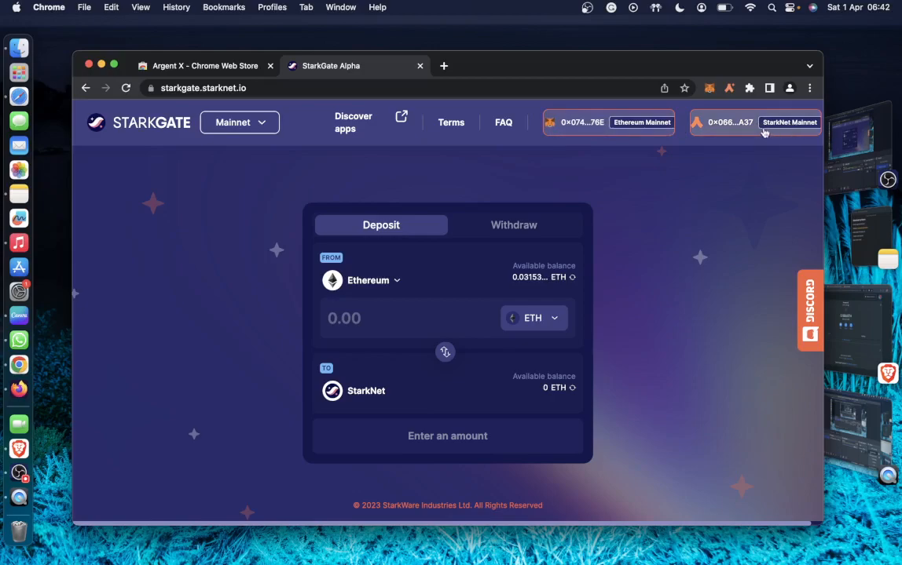
{"action": "mouse_move", "coordinate": [526, 291]}
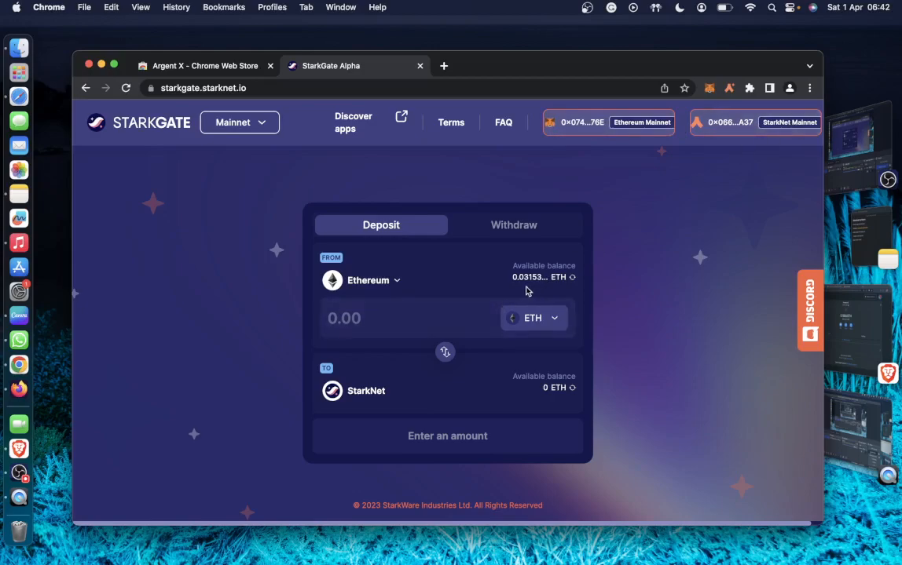
{"action": "mouse_move", "coordinate": [453, 293]}
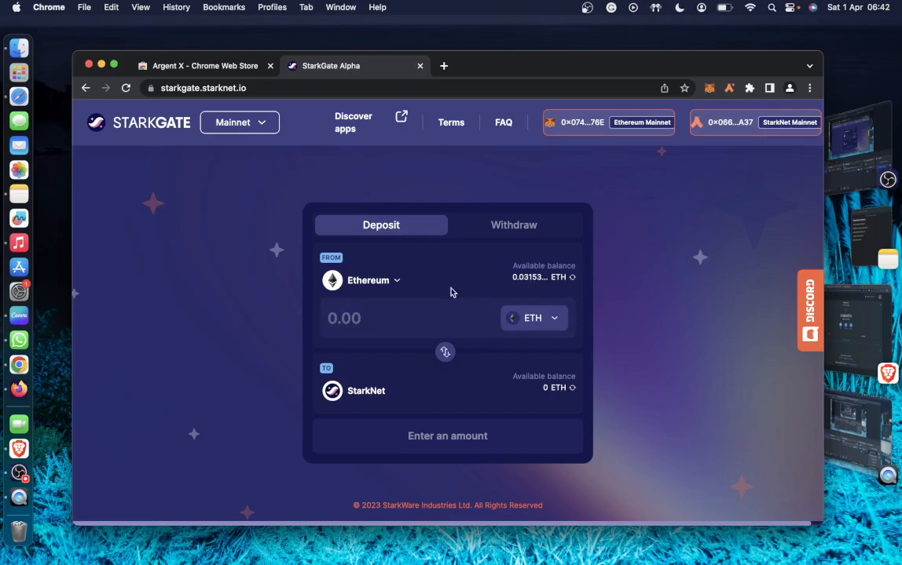
{"action": "mouse_move", "coordinate": [478, 418]}
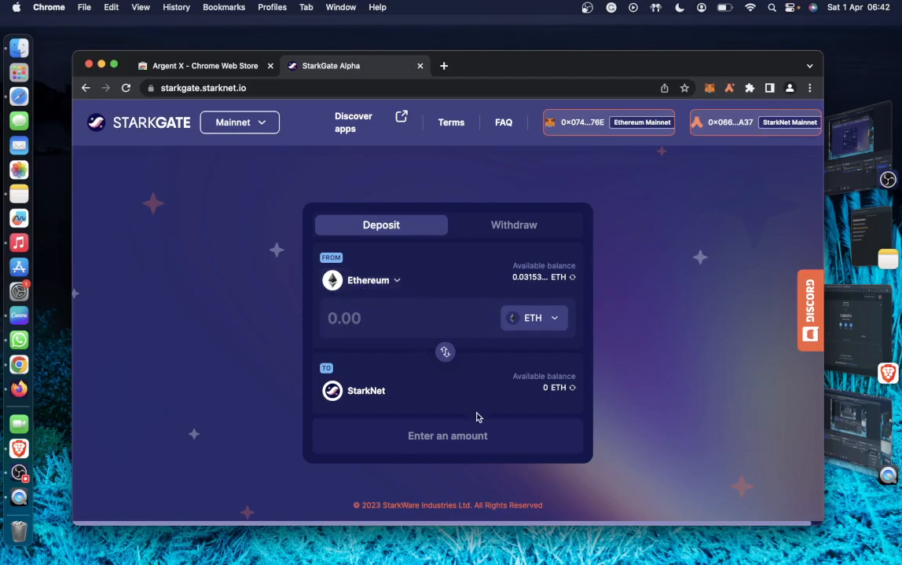
{"action": "mouse_move", "coordinate": [521, 402]}
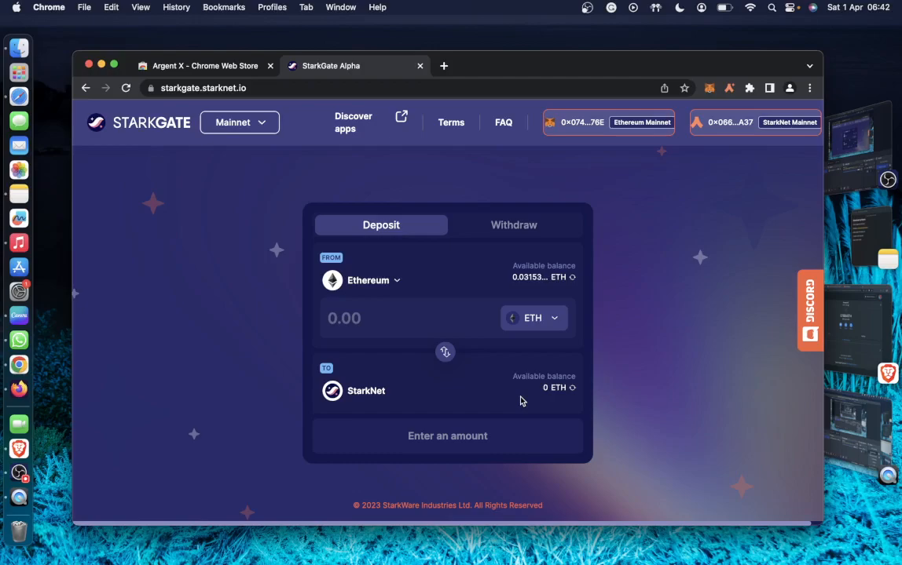
{"action": "left_click", "coordinate": [401, 317]}
{"action": "type", "text": "0.03"}
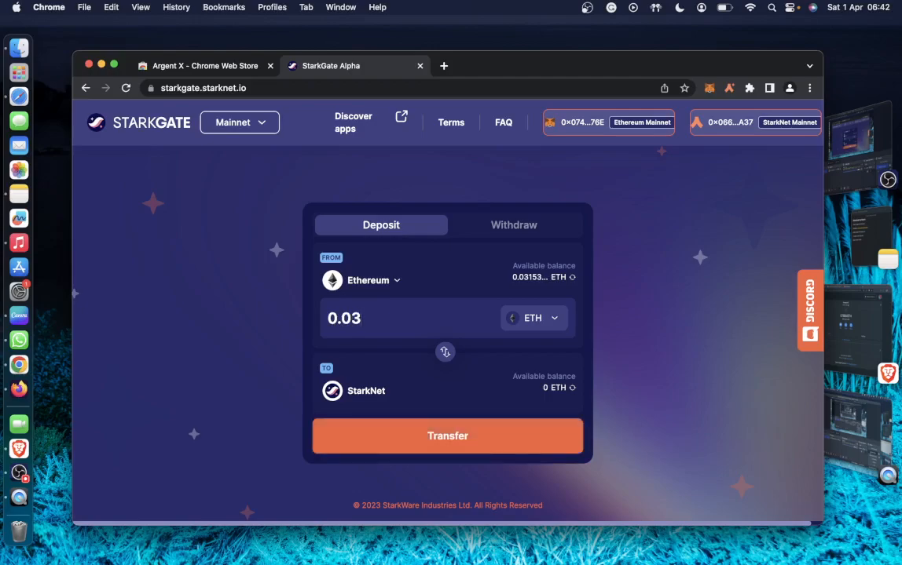
{"action": "mouse_move", "coordinate": [474, 447]}
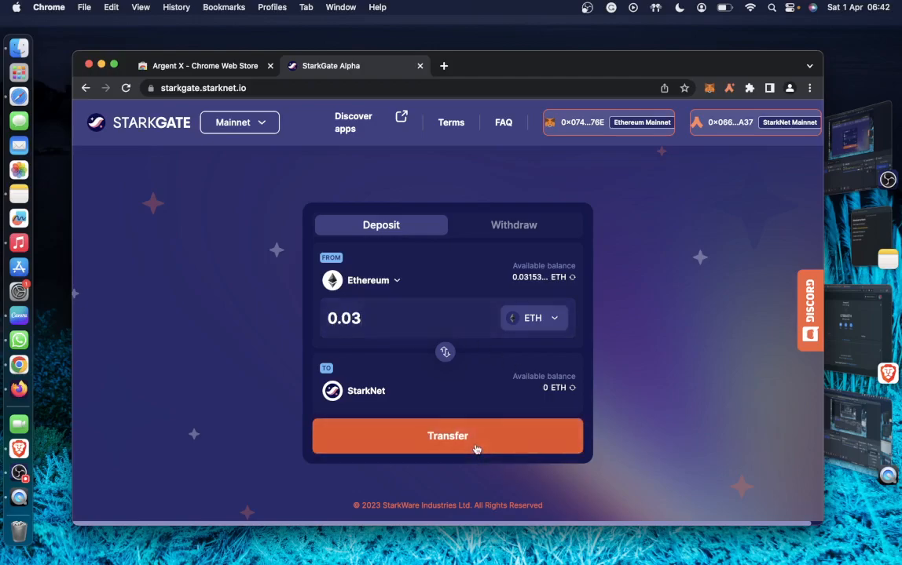
- Reject the underfunded 0.03 and 0.027 ETH transfers, lower the deposit to 0.023 ETH and approve it in MetaMask
{"action": "left_click", "coordinate": [447, 437]}
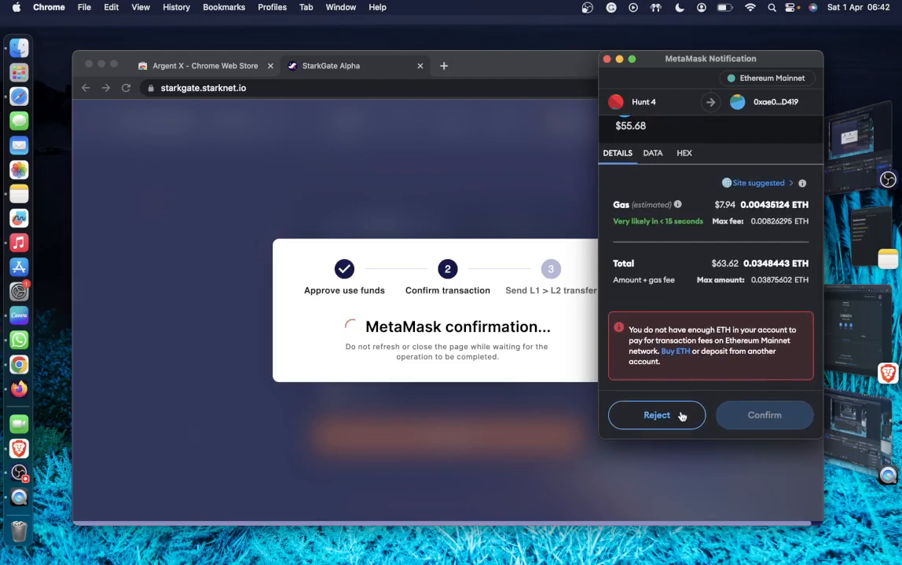
{"action": "left_click", "coordinate": [657, 415]}
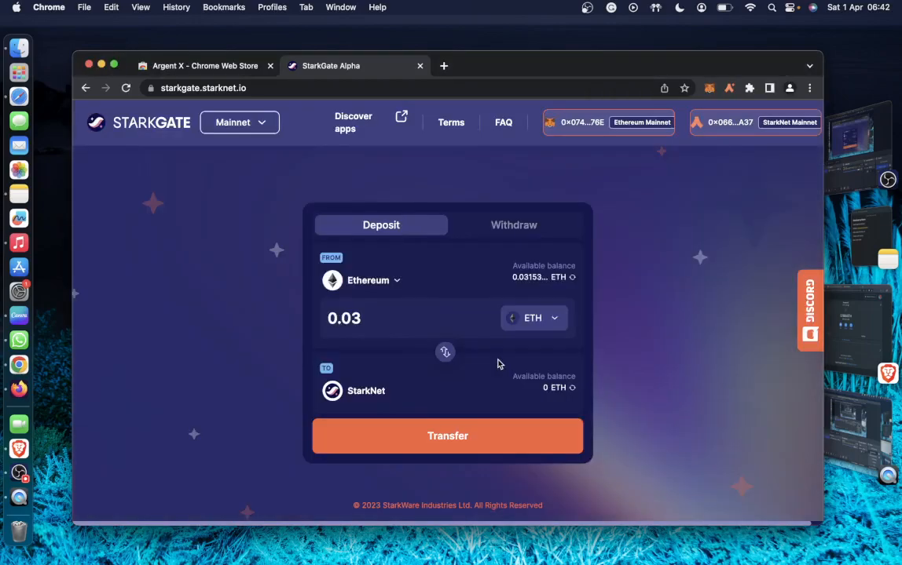
{"action": "key", "text": "Backspace"}
{"action": "type", "text": "27"}
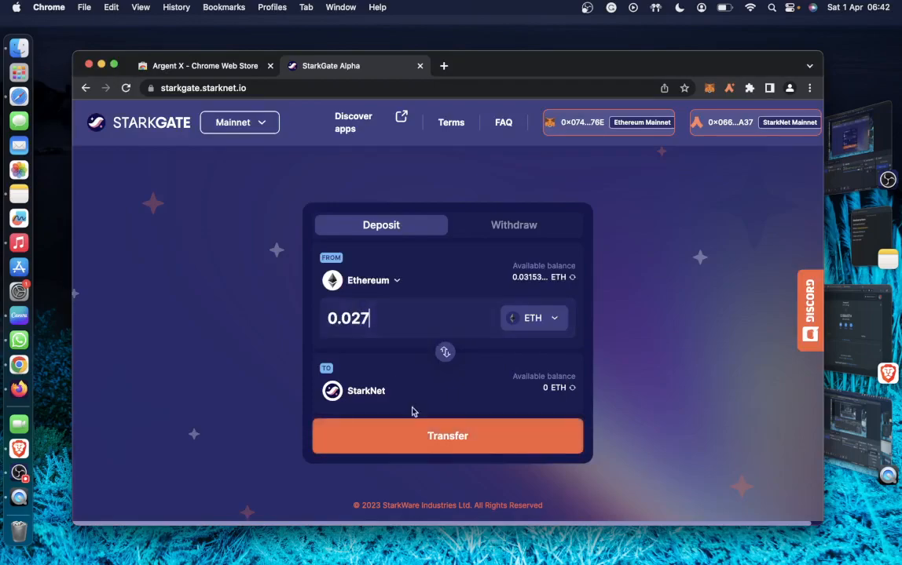
{"action": "left_click", "coordinate": [448, 436]}
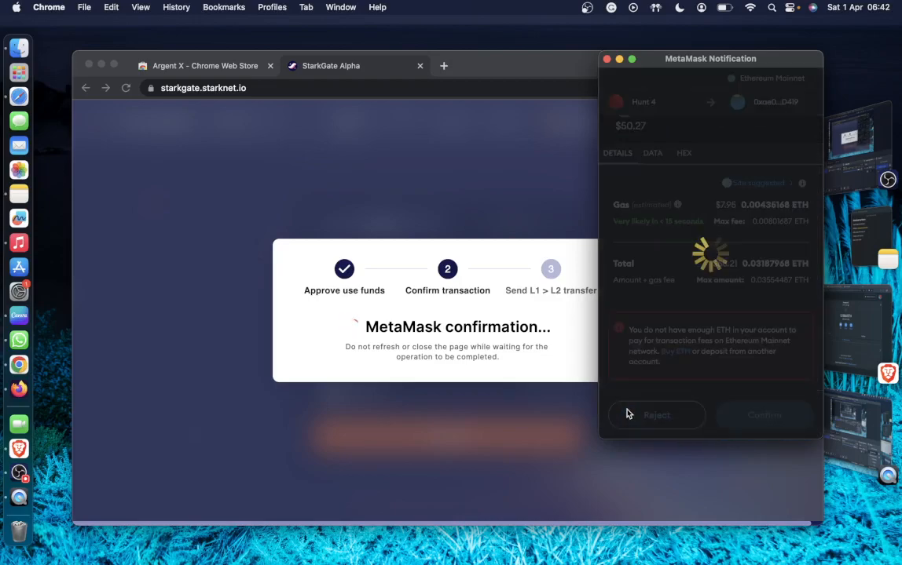
{"action": "left_click", "coordinate": [657, 415]}
{"action": "type", "text": "0.023"}
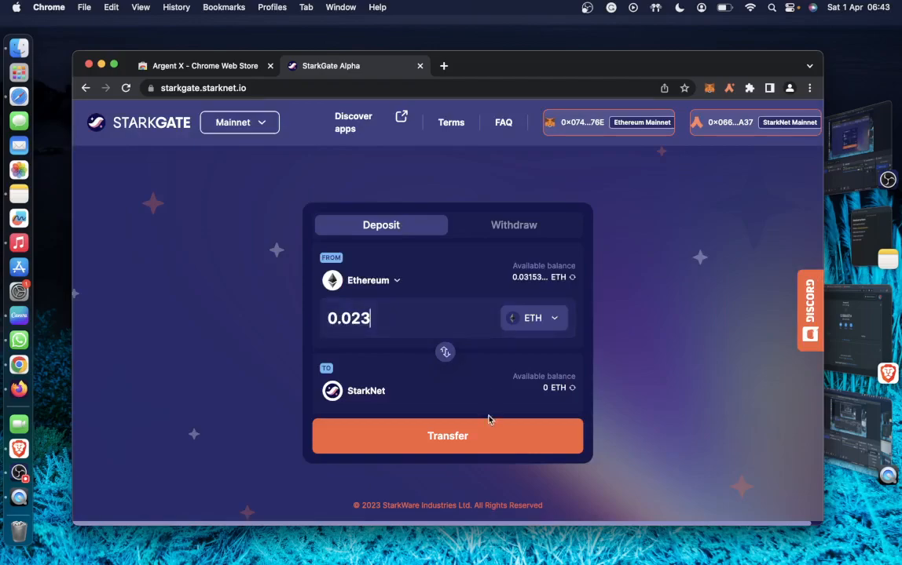
{"action": "left_click", "coordinate": [446, 437]}
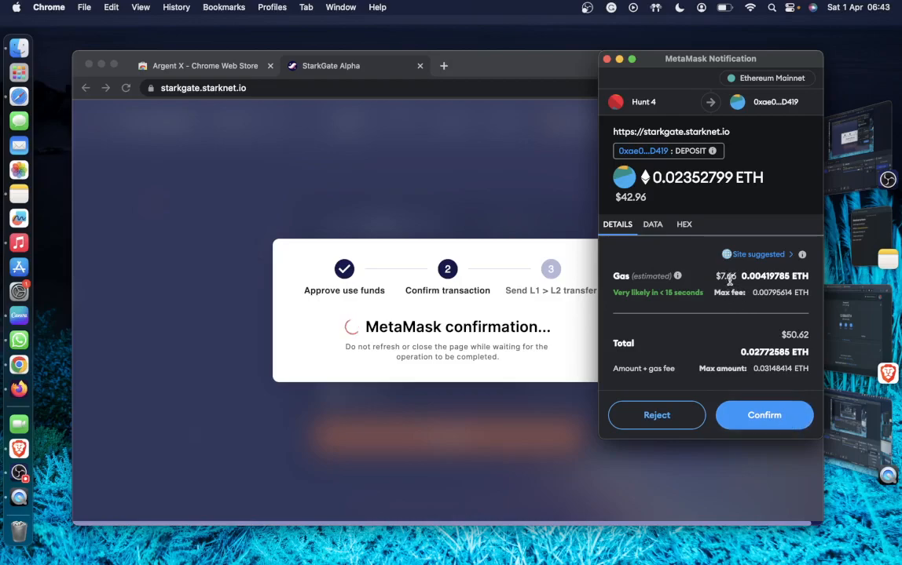
{"action": "left_click", "coordinate": [764, 415]}
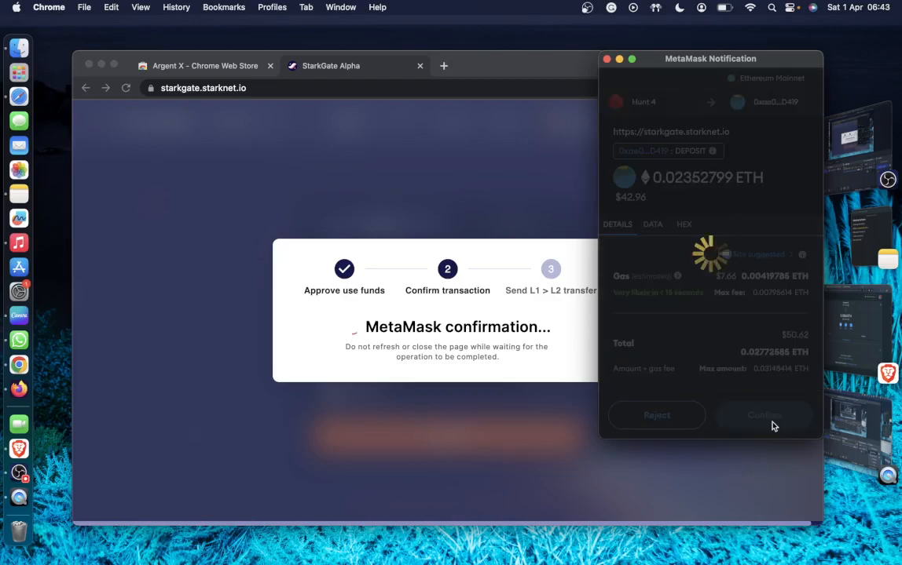
- Complete the deposit, dismiss the Transaction sent summary and see the StarkNet balance at 0.023 ETH
{"action": "left_click", "coordinate": [764, 414]}
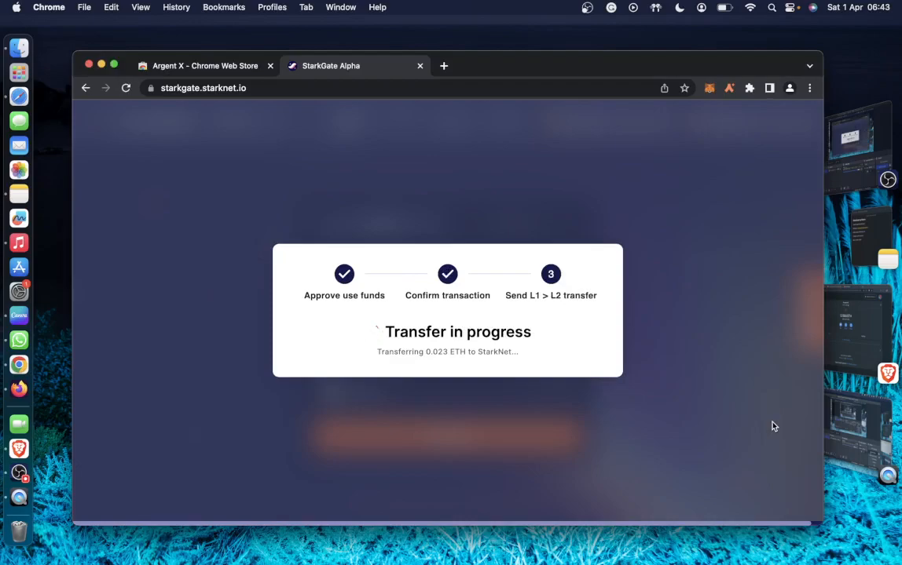
{"action": "mouse_move", "coordinate": [566, 369]}
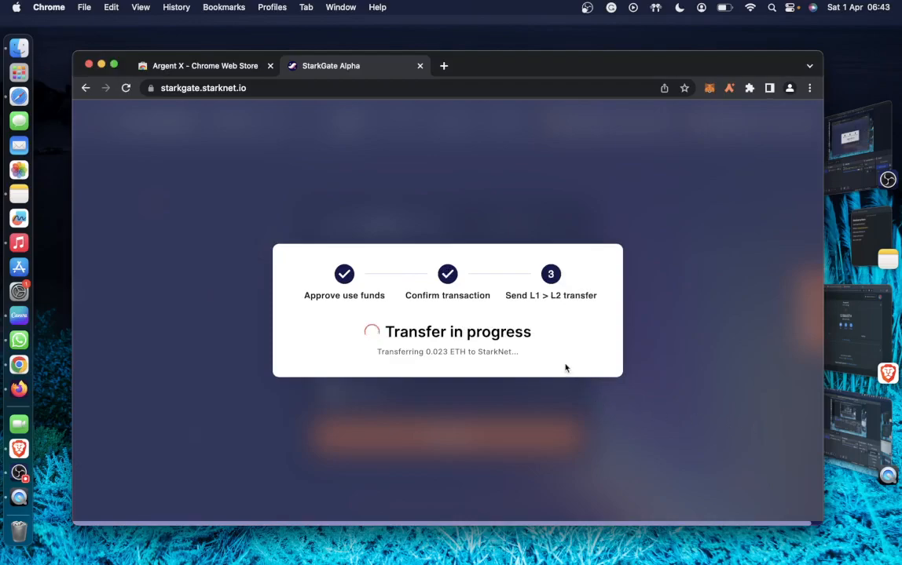
{"action": "mouse_move", "coordinate": [615, 411]}
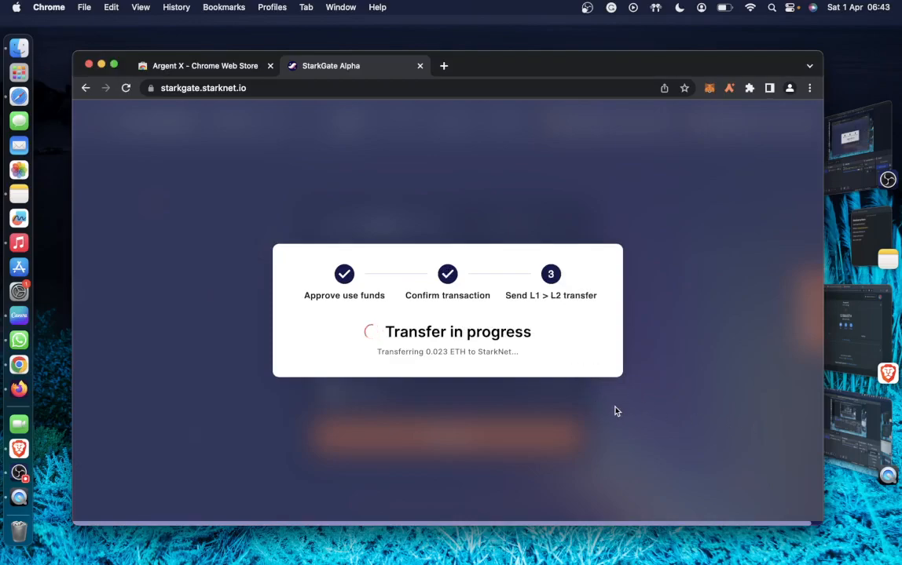
{"action": "mouse_move", "coordinate": [582, 410]}
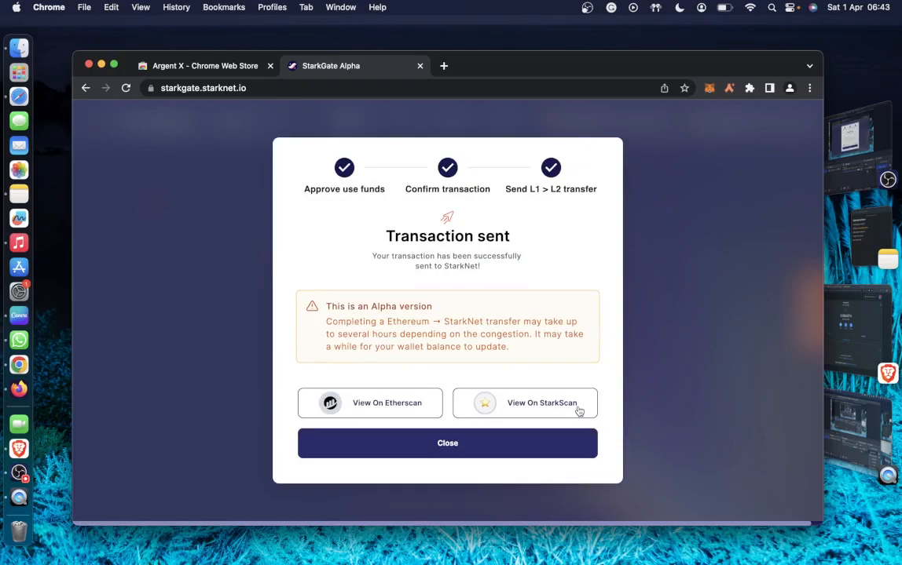
{"action": "left_click", "coordinate": [446, 443]}
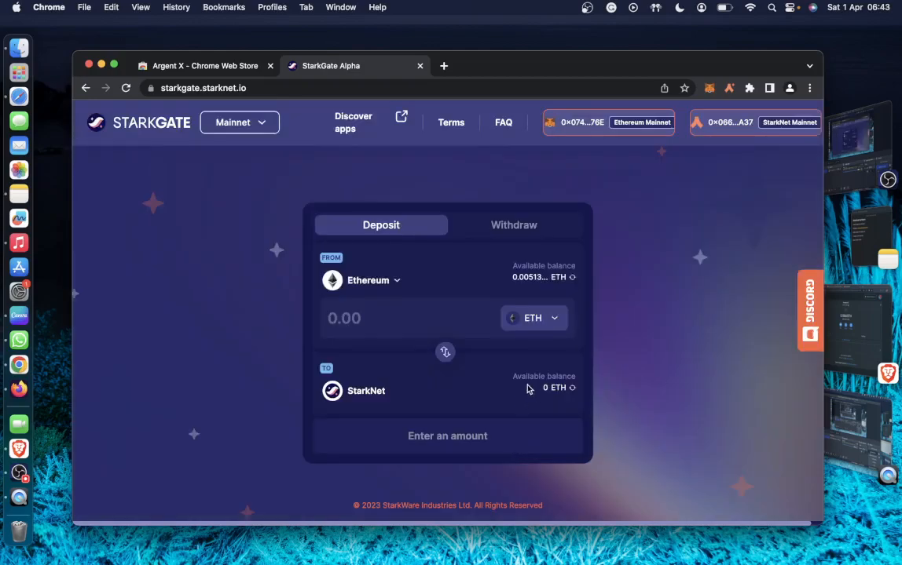
{"action": "mouse_move", "coordinate": [509, 412]}
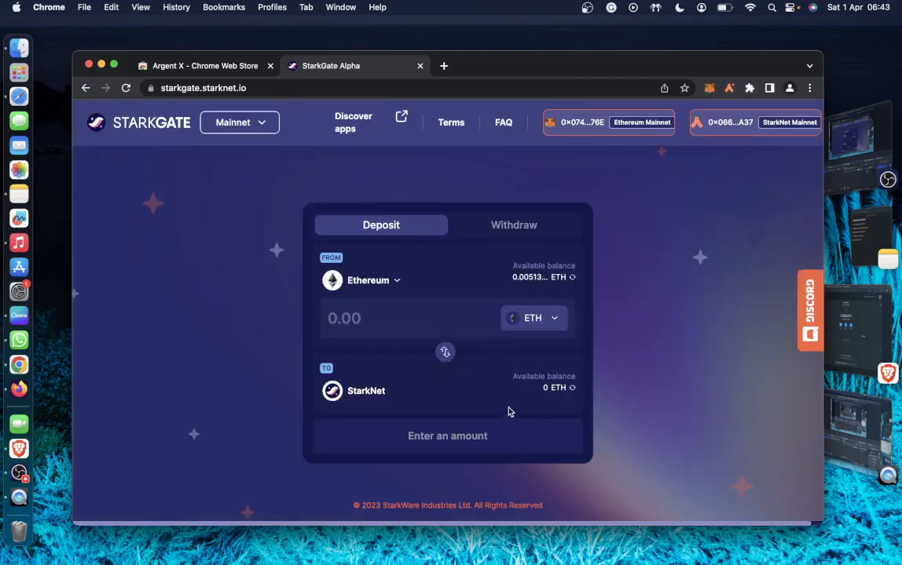
{"action": "mouse_move", "coordinate": [547, 374]}
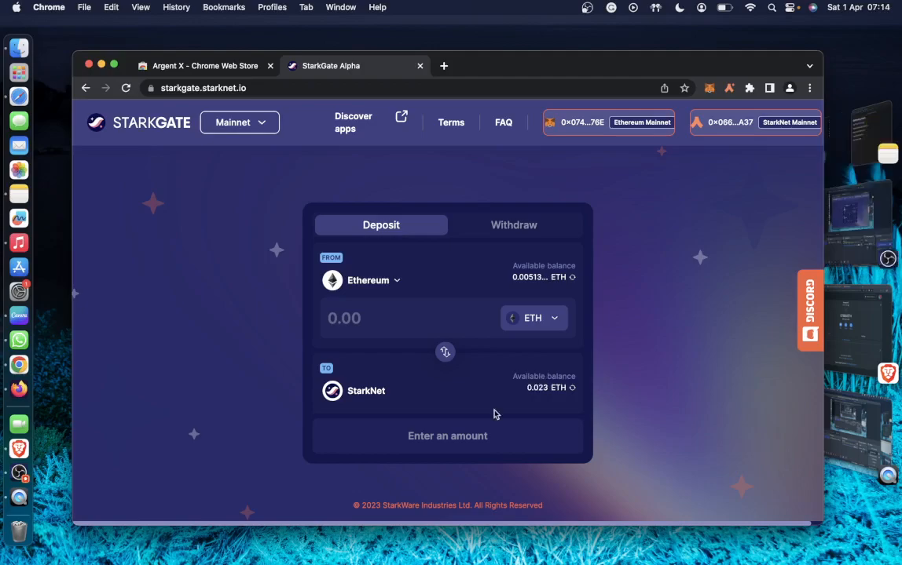
{"action": "mouse_move", "coordinate": [528, 289]}
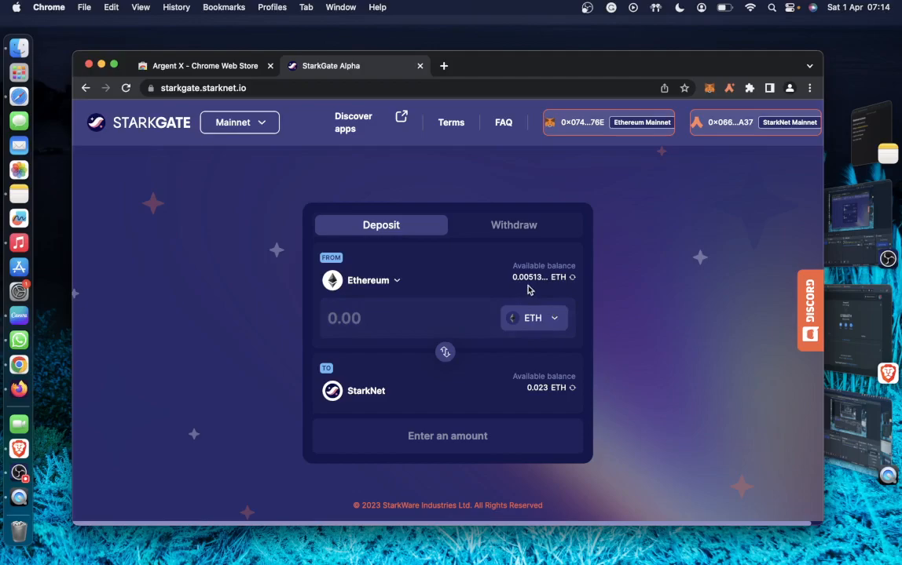
{"action": "mouse_move", "coordinate": [535, 390]}
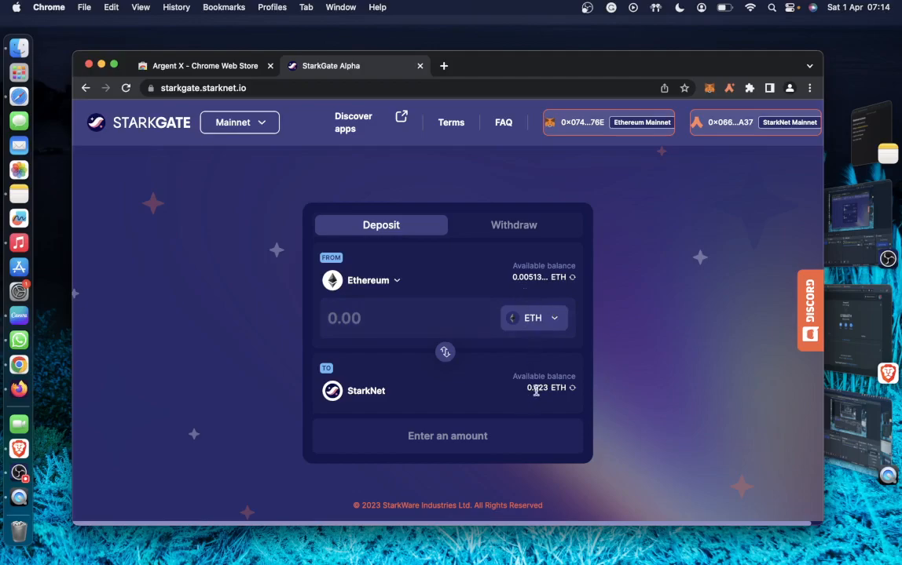
{"action": "mouse_move", "coordinate": [730, 102]}
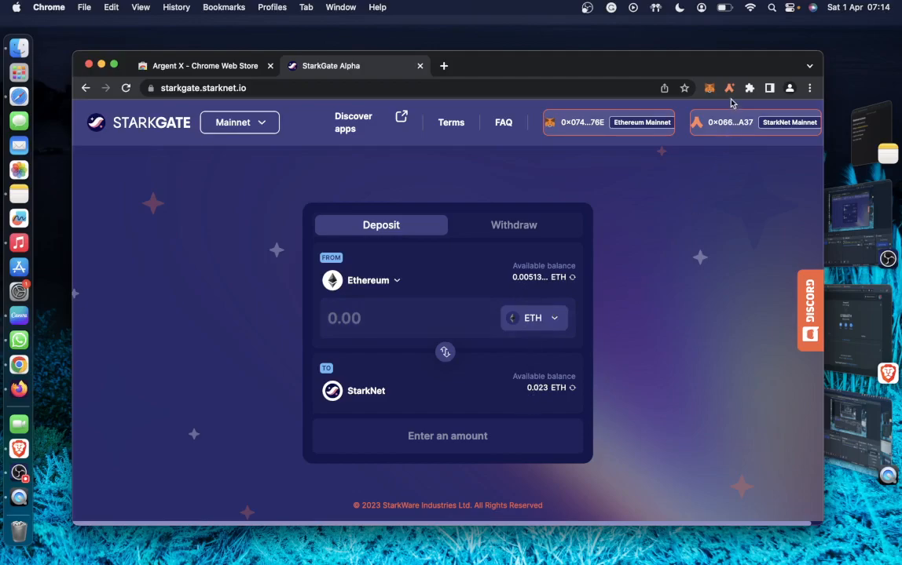
{"action": "left_click", "coordinate": [729, 88]}
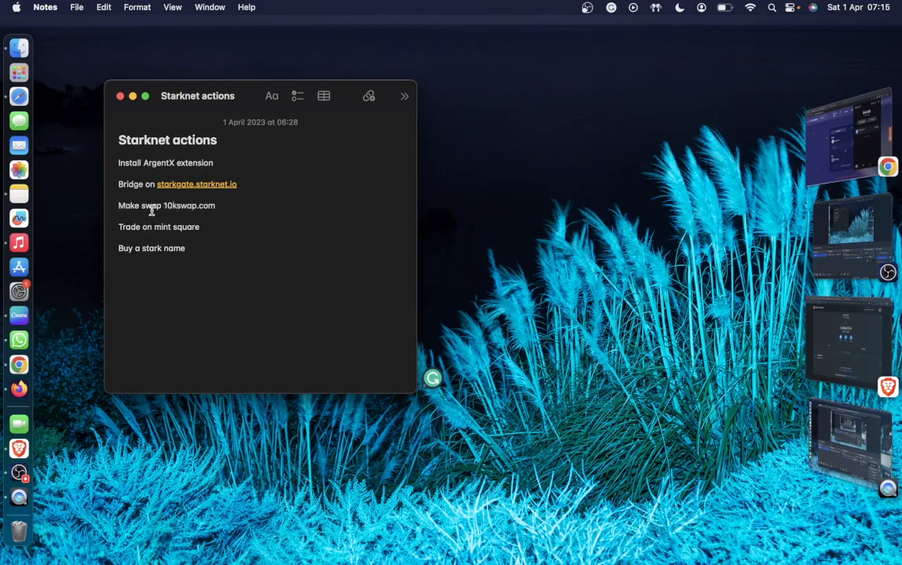
- Return to Chrome and open 10kswap.com in a new tab
{"action": "left_click", "coordinate": [196, 183]}
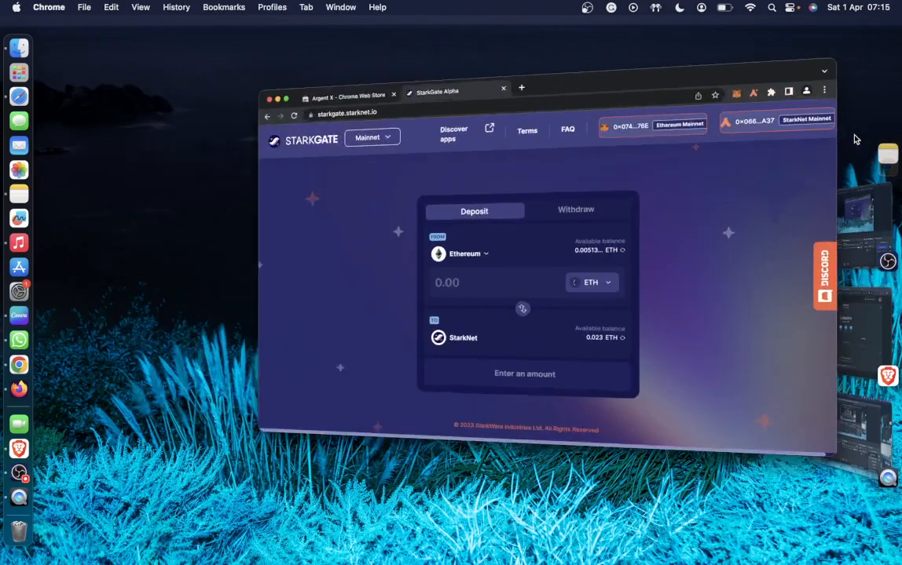
{"action": "left_click", "coordinate": [522, 88]}
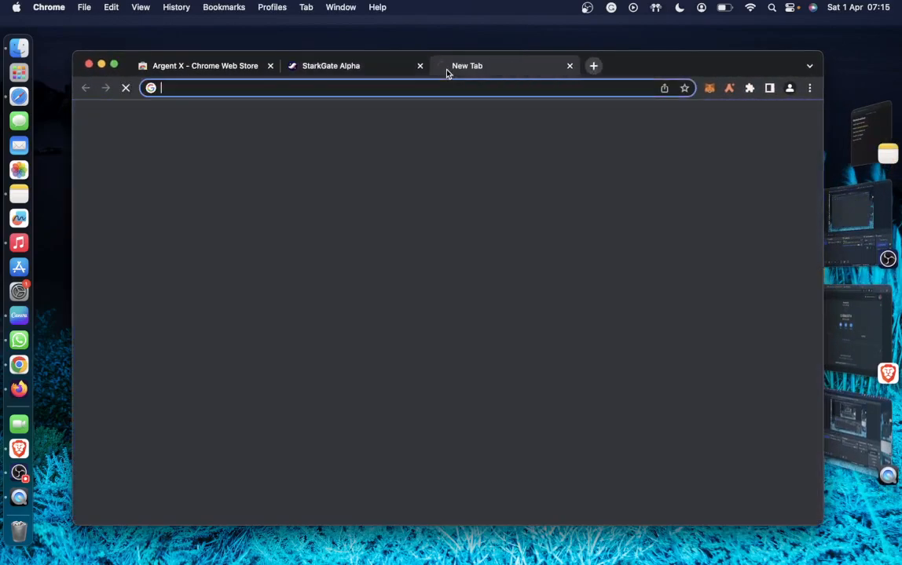
{"action": "type", "text": "10kswap.com"}
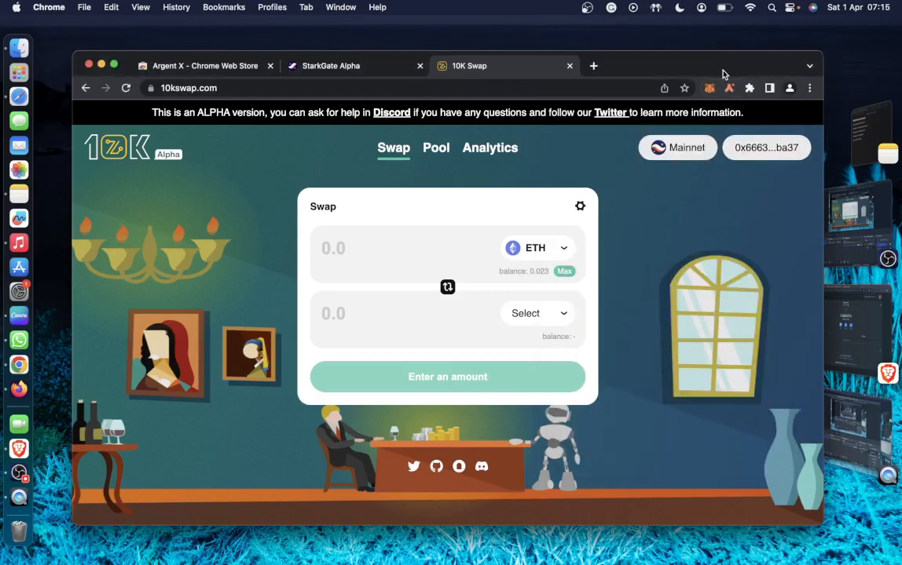
{"action": "left_click", "coordinate": [729, 88]}
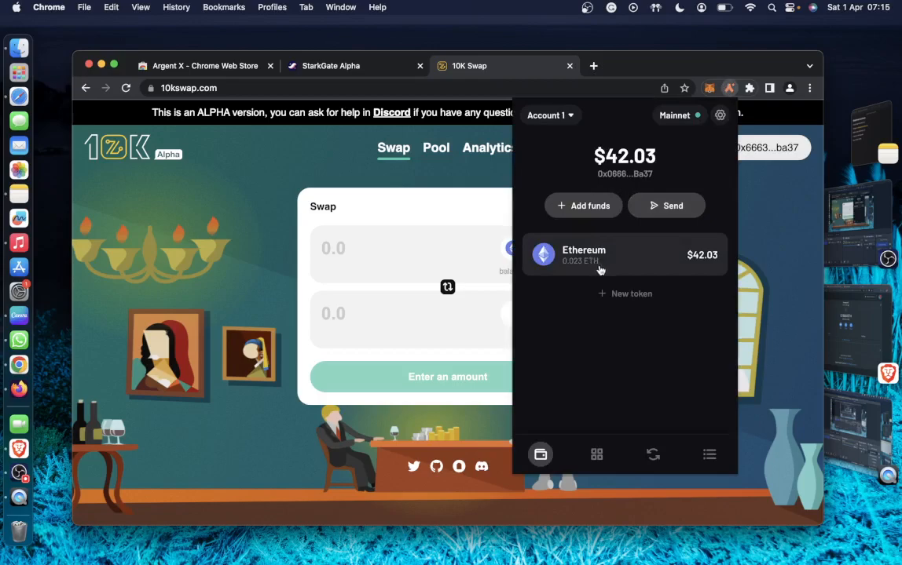
{"action": "mouse_move", "coordinate": [584, 259]}
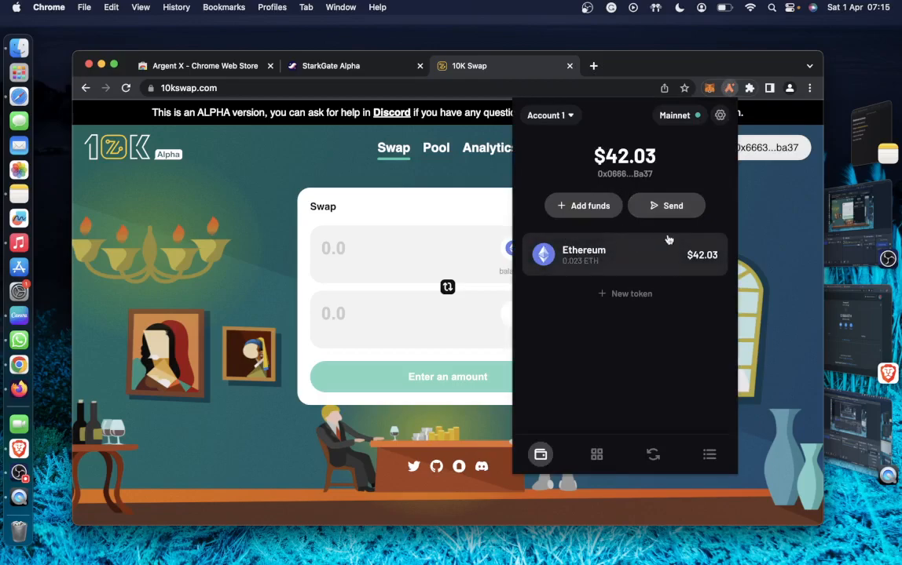
{"action": "mouse_move", "coordinate": [699, 226]}
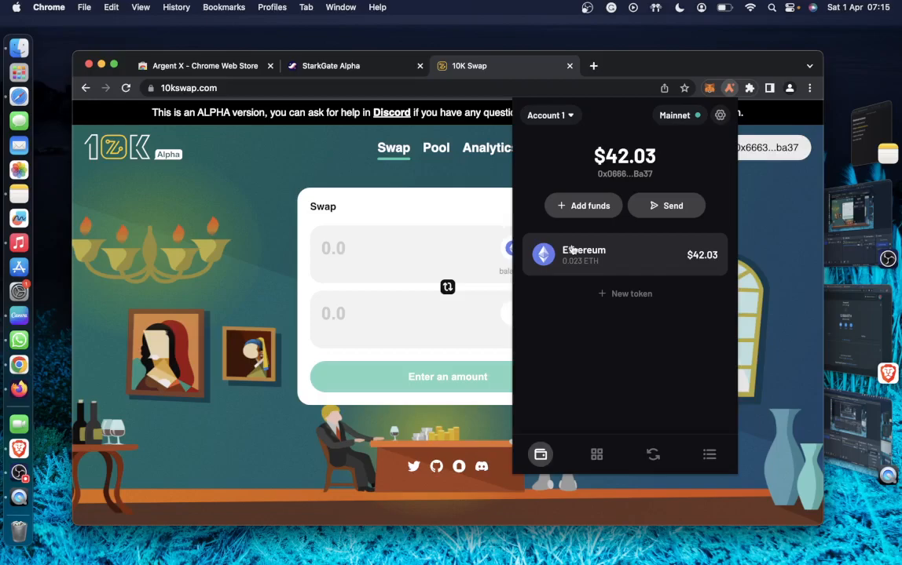
{"action": "mouse_move", "coordinate": [663, 229]}
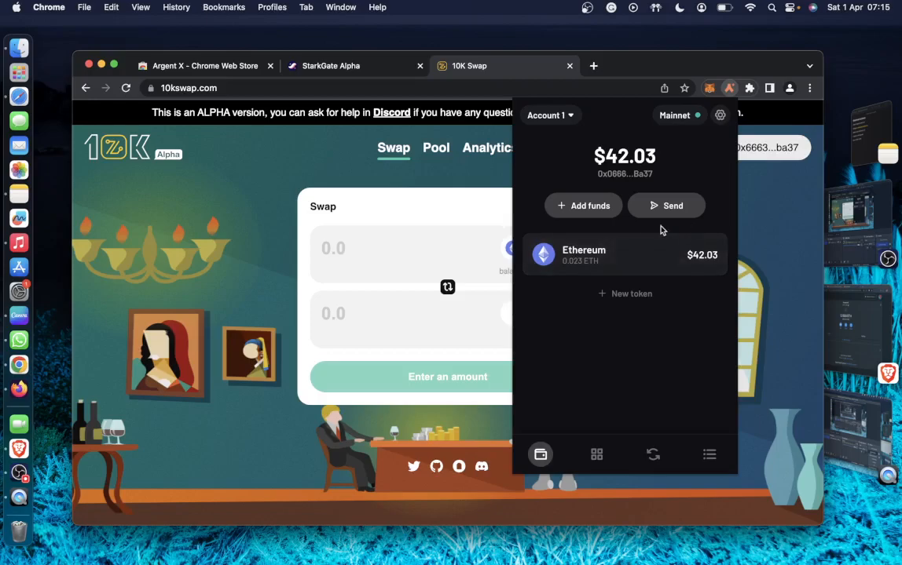
{"action": "mouse_move", "coordinate": [641, 230]}
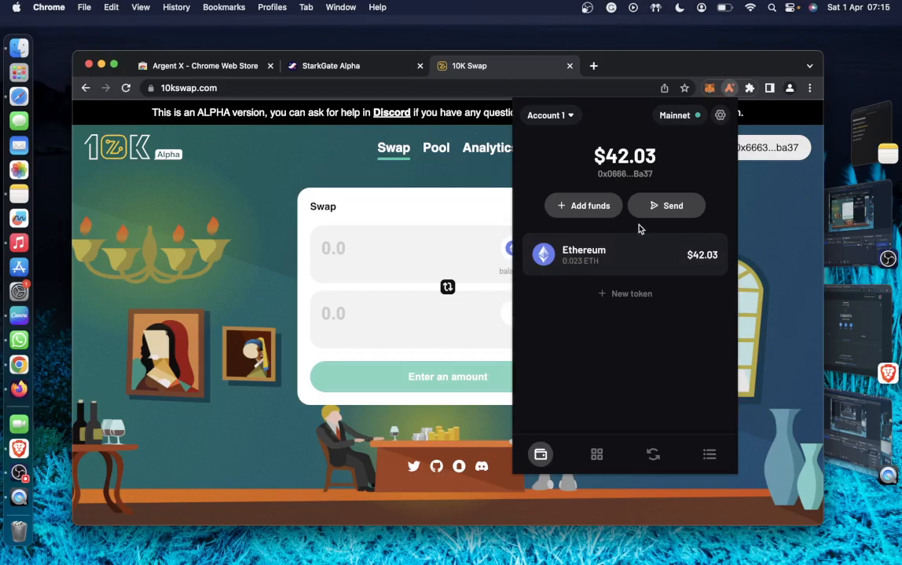
{"action": "mouse_move", "coordinate": [596, 236]}
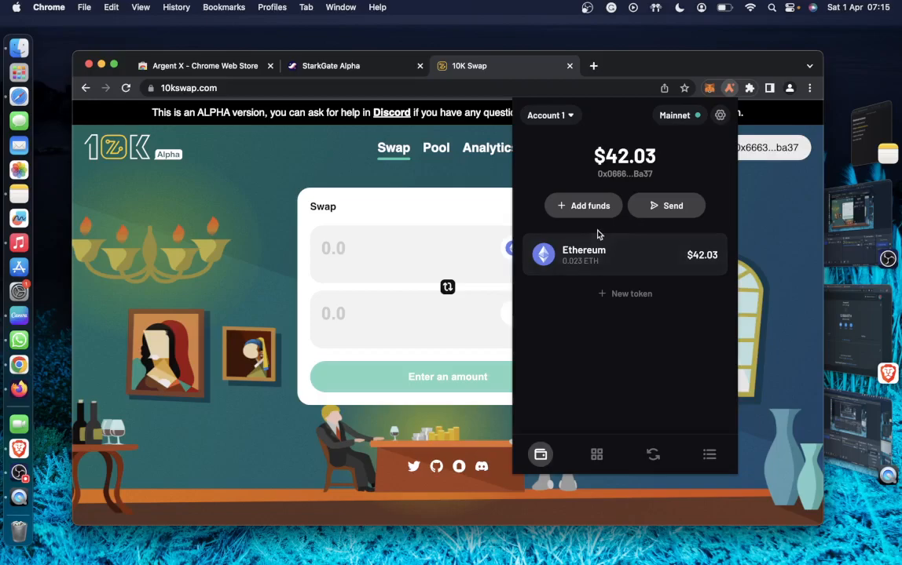
{"action": "mouse_move", "coordinate": [731, 100]}
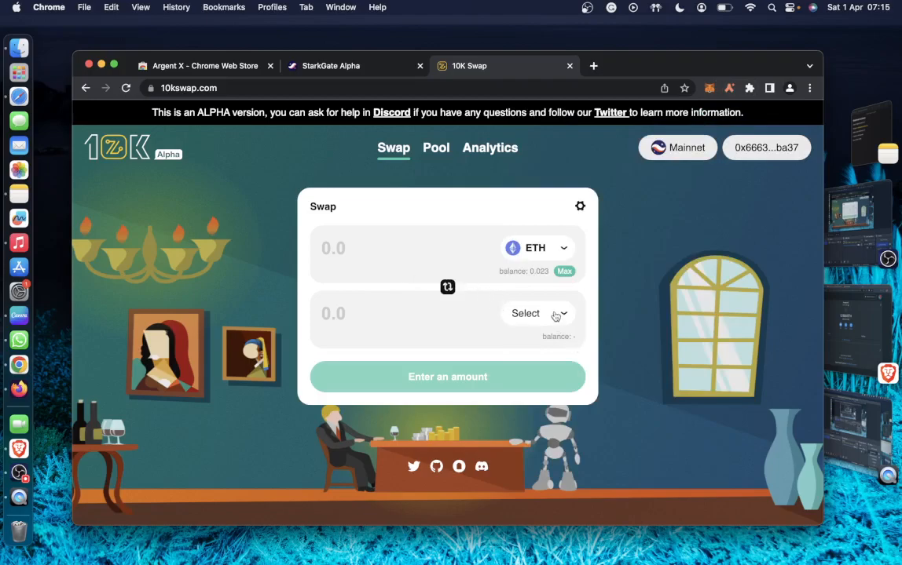
- Swap about 0.0055 ETH for 10 USDC, confirm it on 10K Swap and approve it in Argent X, then dismiss the submitted notice
{"action": "left_click", "coordinate": [524, 315]}
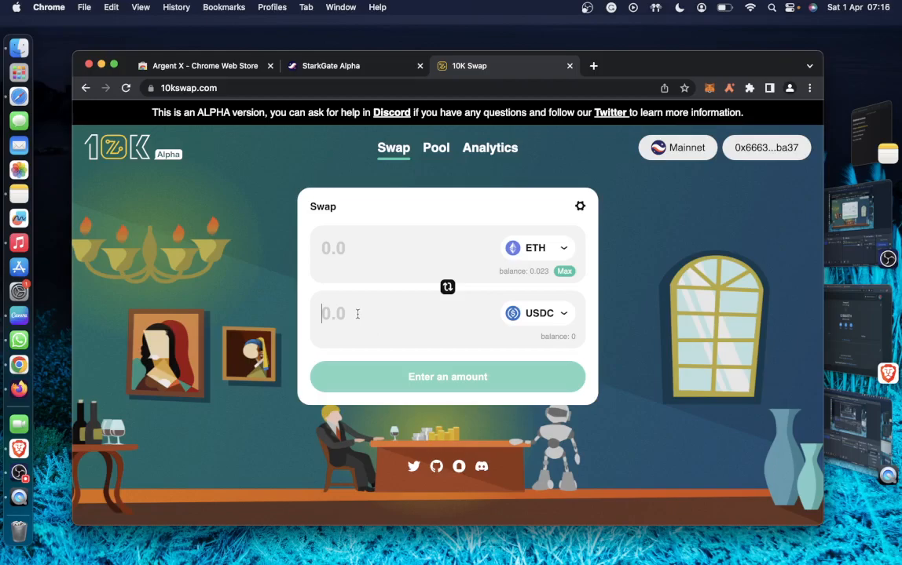
{"action": "type", "text": "10"}
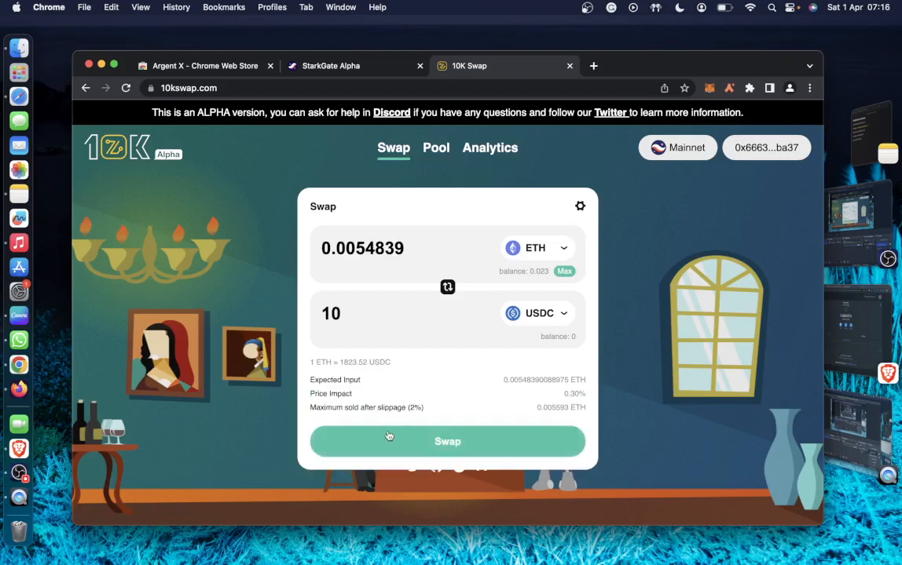
{"action": "left_click", "coordinate": [446, 440]}
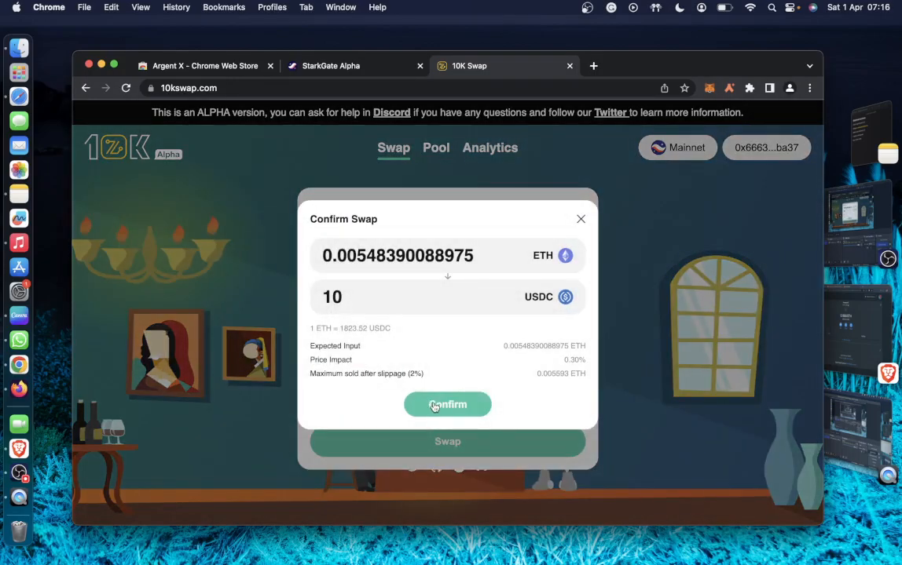
{"action": "left_click", "coordinate": [446, 406]}
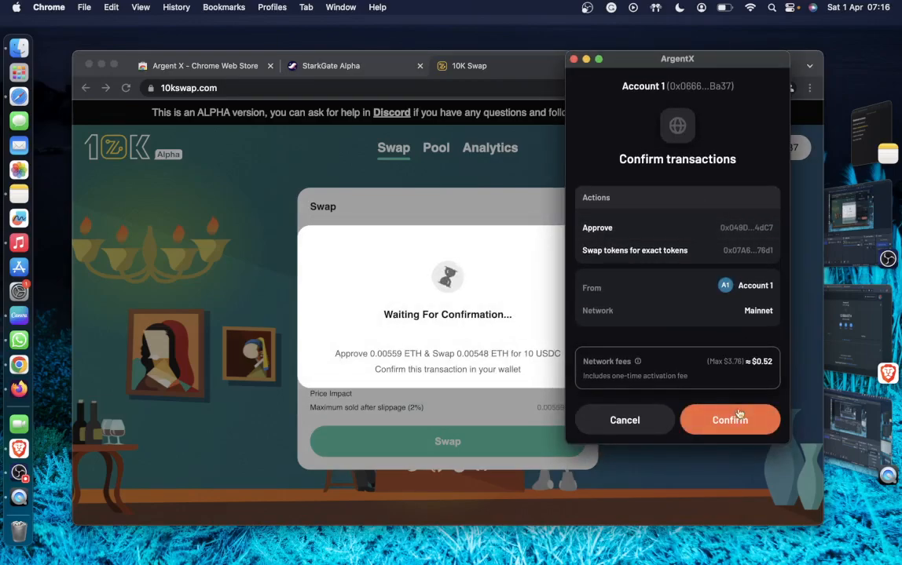
{"action": "left_click", "coordinate": [729, 421]}
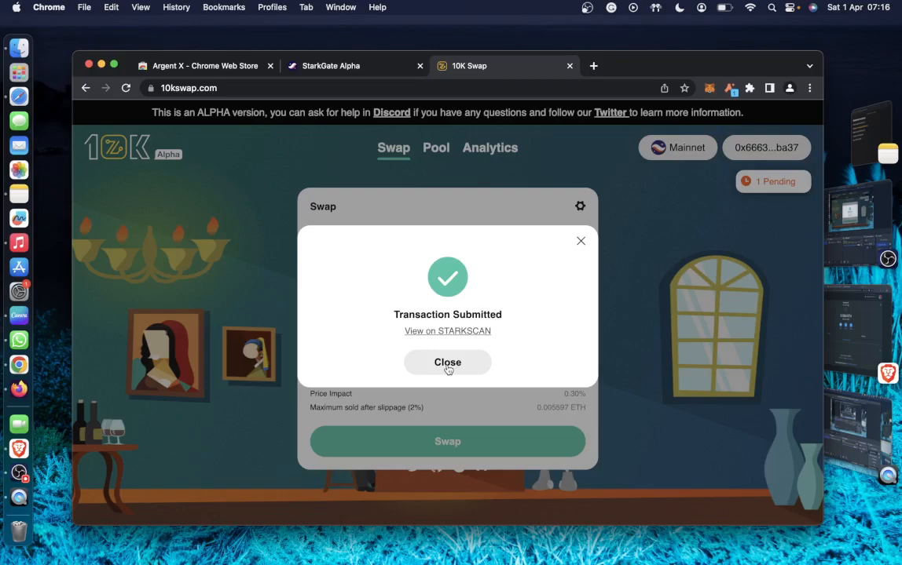
{"action": "mouse_move", "coordinate": [578, 252]}
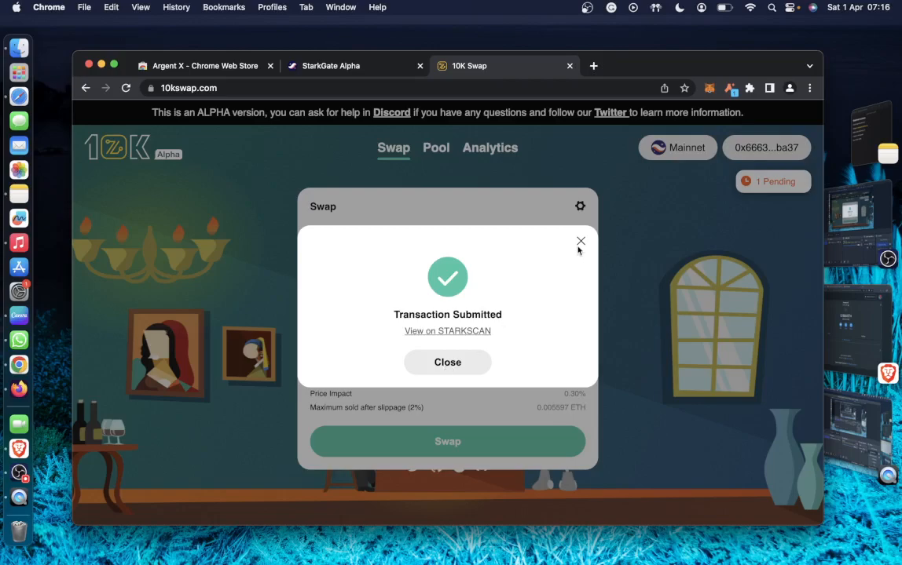
{"action": "left_click", "coordinate": [448, 362]}
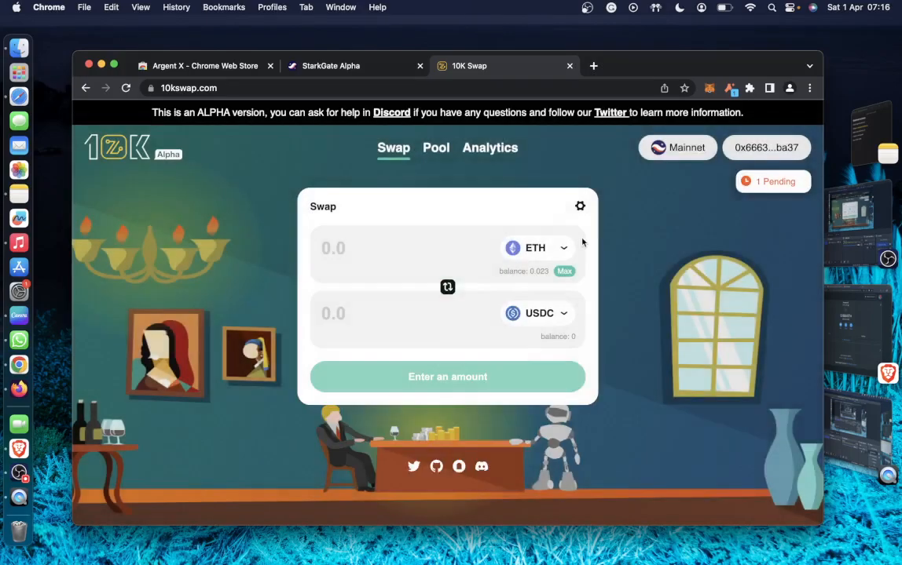
{"action": "mouse_move", "coordinate": [417, 299]}
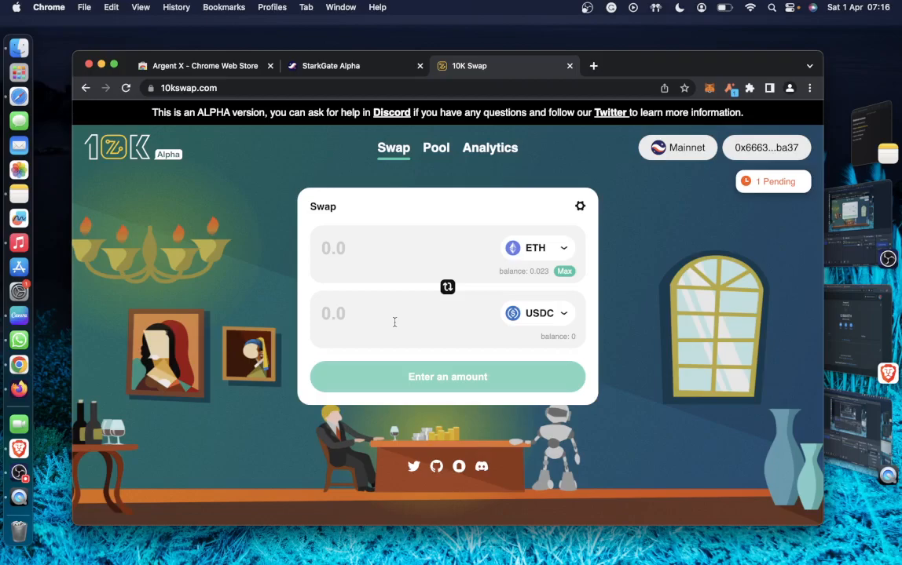
{"action": "mouse_move", "coordinate": [500, 279]}
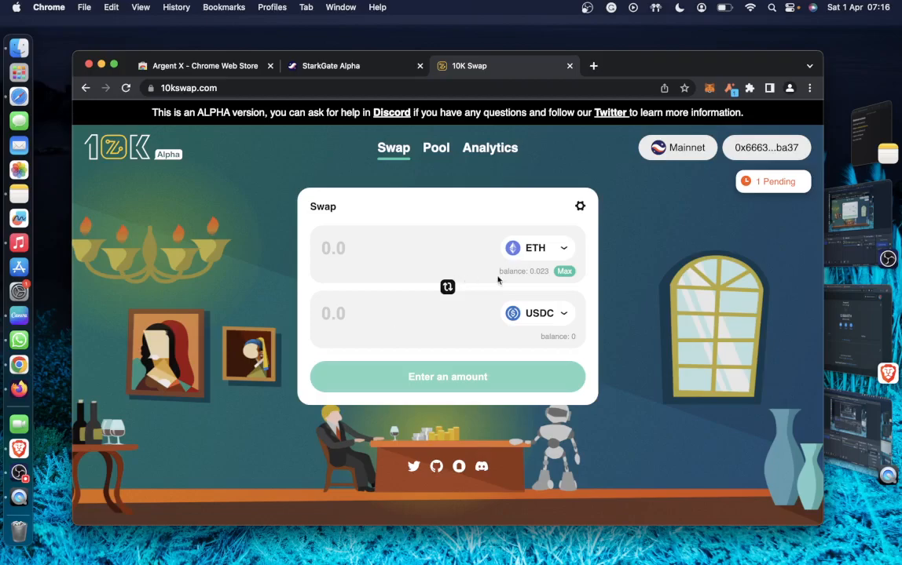
{"action": "mouse_move", "coordinate": [551, 307]}
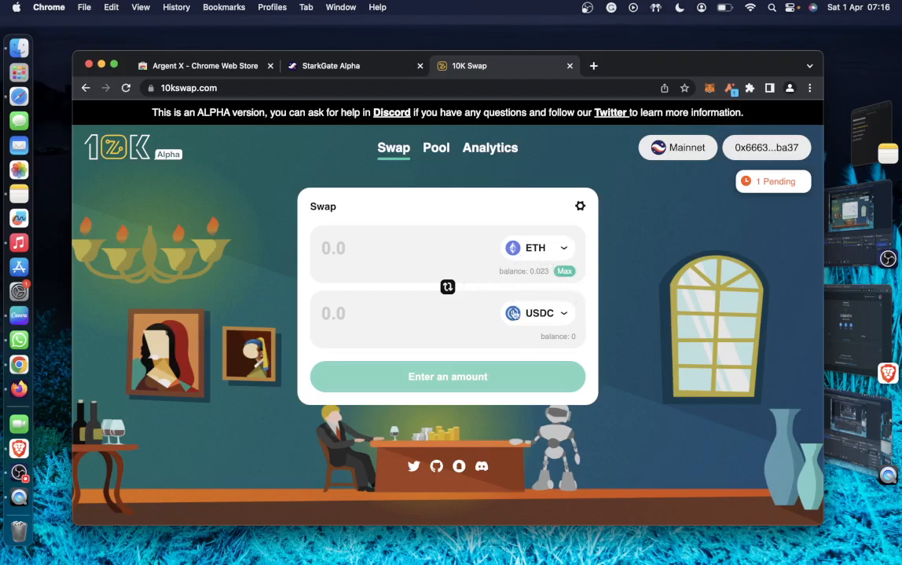
{"action": "left_click", "coordinate": [448, 286]}
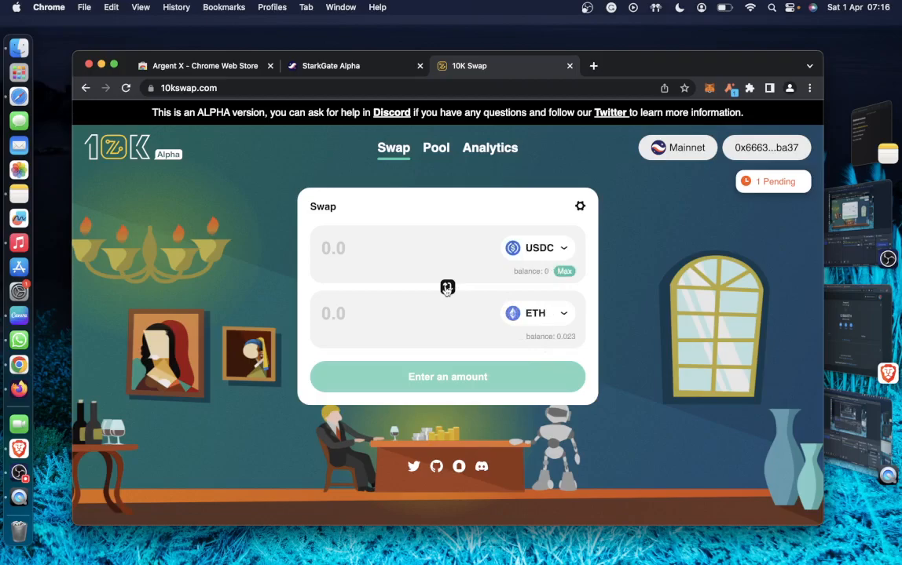
{"action": "left_click", "coordinate": [446, 286]}
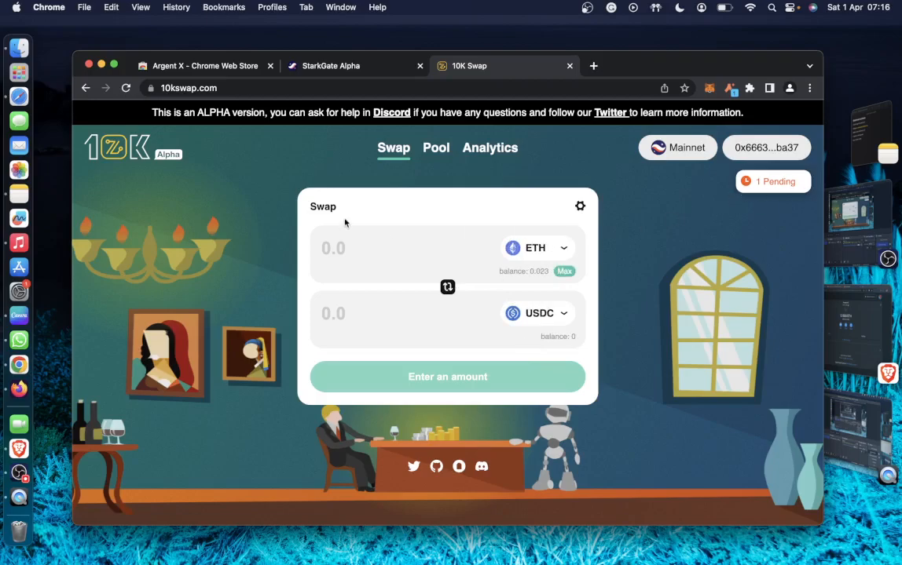
{"action": "mouse_move", "coordinate": [437, 148]}
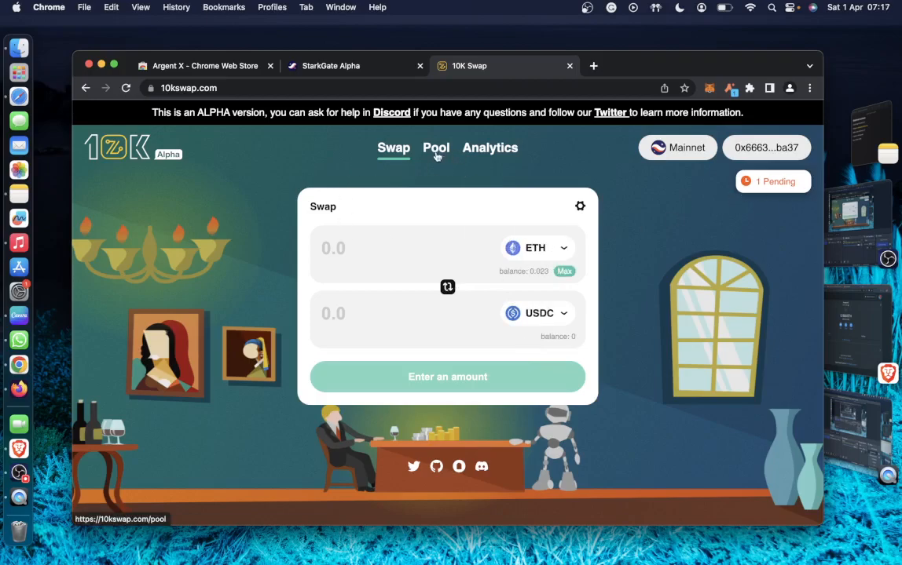
- Start a new ETH–USDC pool position and deposit about 0.0055 ETH and 10 USDC as liquidity
{"action": "left_click", "coordinate": [435, 147]}
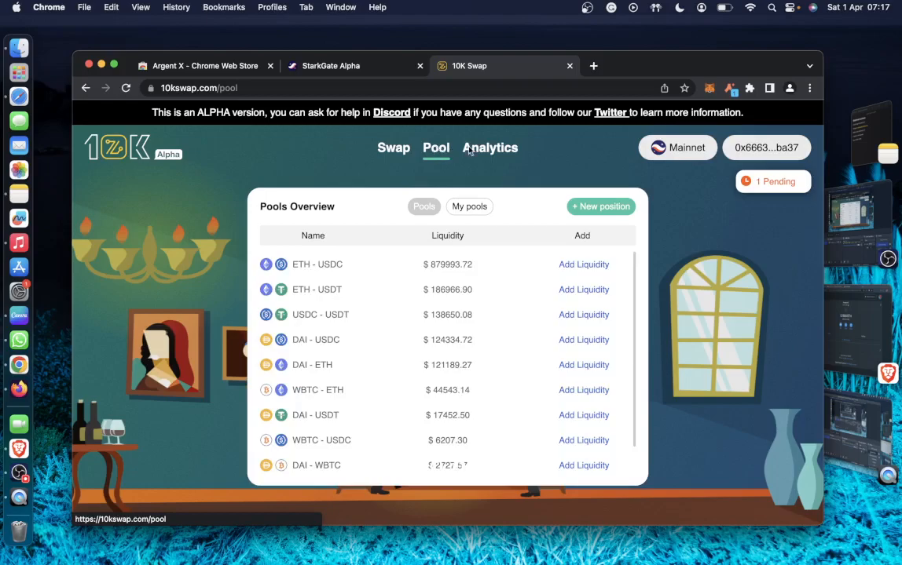
{"action": "mouse_move", "coordinate": [530, 236]}
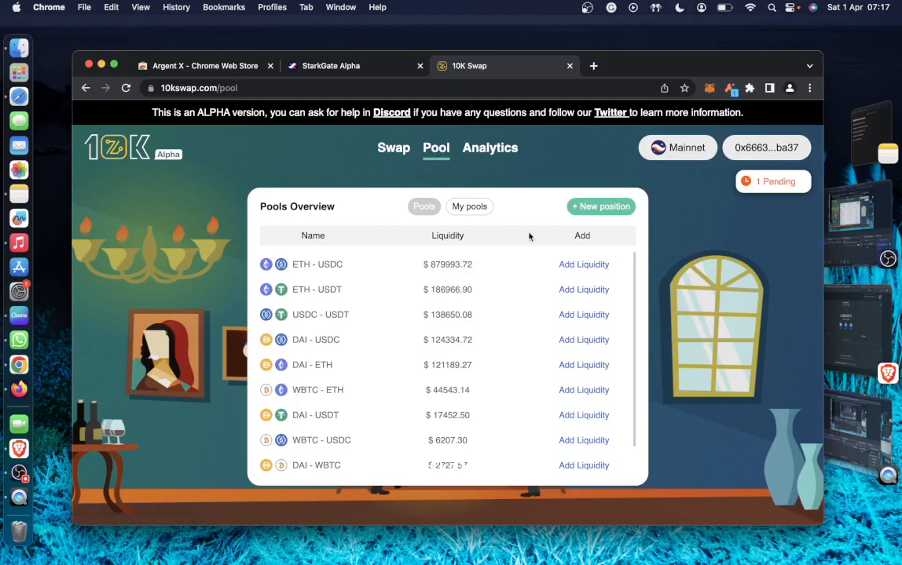
{"action": "mouse_move", "coordinate": [440, 170]}
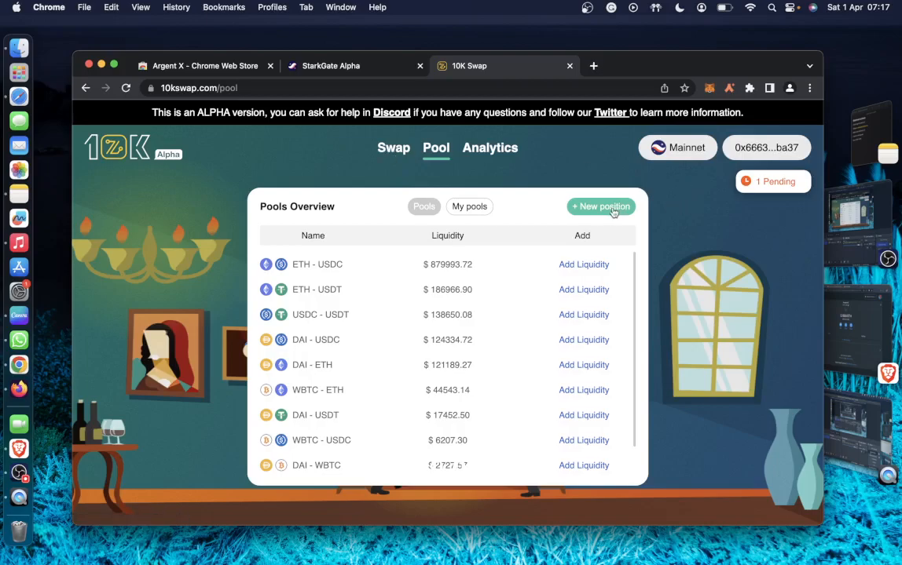
{"action": "left_click", "coordinate": [601, 205]}
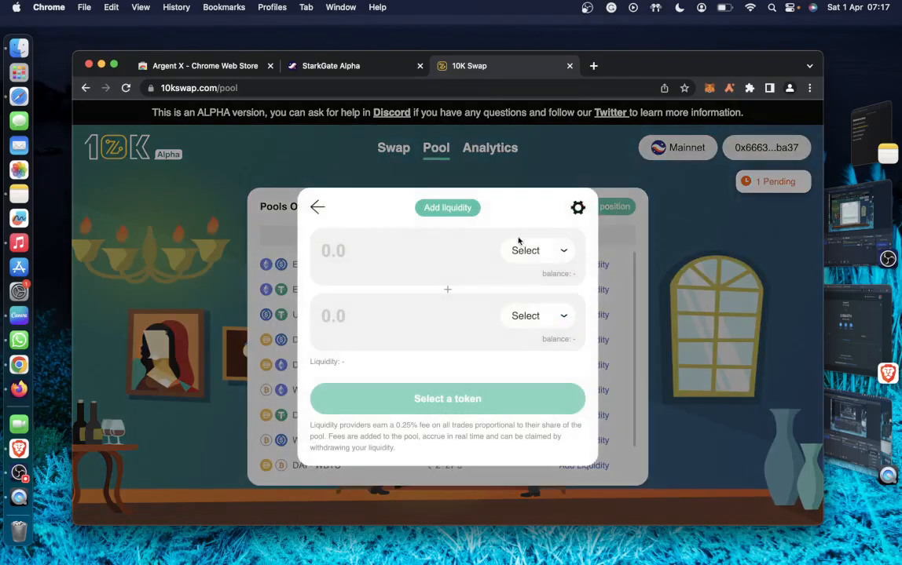
{"action": "left_click", "coordinate": [537, 250]}
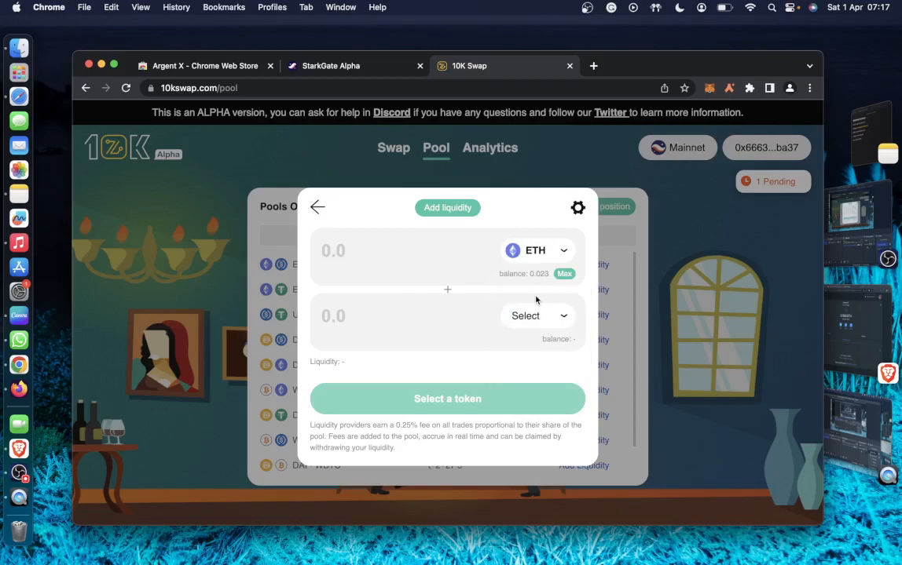
{"action": "left_click", "coordinate": [538, 316]}
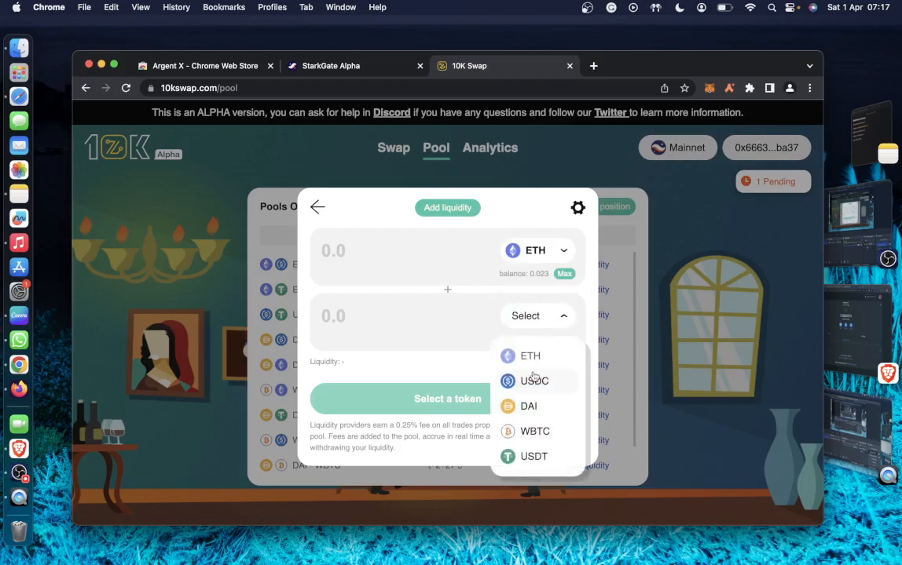
{"action": "left_click", "coordinate": [534, 382]}
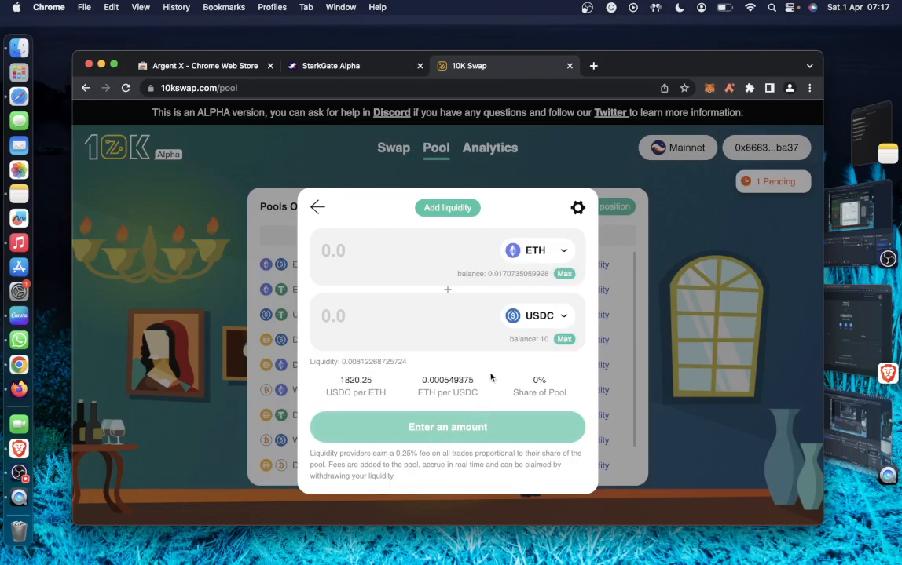
{"action": "mouse_move", "coordinate": [587, 352]}
{"action": "type", "text": "10"}
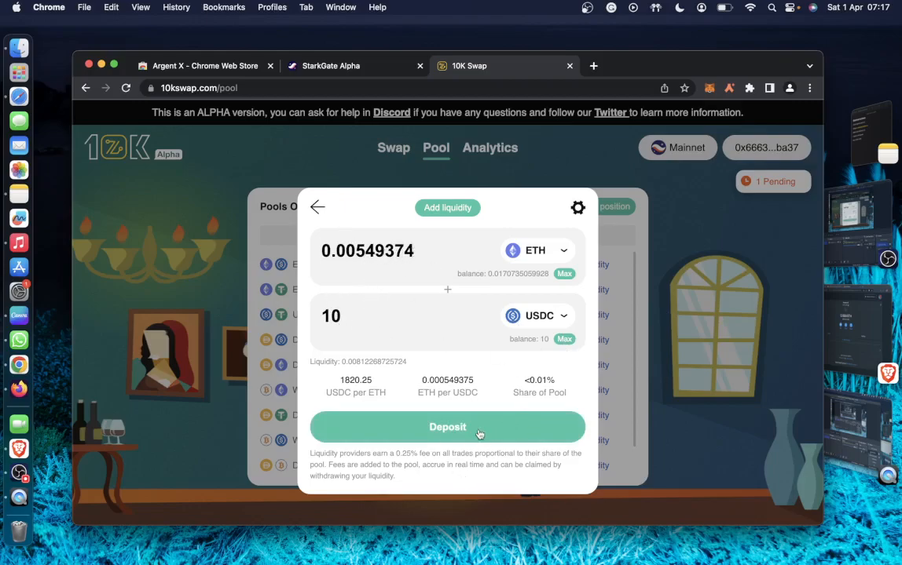
{"action": "mouse_move", "coordinate": [490, 430]}
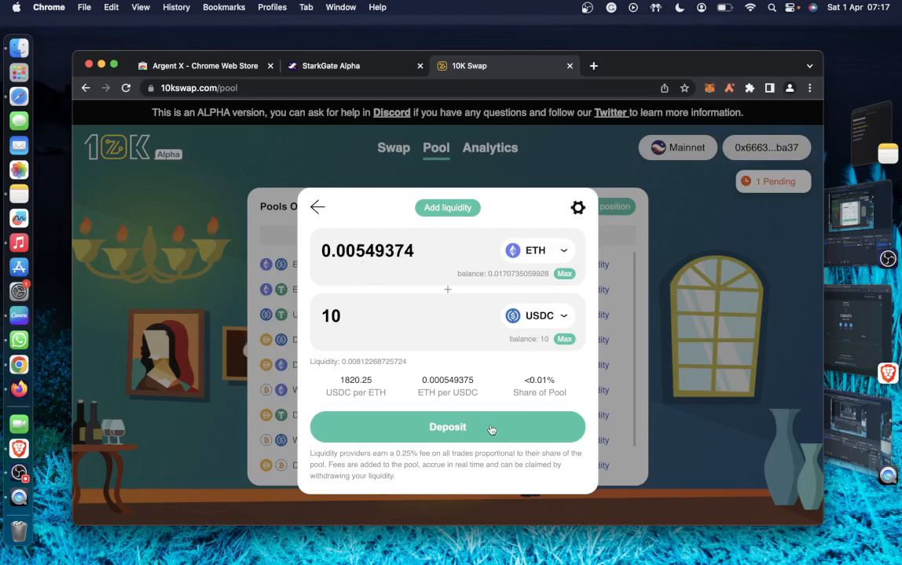
{"action": "left_click", "coordinate": [318, 207]}
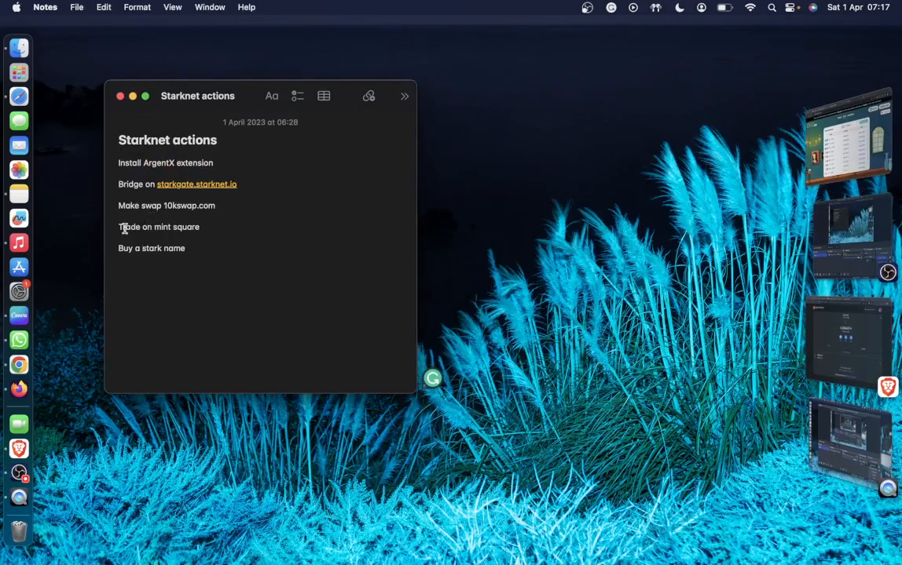
{"action": "mouse_move", "coordinate": [793, 138]}
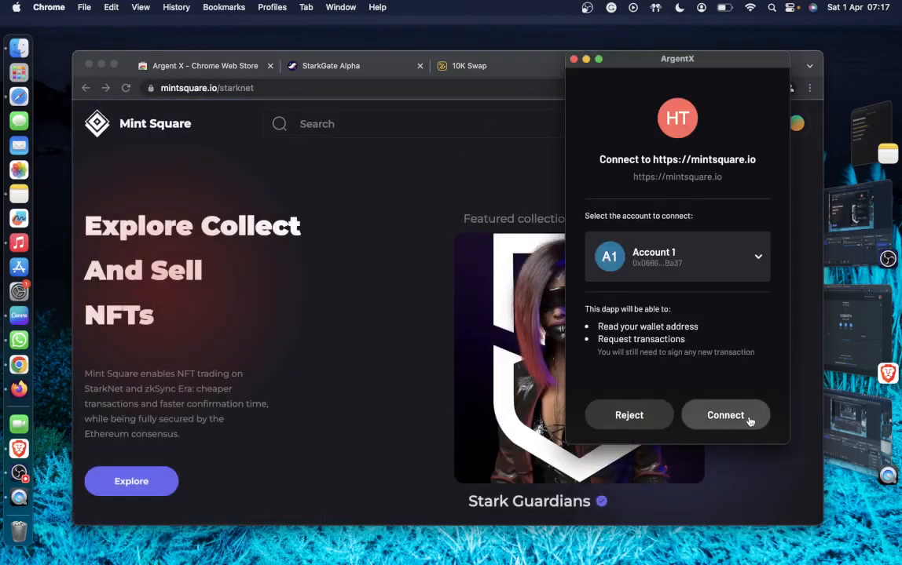
- Connect the Argent X account to Mint Square and bring up the full Top Collections ranking
{"action": "left_click", "coordinate": [726, 414]}
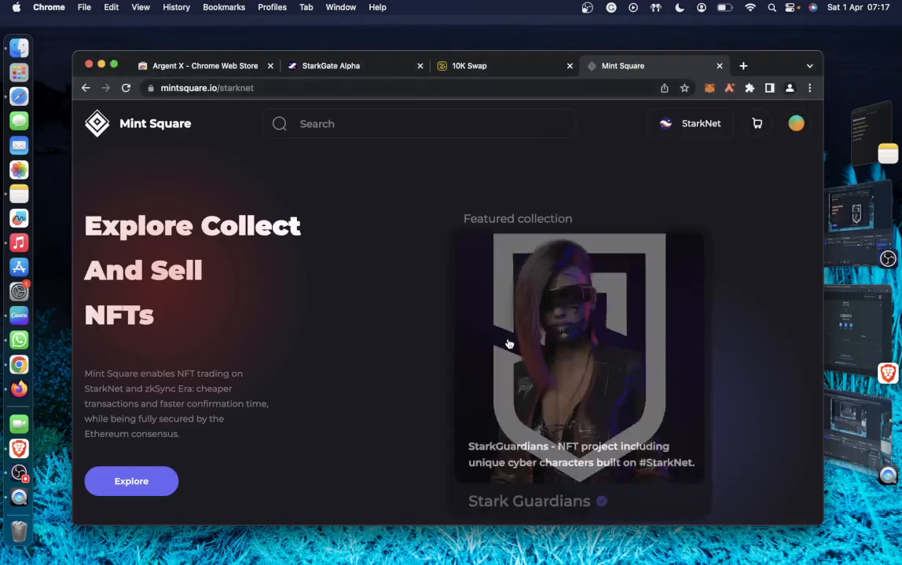
{"action": "scroll", "scroll_direction": "down", "scroll_amount": 3}
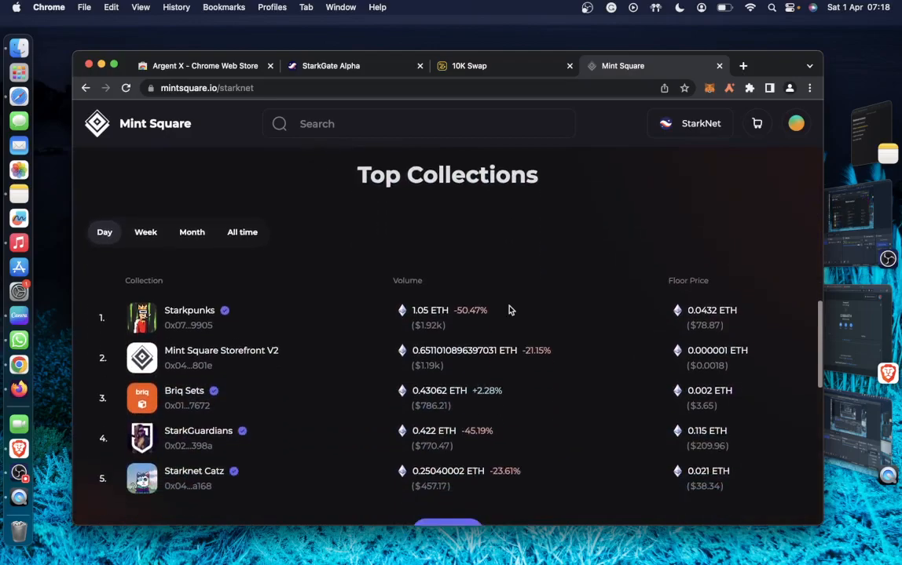
{"action": "scroll", "scroll_direction": "down", "scroll_amount": 3}
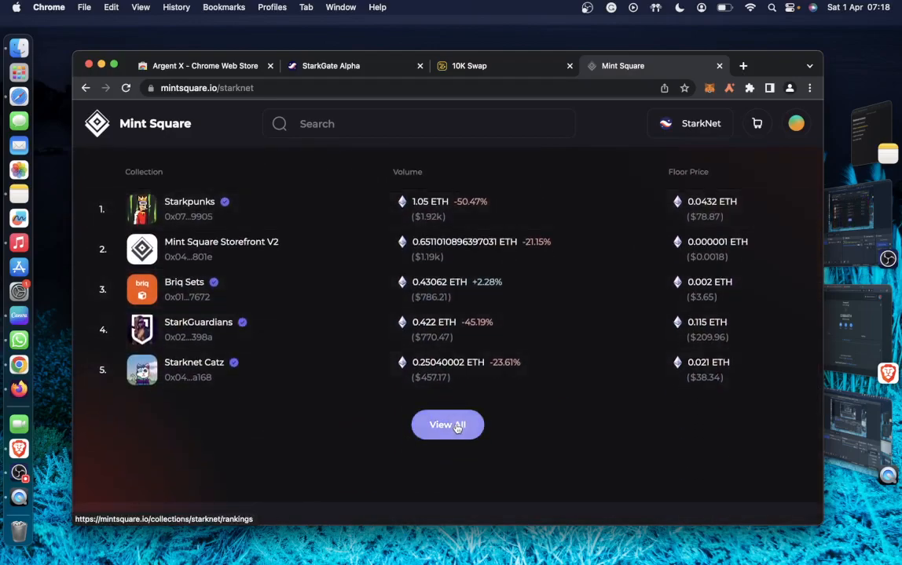
{"action": "left_click", "coordinate": [446, 424]}
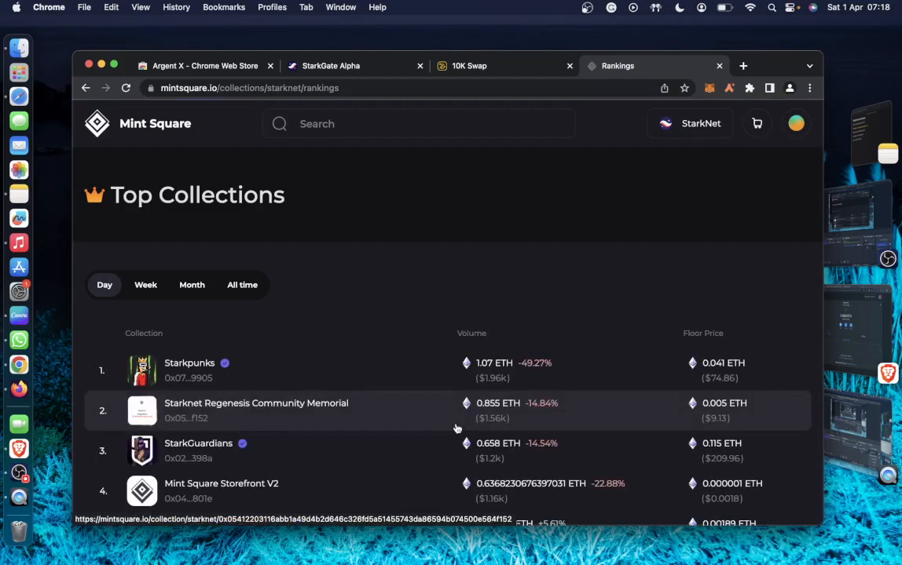
- Scroll down the StarkNet Top Collections list looking for Briq Sets
{"action": "scroll", "scroll_direction": "down", "scroll_amount": 3}
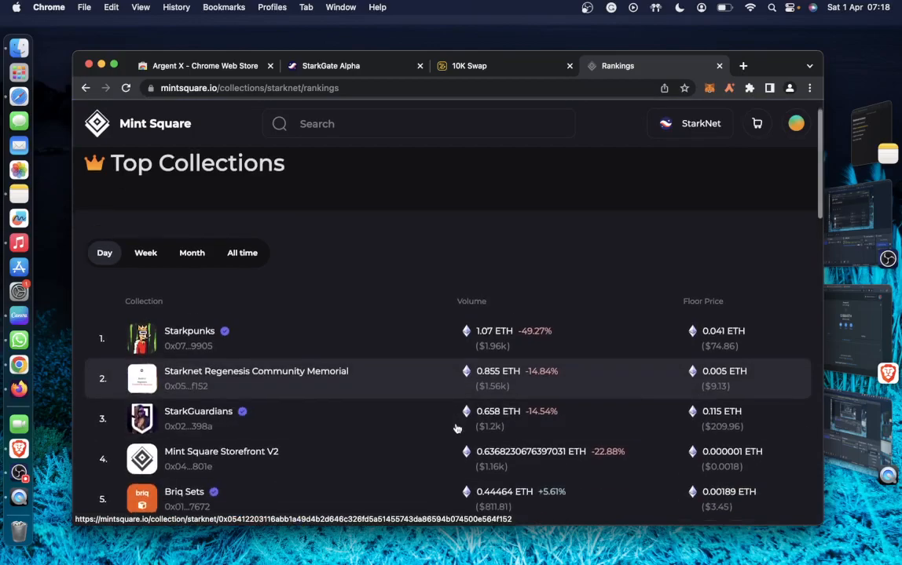
{"action": "scroll", "scroll_direction": "down", "scroll_amount": 3}
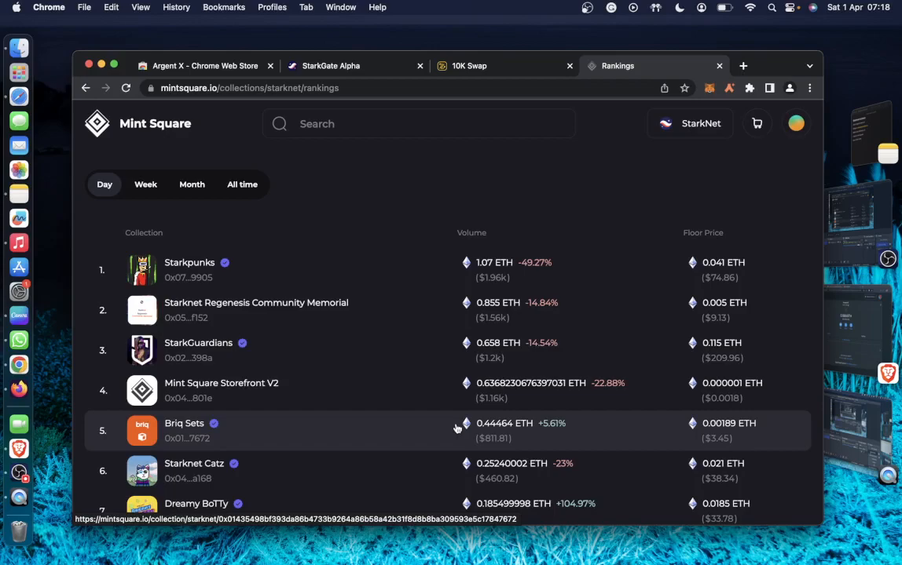
{"action": "scroll", "scroll_direction": "down", "scroll_amount": 3}
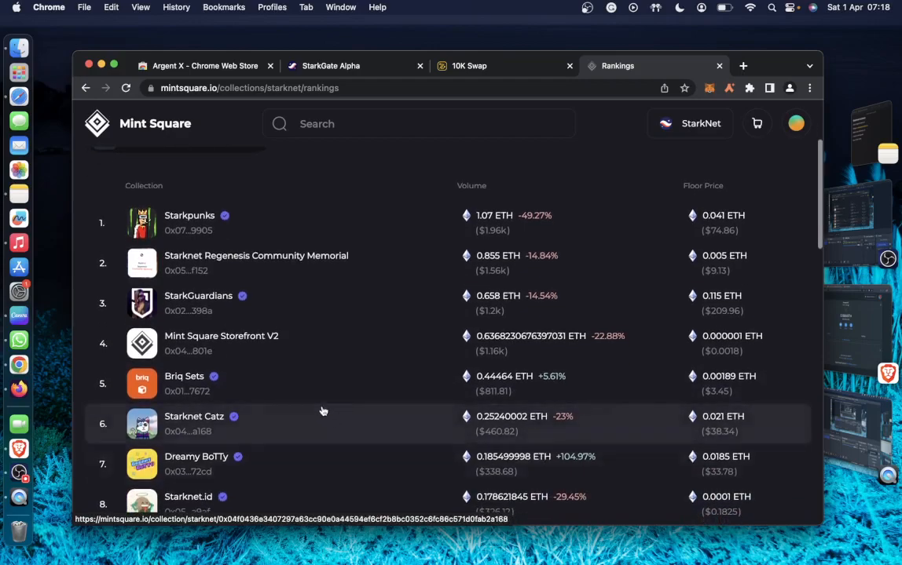
{"action": "scroll", "scroll_direction": "down", "scroll_amount": 3}
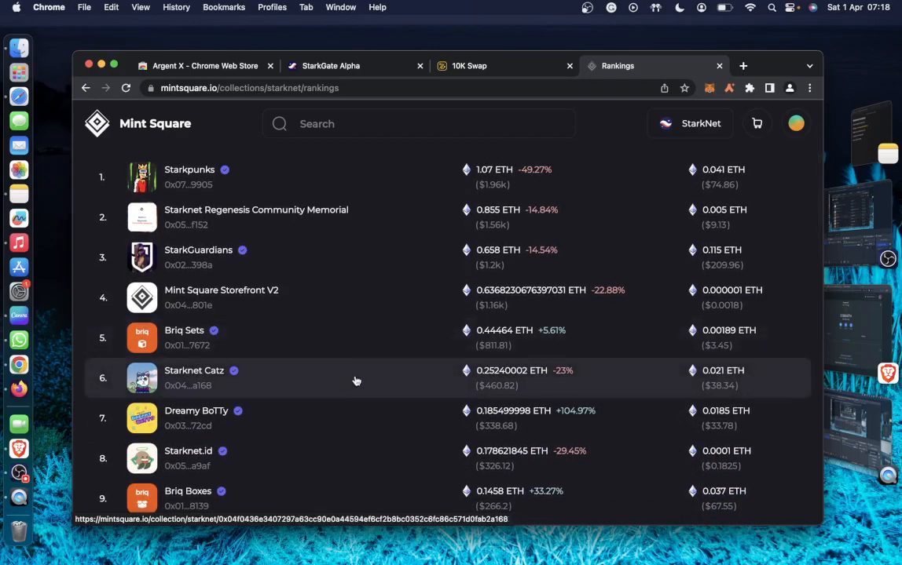
{"action": "scroll", "scroll_direction": "down", "scroll_amount": 3}
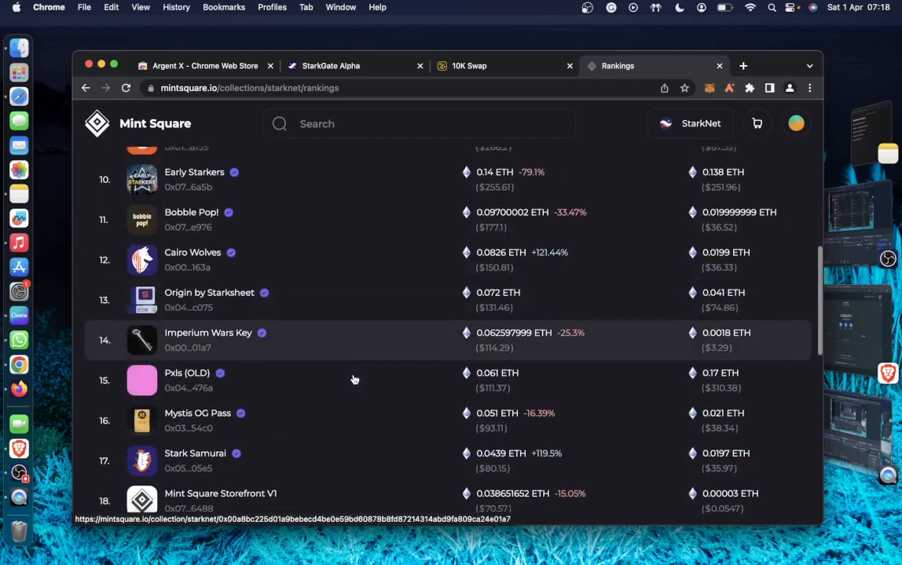
{"action": "scroll", "scroll_direction": "down", "scroll_amount": 3}
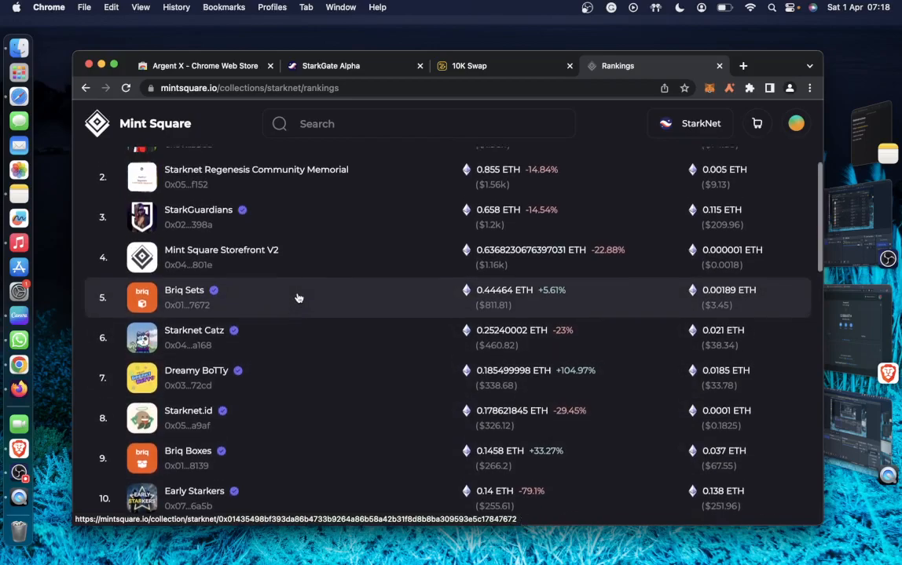
{"action": "scroll", "scroll_direction": "down", "scroll_amount": 3}
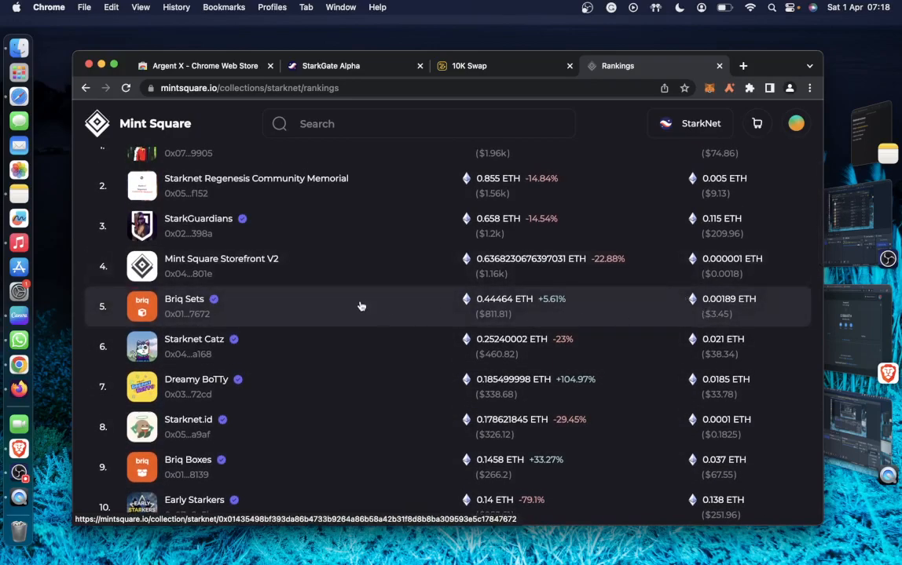
- Open the Briq Sets collection and the beige briq set NFT priced at 0.0019 ETH
{"action": "left_click", "coordinate": [184, 298]}
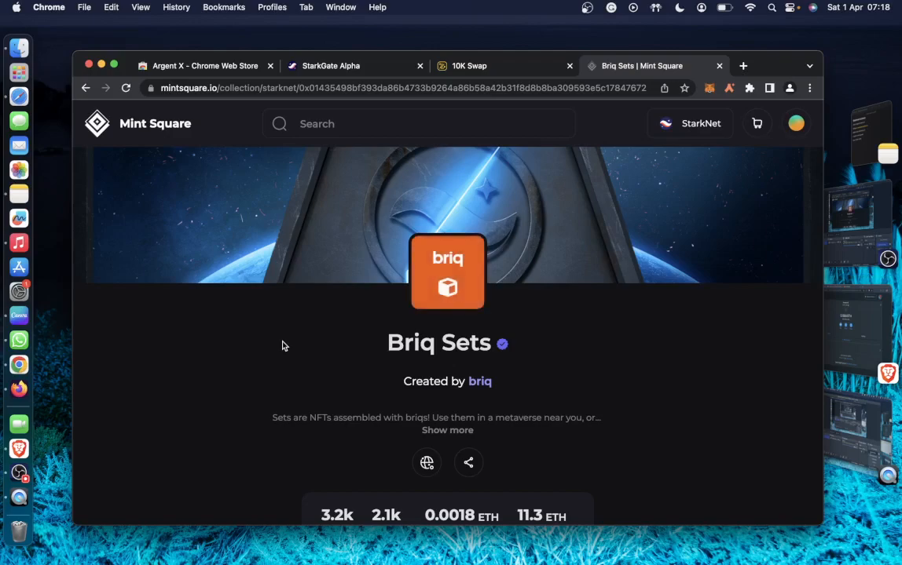
{"action": "scroll", "scroll_direction": "down", "scroll_amount": 3}
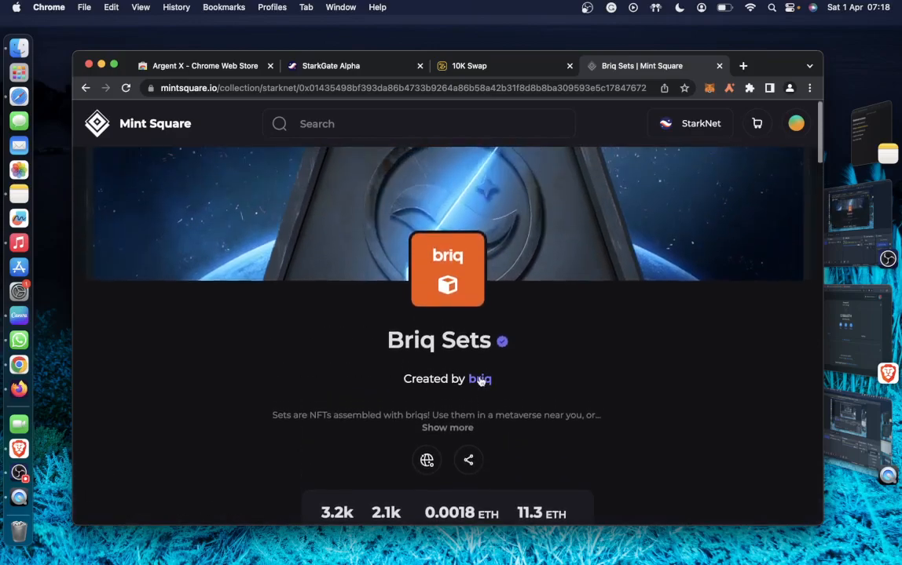
{"action": "scroll", "scroll_direction": "down", "scroll_amount": 3}
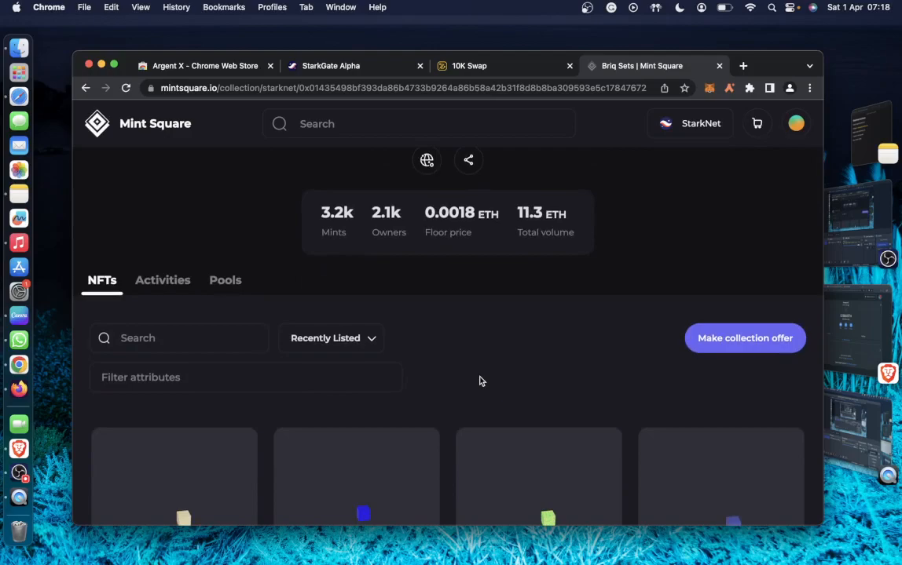
{"action": "scroll", "scroll_direction": "down", "scroll_amount": 3}
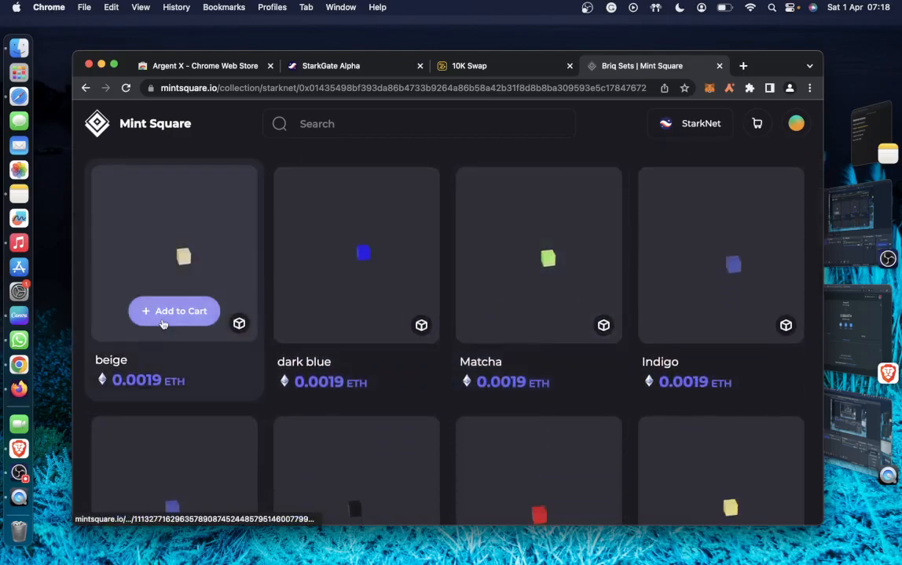
{"action": "left_click", "coordinate": [182, 255]}
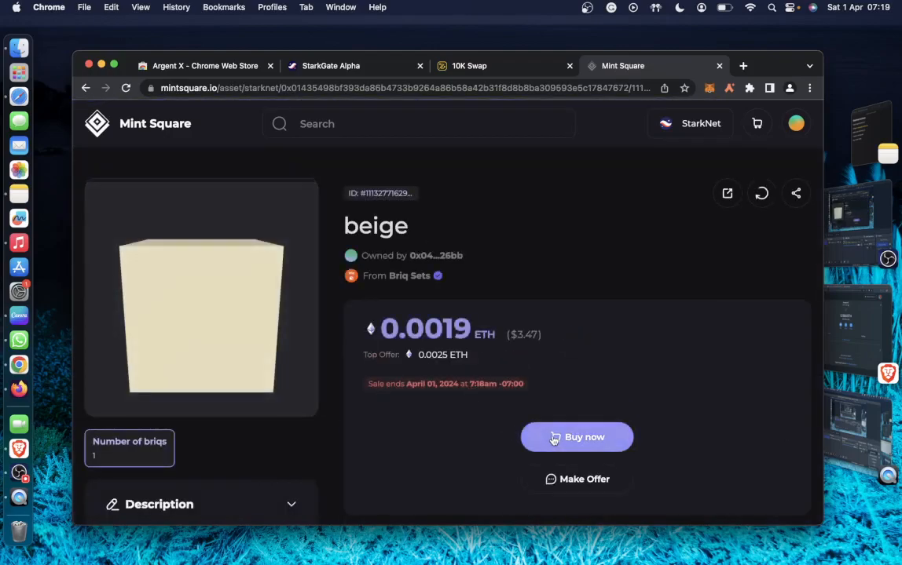
- Purchase the beige Briq Sets NFT for 0.0019 ETH and confirm it in Argent X
{"action": "left_click", "coordinate": [576, 437]}
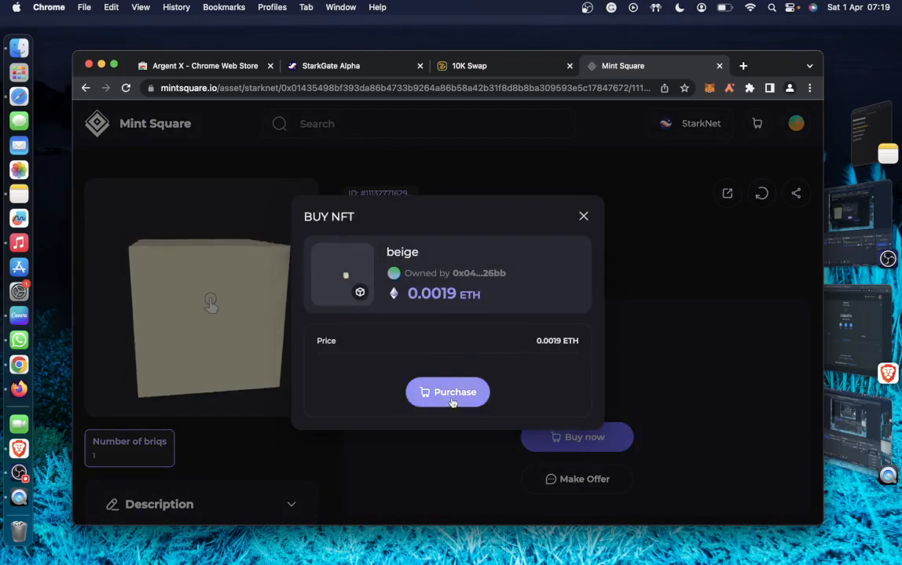
{"action": "left_click", "coordinate": [446, 393]}
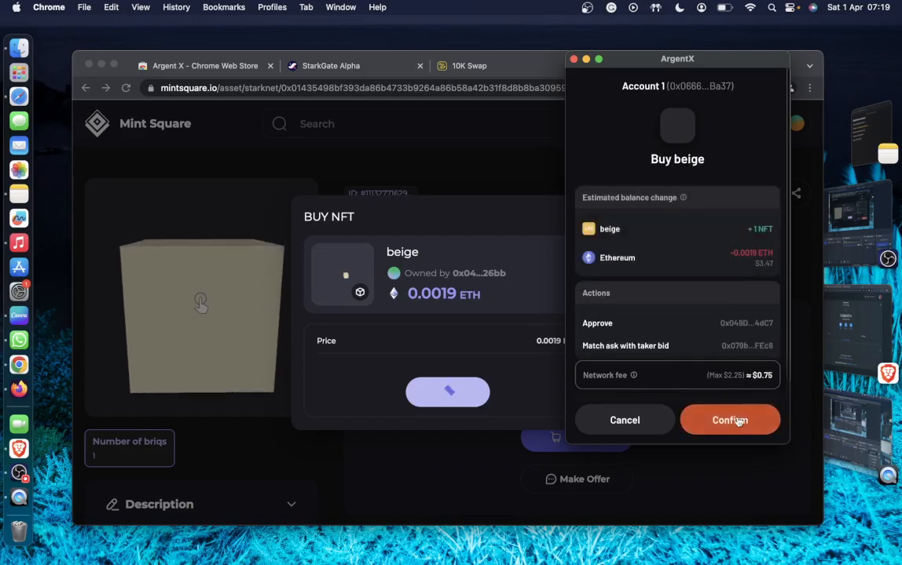
{"action": "left_click", "coordinate": [729, 421]}
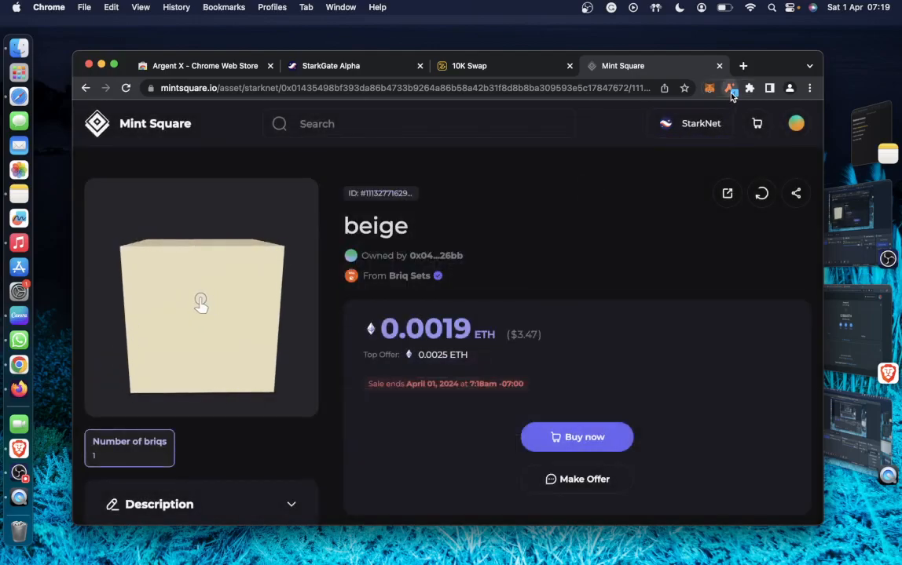
- Check the wallet balances in Argent X after the purchase and close the overview
{"action": "left_click", "coordinate": [729, 88]}
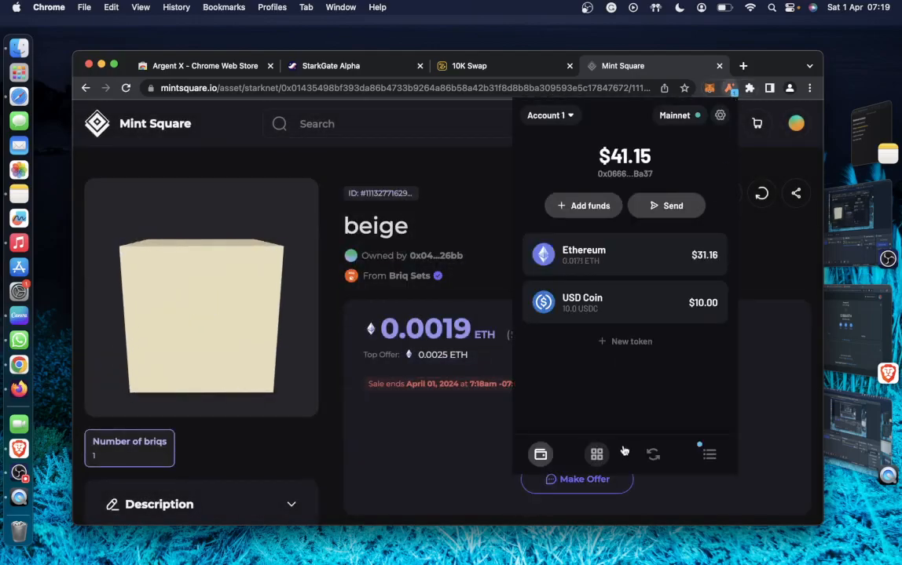
{"action": "left_click", "coordinate": [597, 454]}
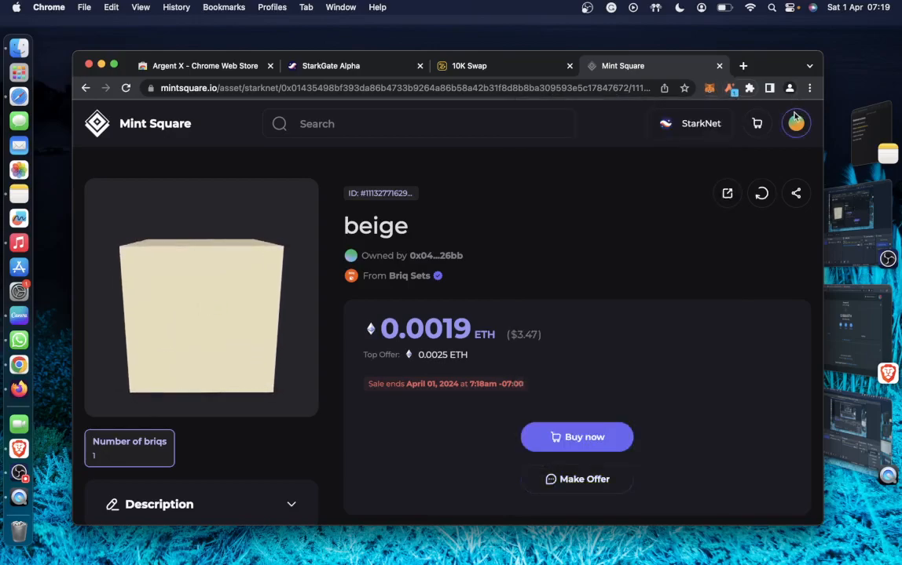
- Go to your own Mint Square profile from the account menu and browse its collected NFTs
{"action": "left_click", "coordinate": [795, 123]}
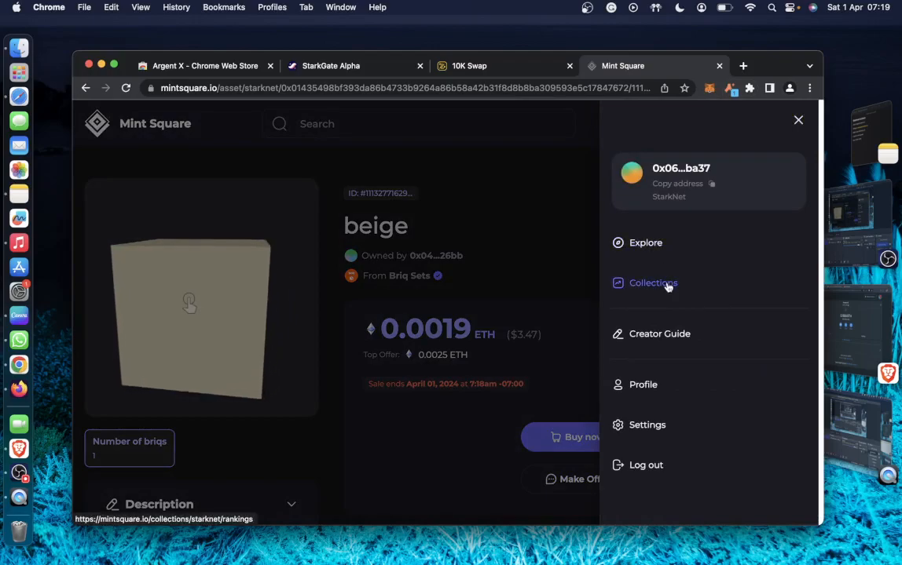
{"action": "left_click", "coordinate": [654, 283]}
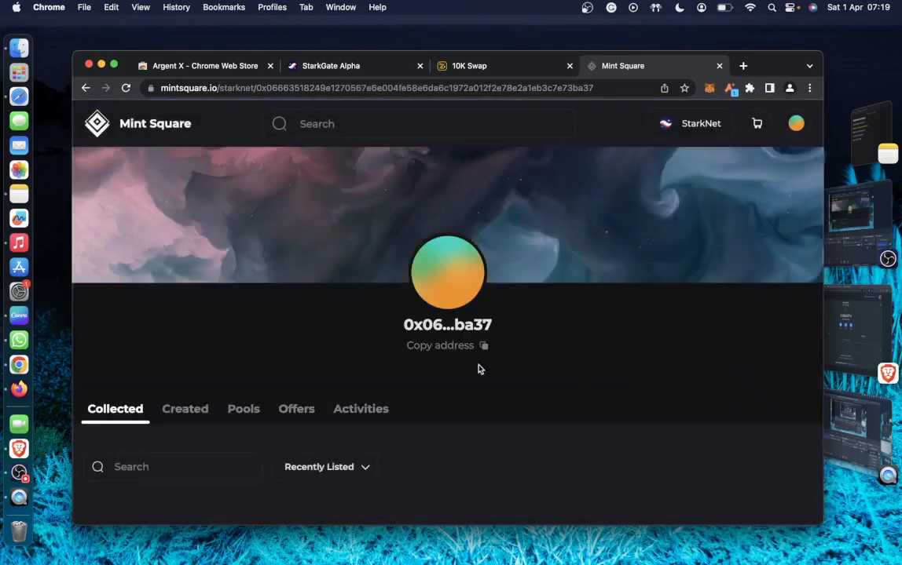
{"action": "scroll", "scroll_direction": "down", "scroll_amount": 3}
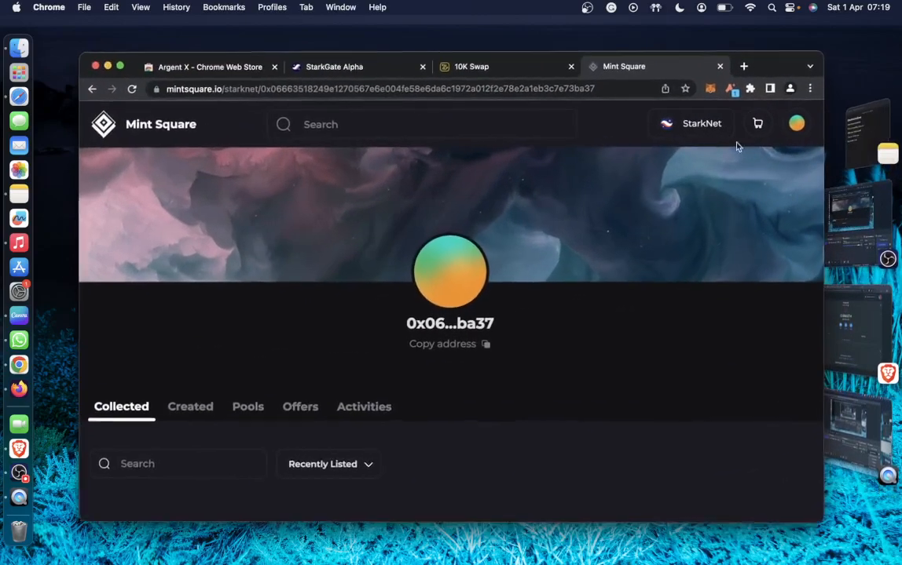
- In a new tab, reach the Starknet.id collection on Mint Square and visit the project website
{"action": "left_click", "coordinate": [743, 66]}
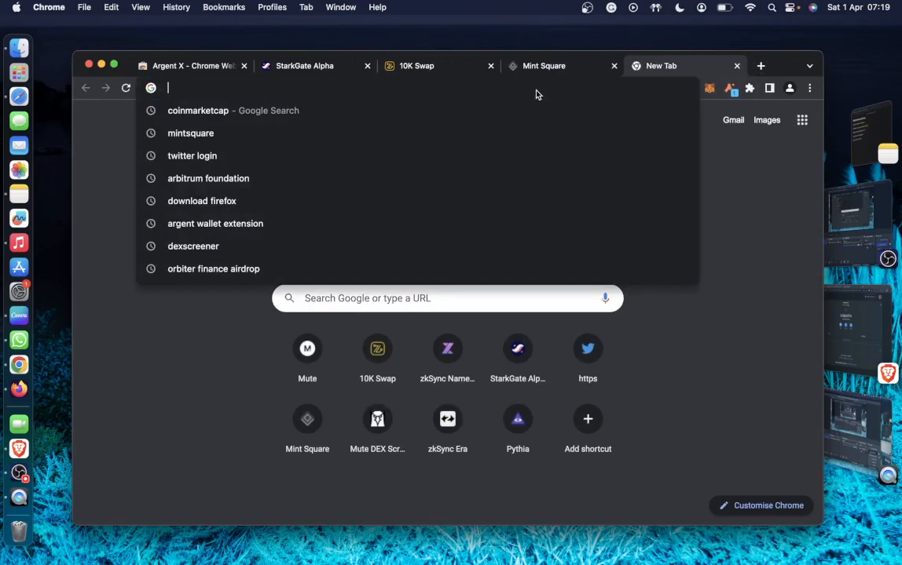
{"action": "type", "text": "s"}
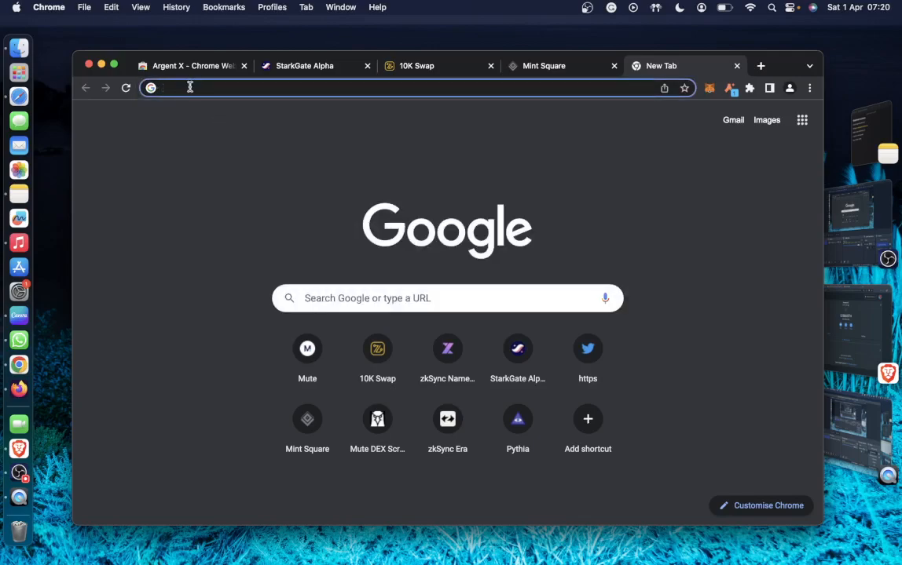
{"action": "type", "text": "st"}
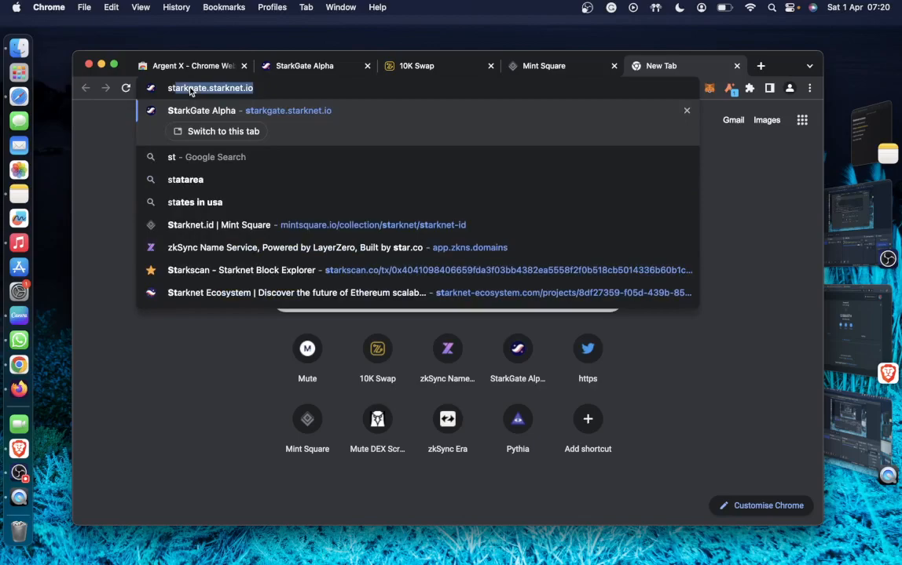
{"action": "left_click", "coordinate": [218, 225]}
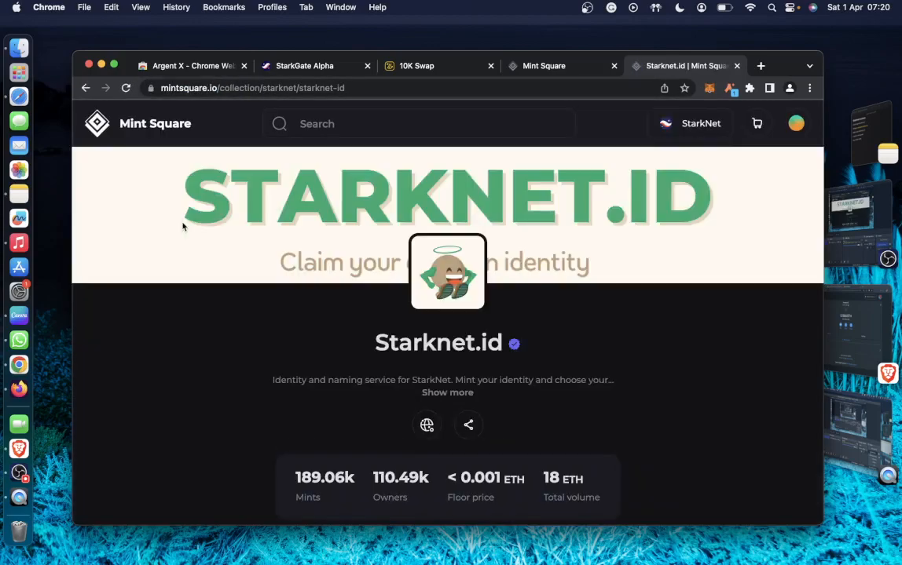
{"action": "mouse_move", "coordinate": [314, 286]}
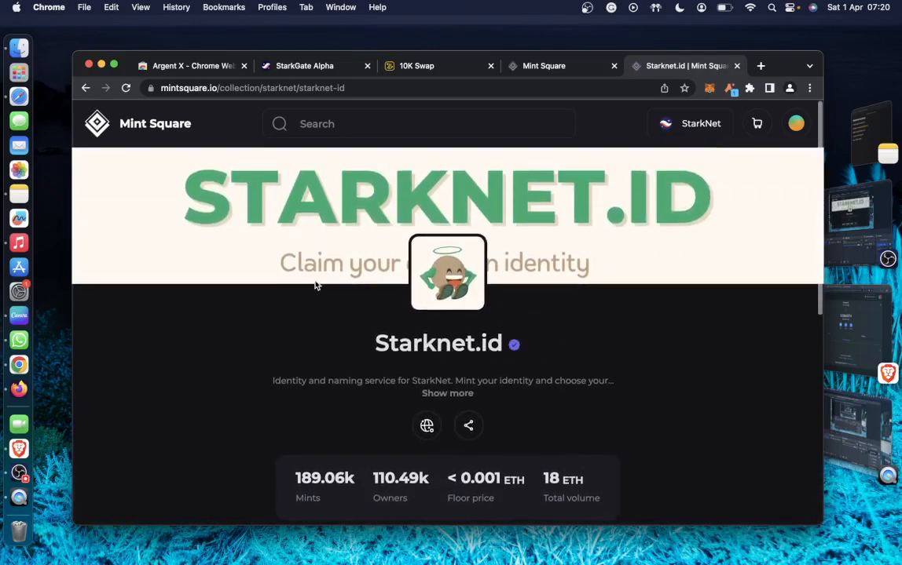
{"action": "left_click", "coordinate": [760, 66]}
{"action": "type", "text": "starknet.id"}
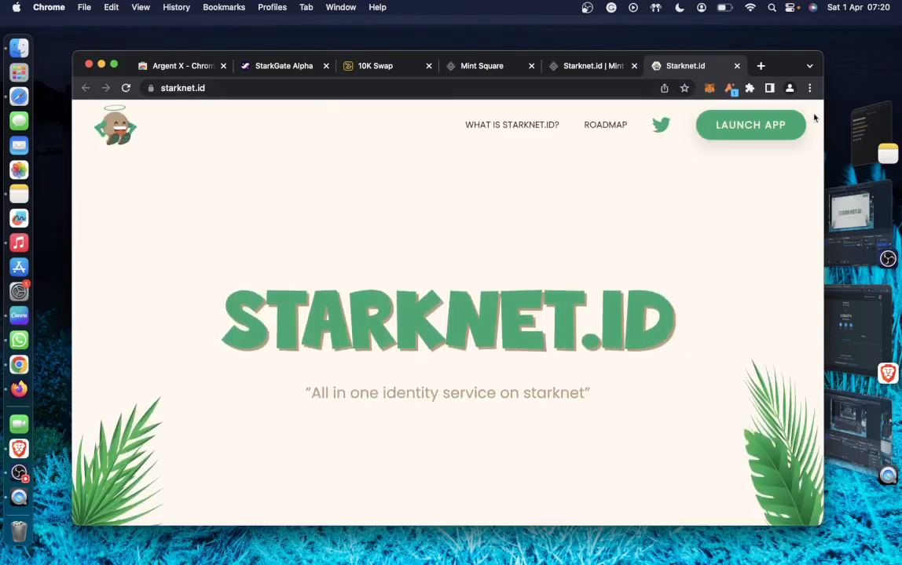
{"action": "left_click", "coordinate": [749, 126]}
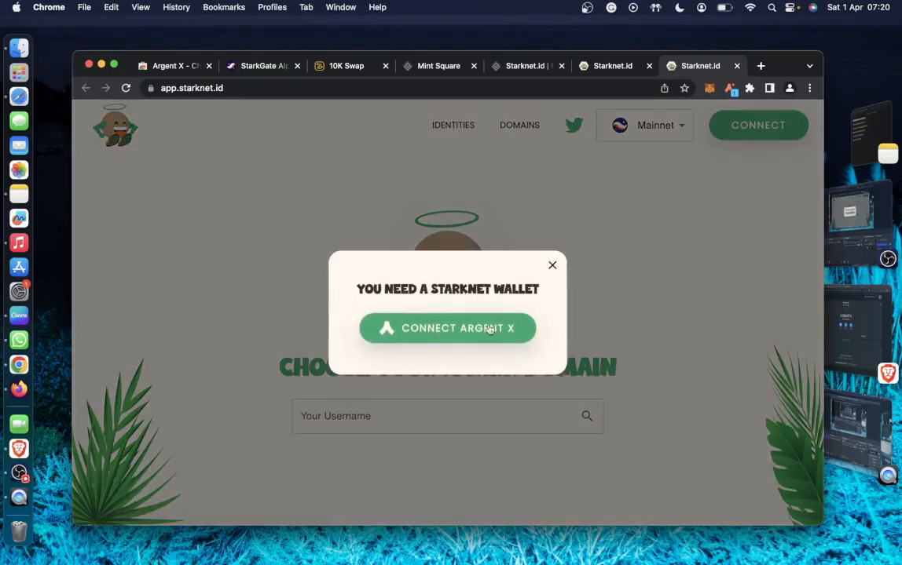
{"action": "left_click", "coordinate": [446, 328]}
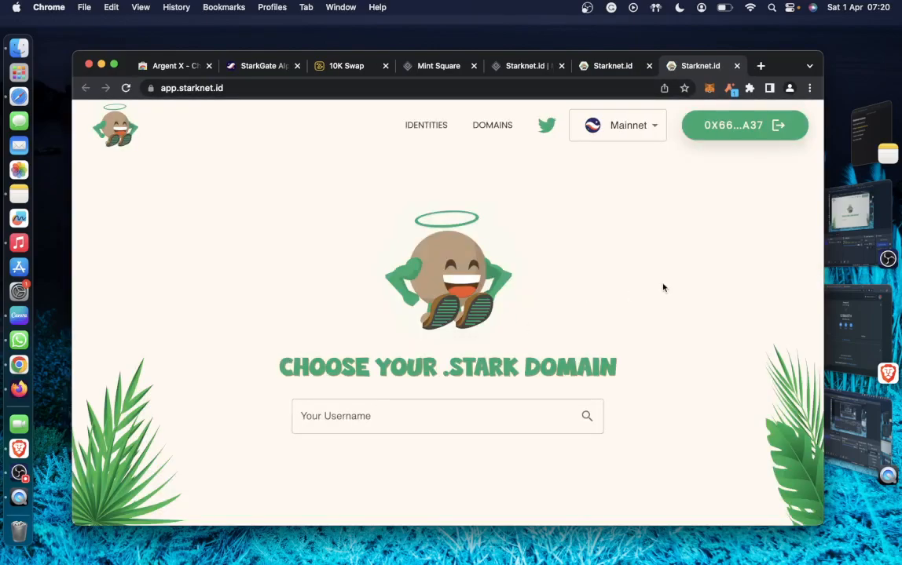
{"action": "left_click", "coordinate": [440, 416]}
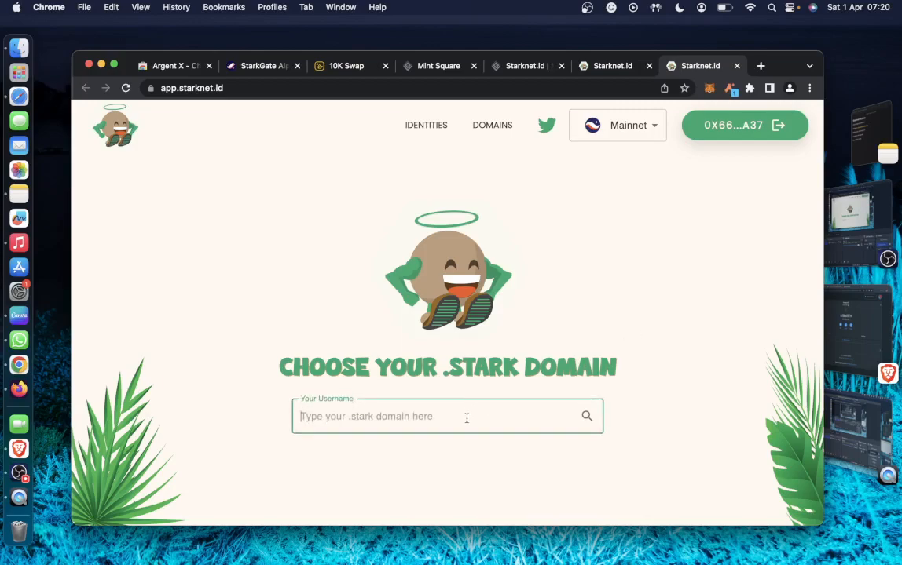
{"action": "type", "text": "0xa"}
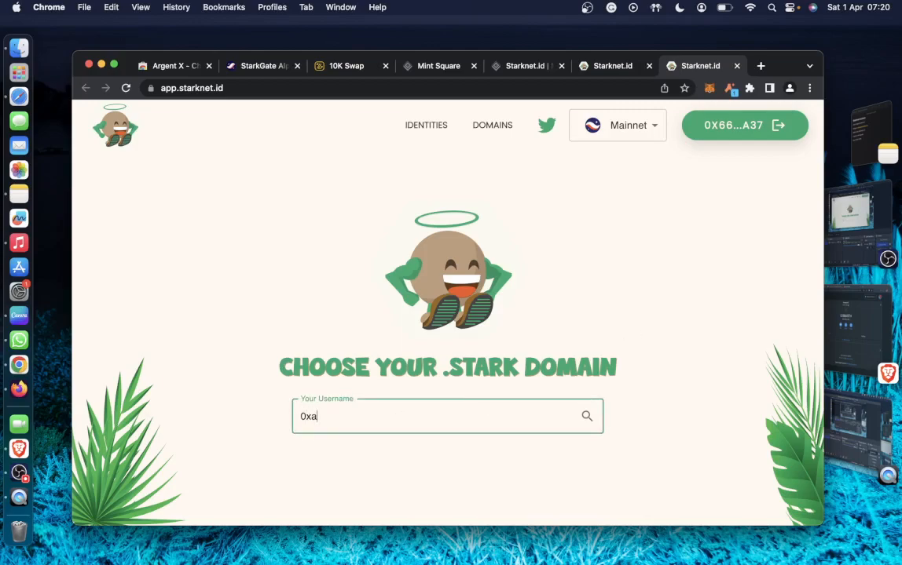
{"action": "key", "text": "Backspace"}
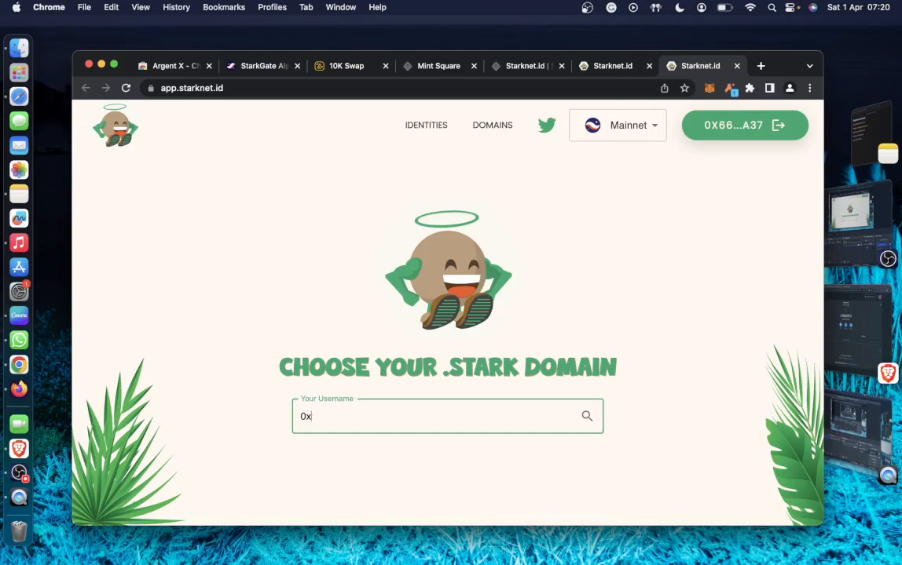
{"action": "type", "text": "Adesol"}
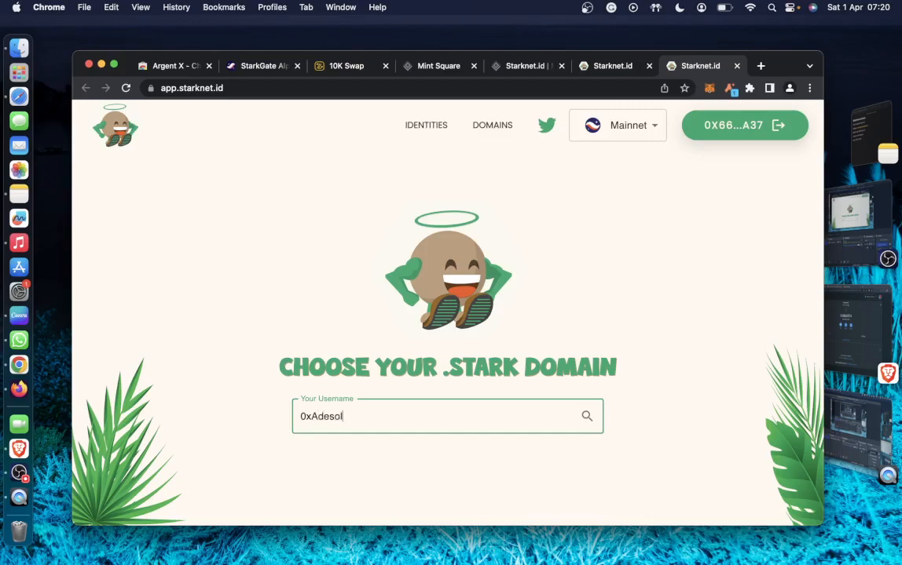
- Search 0xadesola.stark, set the registration to one year and start registering from L2
{"action": "left_click", "coordinate": [586, 416]}
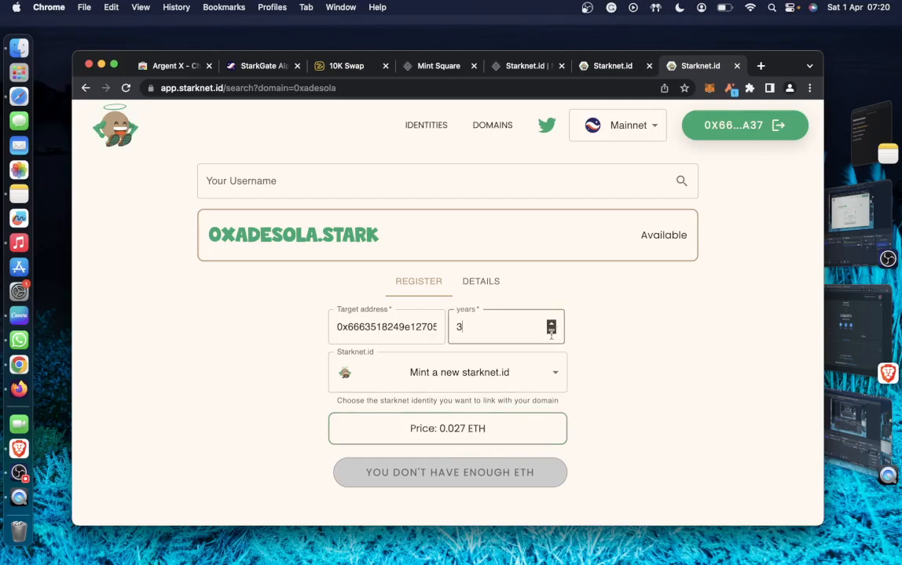
{"action": "left_click", "coordinate": [551, 331]}
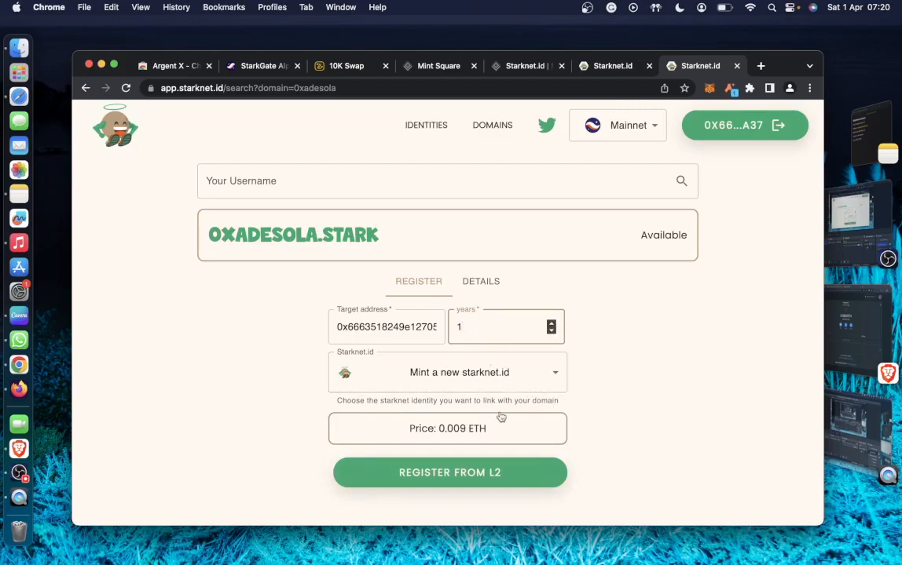
{"action": "left_click", "coordinate": [458, 372]}
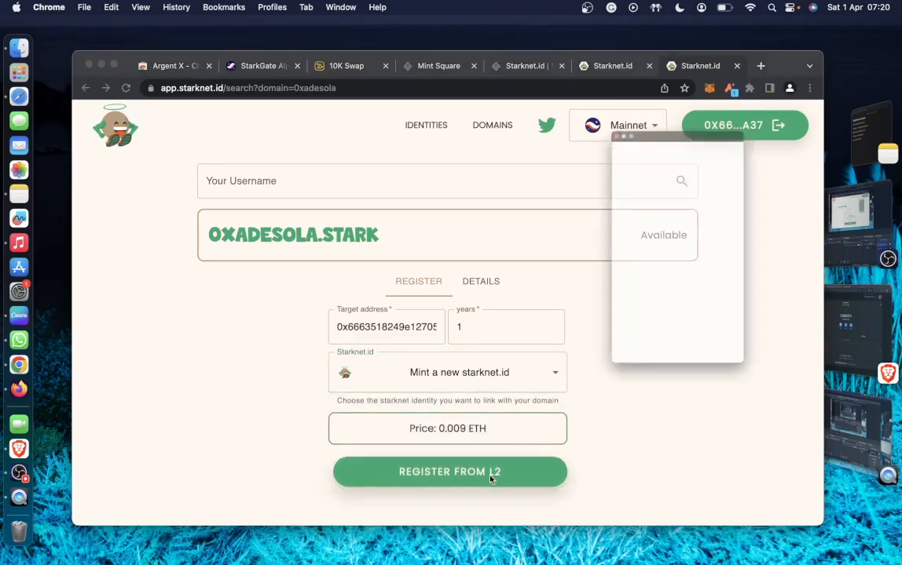
- Submit the 0.009 ETH registration payment and confirm it in Argent X
{"action": "left_click", "coordinate": [449, 471]}
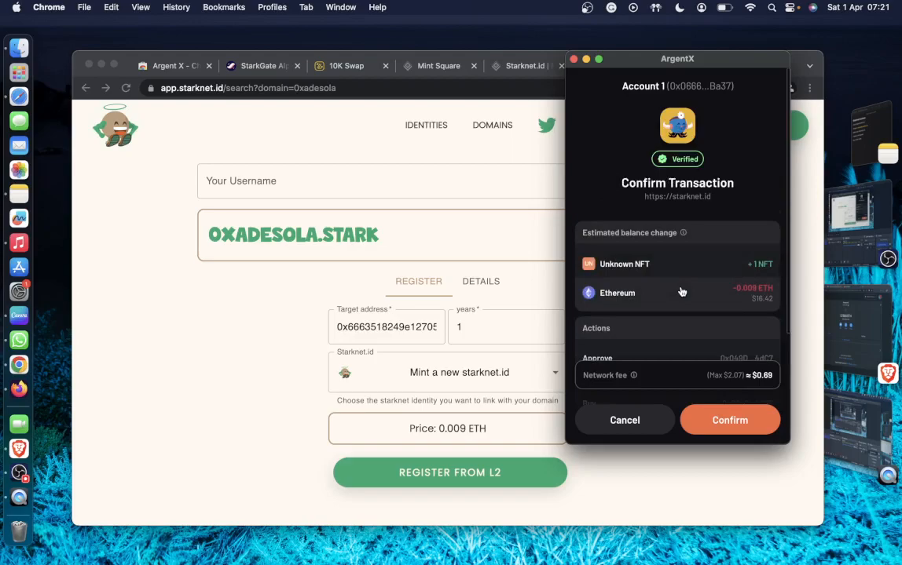
{"action": "mouse_move", "coordinate": [748, 305]}
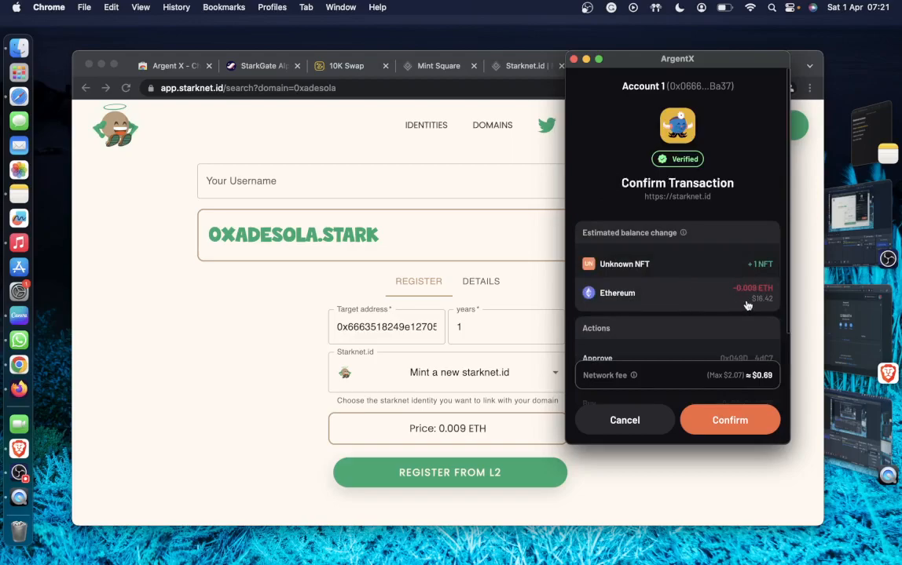
{"action": "left_click", "coordinate": [728, 421]}
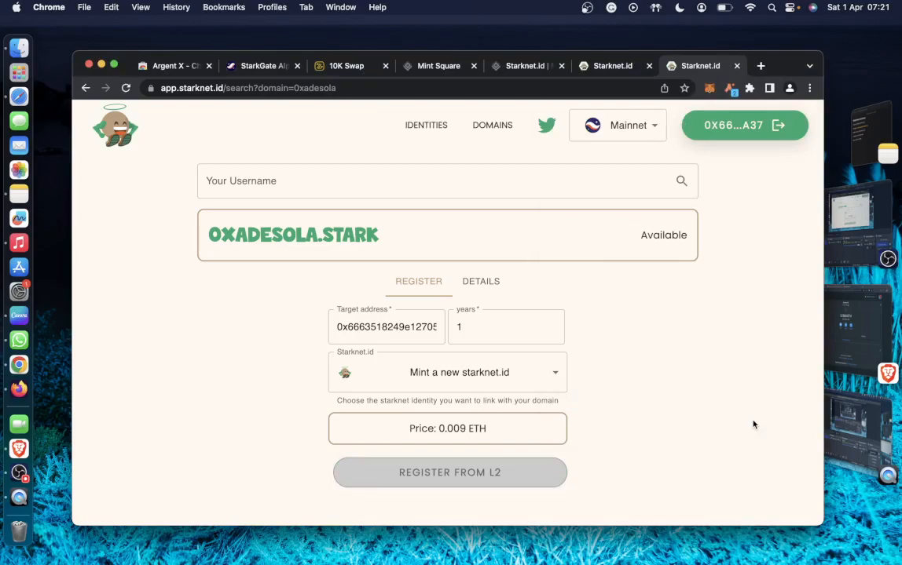
{"action": "left_click", "coordinate": [361, 195]}
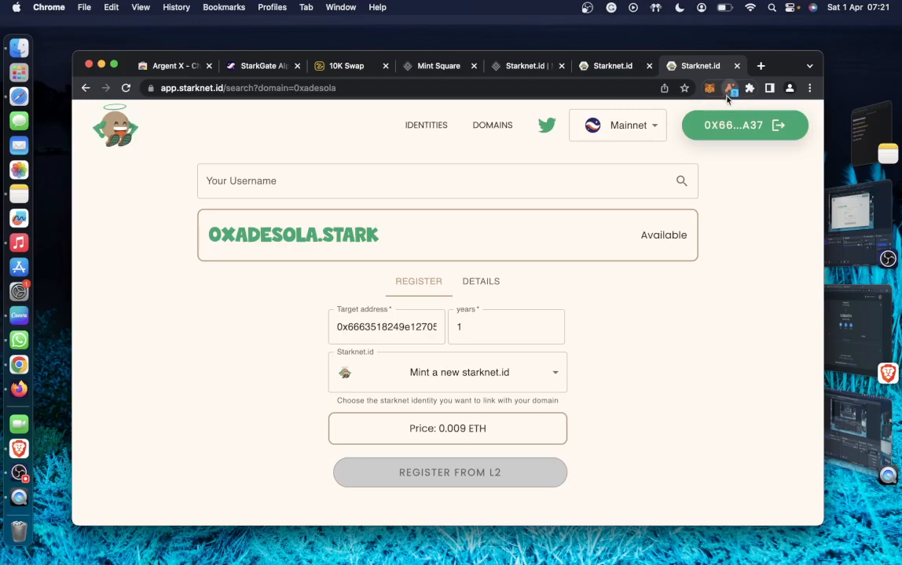
- Return to the Mint Square profile's Collected tab and open the beige briq NFT's page
{"action": "left_click", "coordinate": [729, 88]}
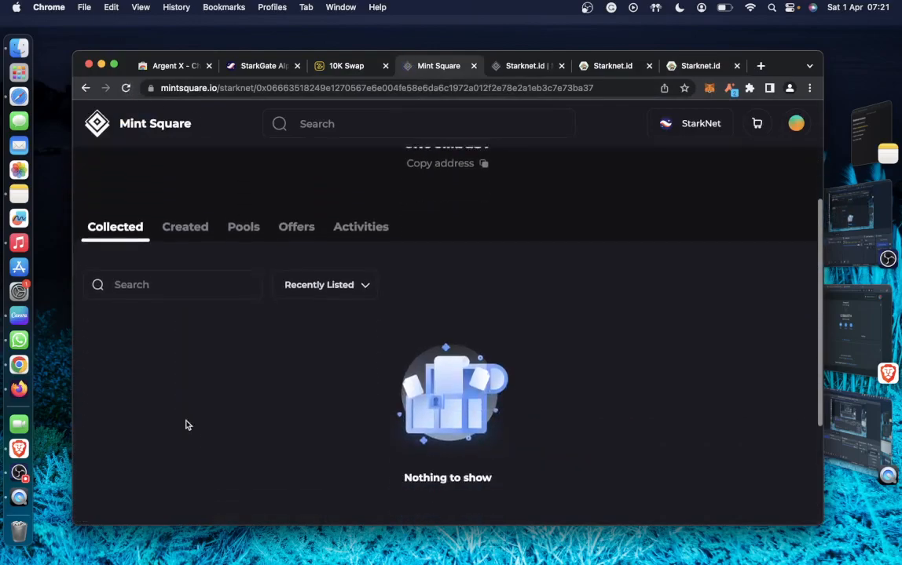
{"action": "scroll", "scroll_direction": "up", "scroll_amount": 3}
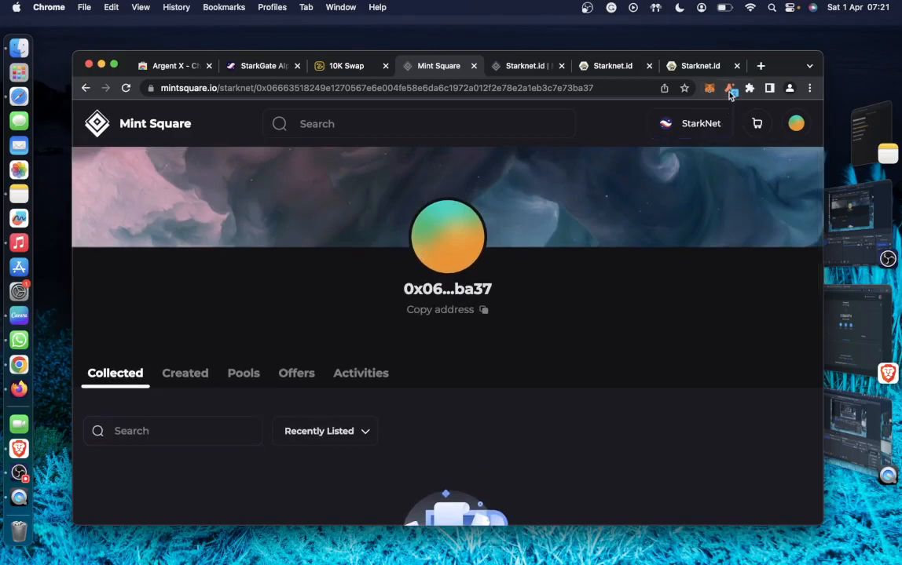
{"action": "left_click", "coordinate": [729, 88]}
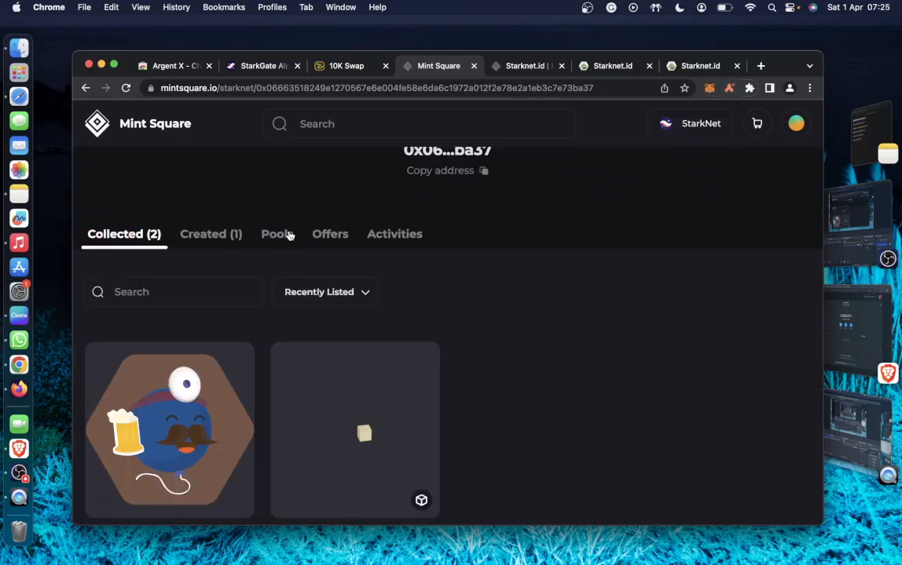
{"action": "mouse_move", "coordinate": [386, 176]}
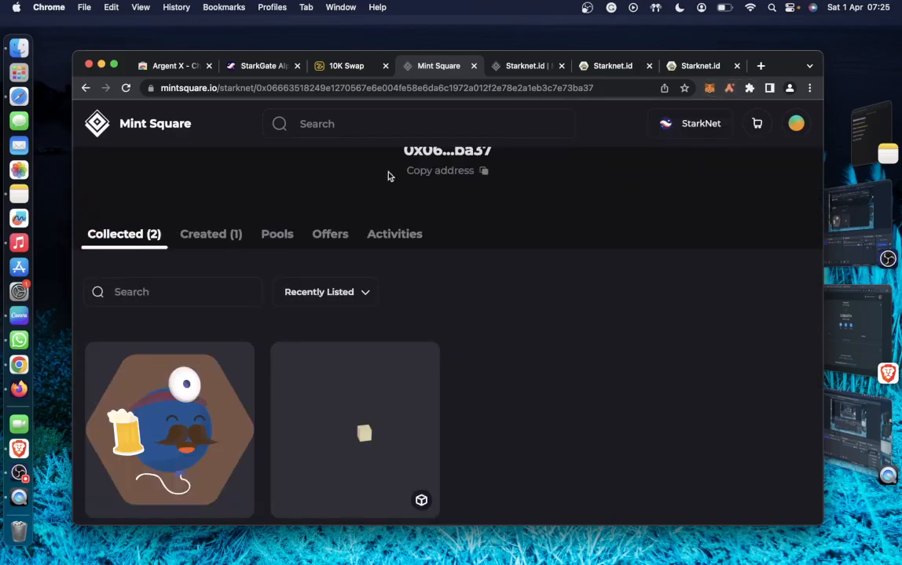
{"action": "scroll", "scroll_direction": "down", "scroll_amount": 3}
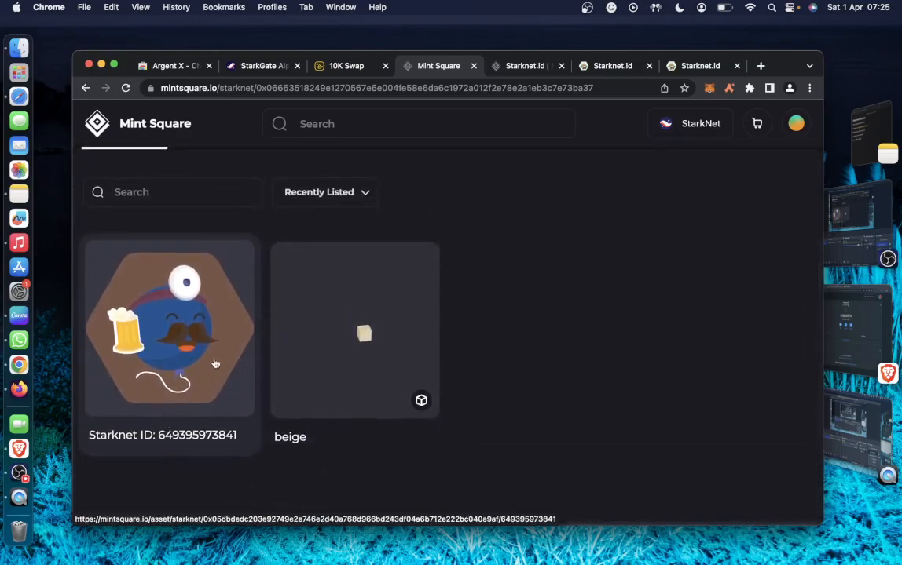
{"action": "left_click", "coordinate": [355, 330]}
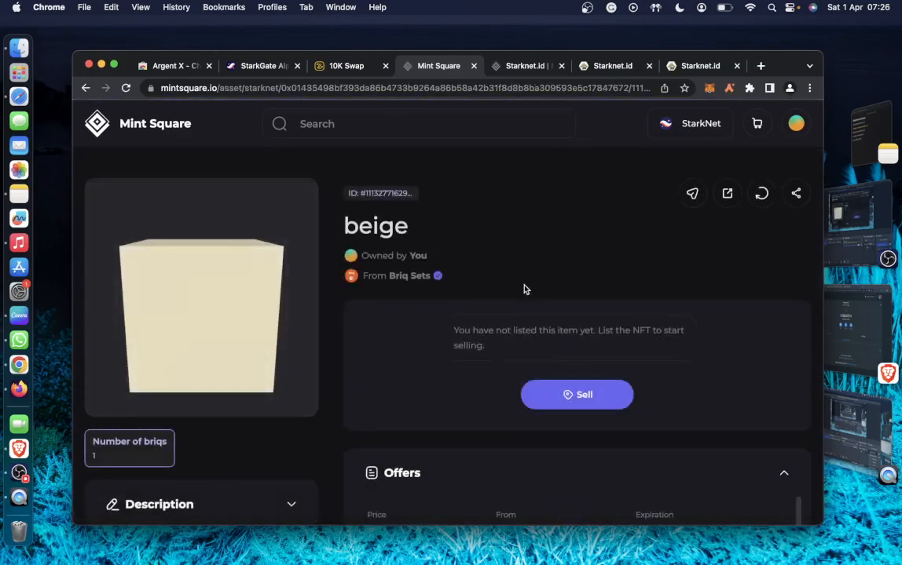
- Start selling the beige NFT, unlock its collection for sale and confirm the approval in Argent X
{"action": "left_click", "coordinate": [577, 394]}
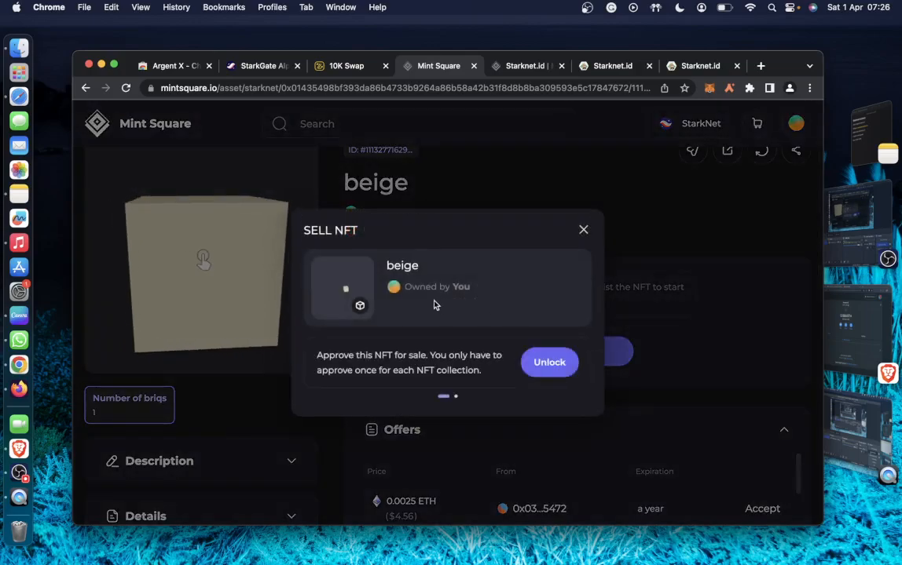
{"action": "left_click", "coordinate": [549, 362]}
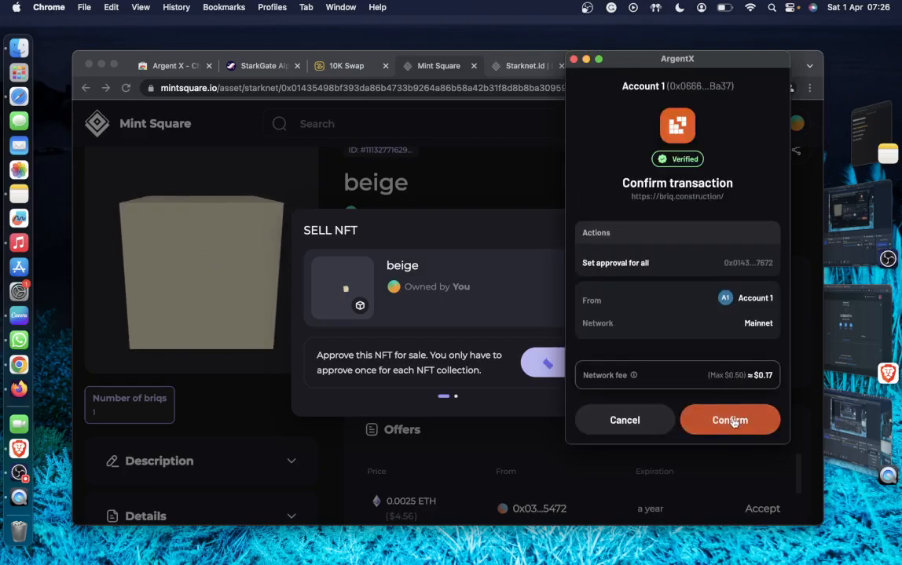
{"action": "left_click", "coordinate": [729, 421]}
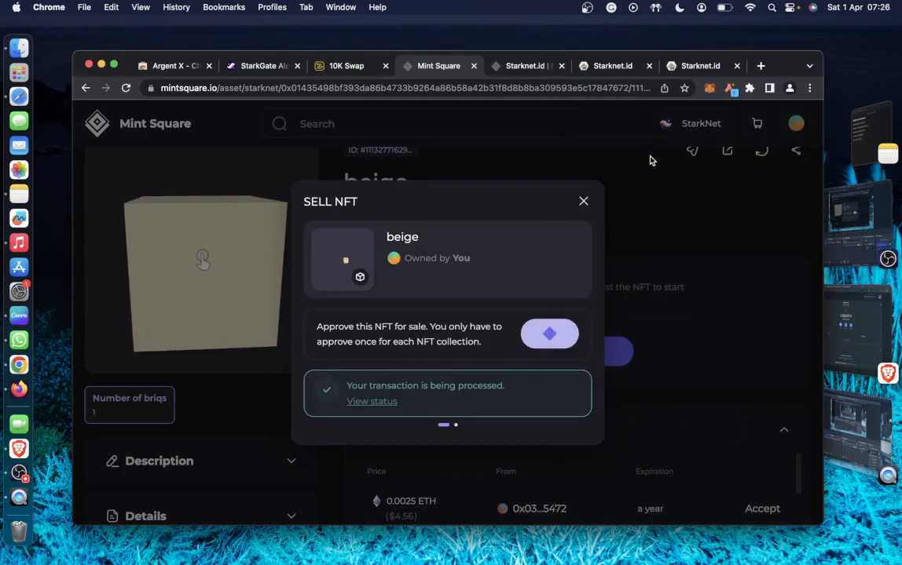
{"action": "left_click", "coordinate": [698, 66]}
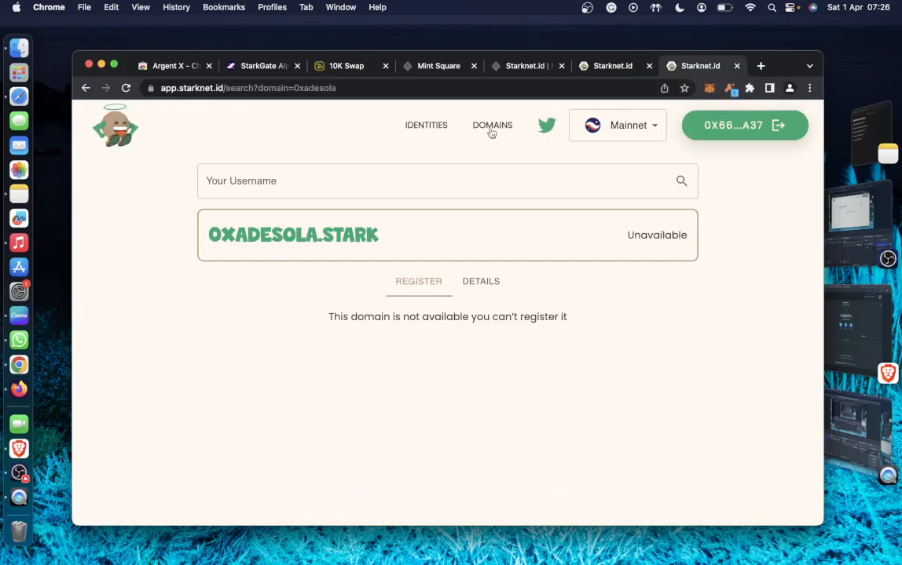
- Reconnect the wallet on Starknet.id and view the account's Identities page
{"action": "left_click", "coordinate": [493, 126]}
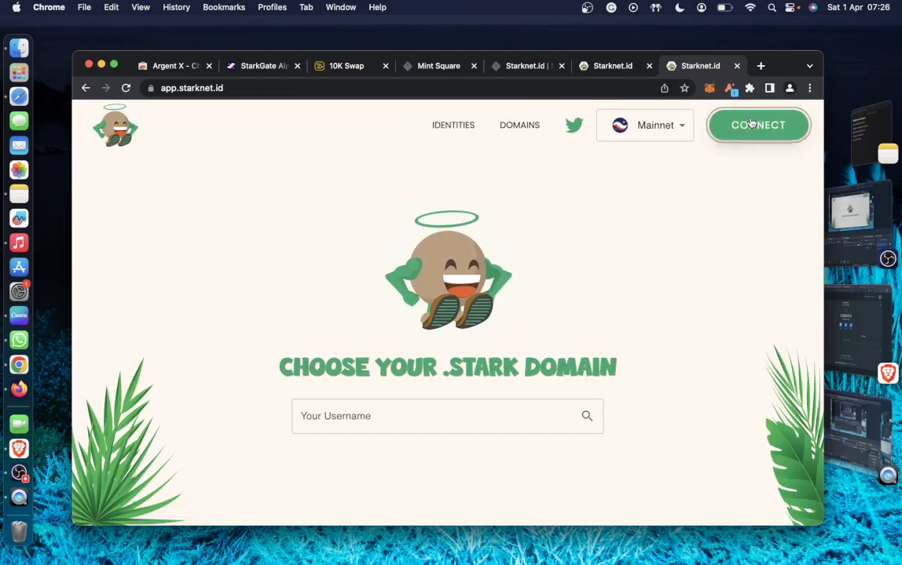
{"action": "left_click", "coordinate": [757, 125]}
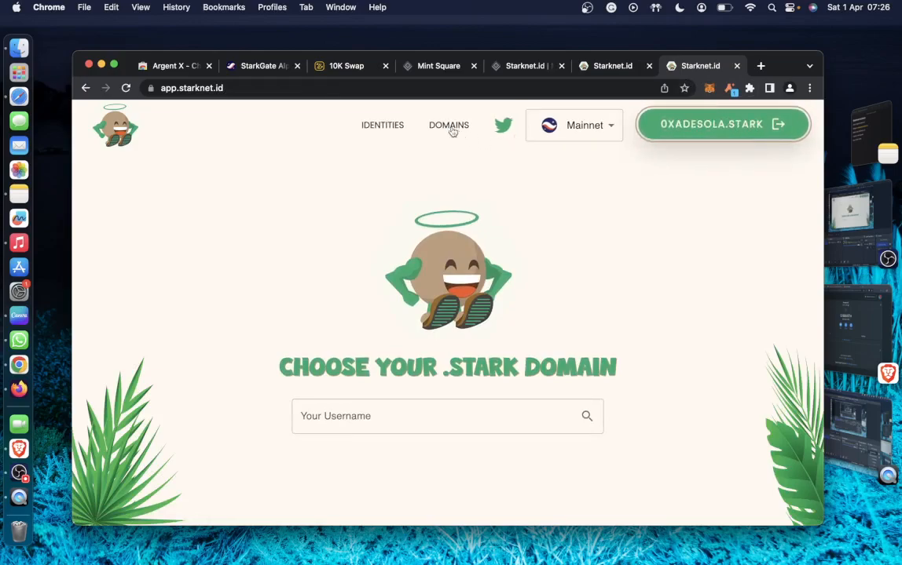
{"action": "left_click", "coordinate": [383, 125]}
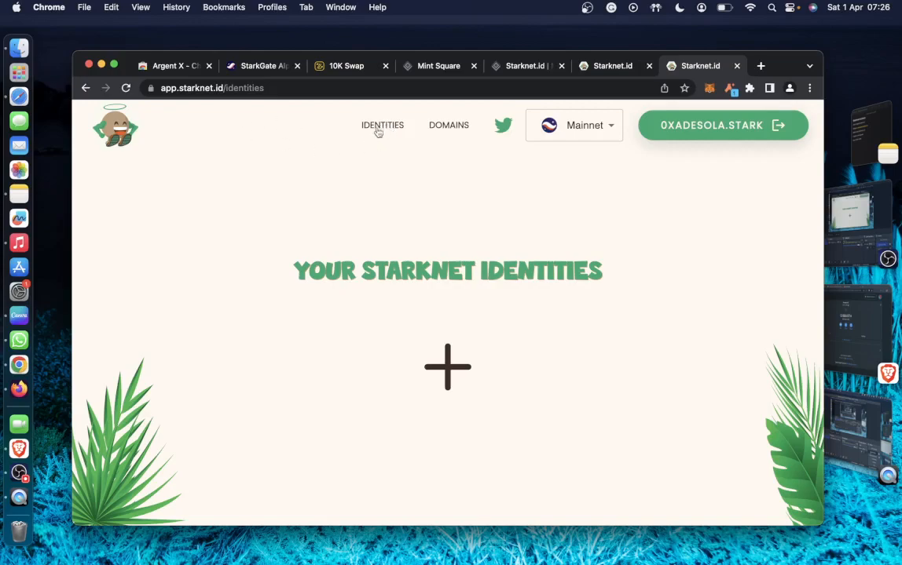
{"action": "mouse_move", "coordinate": [465, 390]}
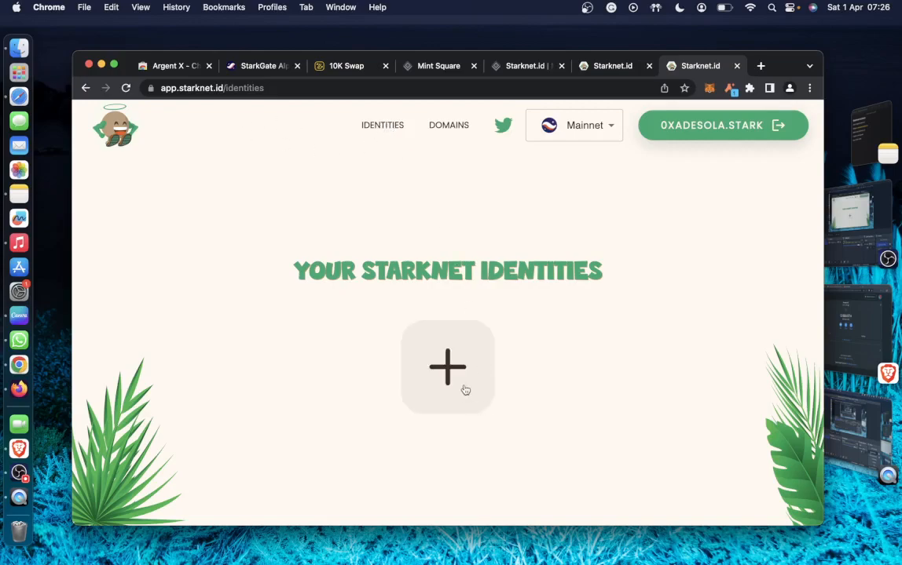
- Mint a new Starknet identity from the + tile and confirm the mint in Argent X
{"action": "left_click", "coordinate": [448, 368]}
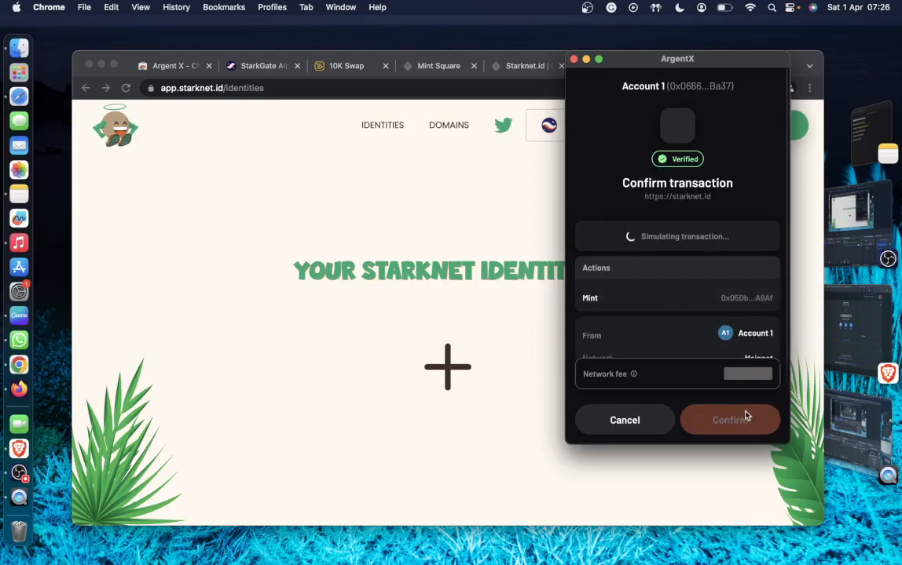
{"action": "left_click", "coordinate": [729, 420]}
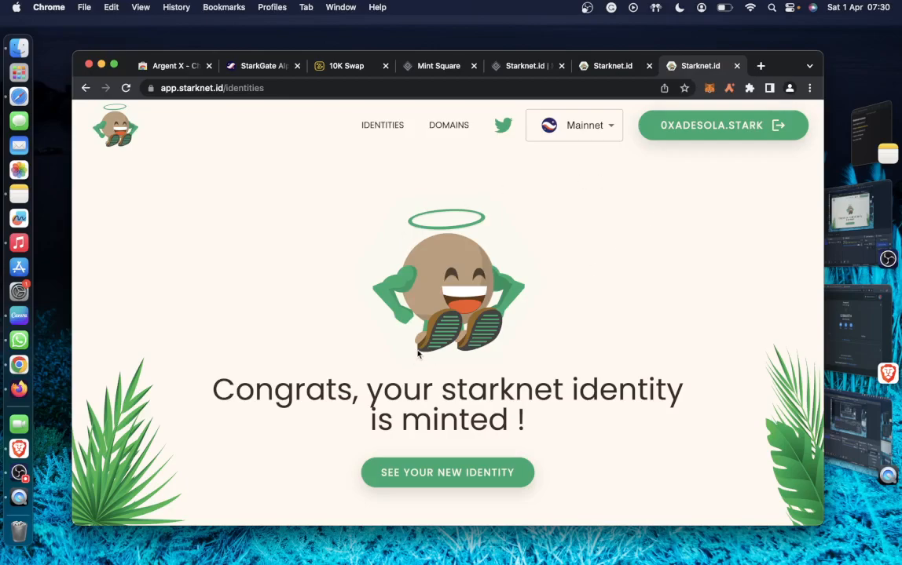
{"action": "mouse_move", "coordinate": [666, 170]}
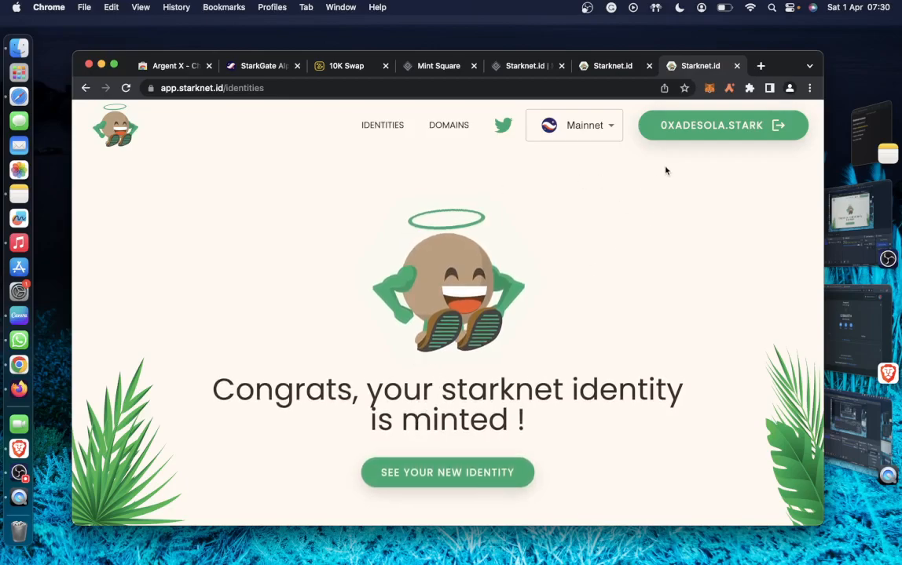
{"action": "left_click", "coordinate": [446, 471]}
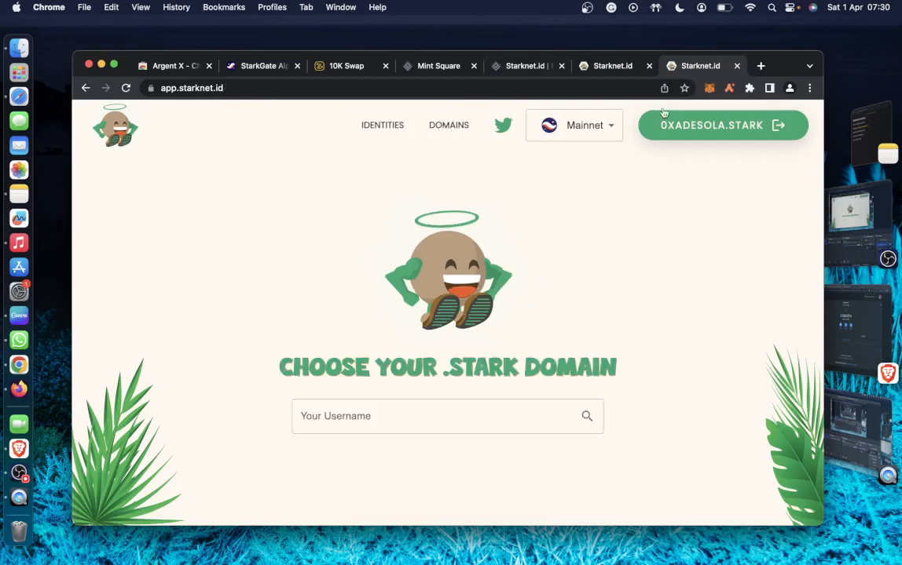
{"action": "left_click", "coordinate": [721, 125]}
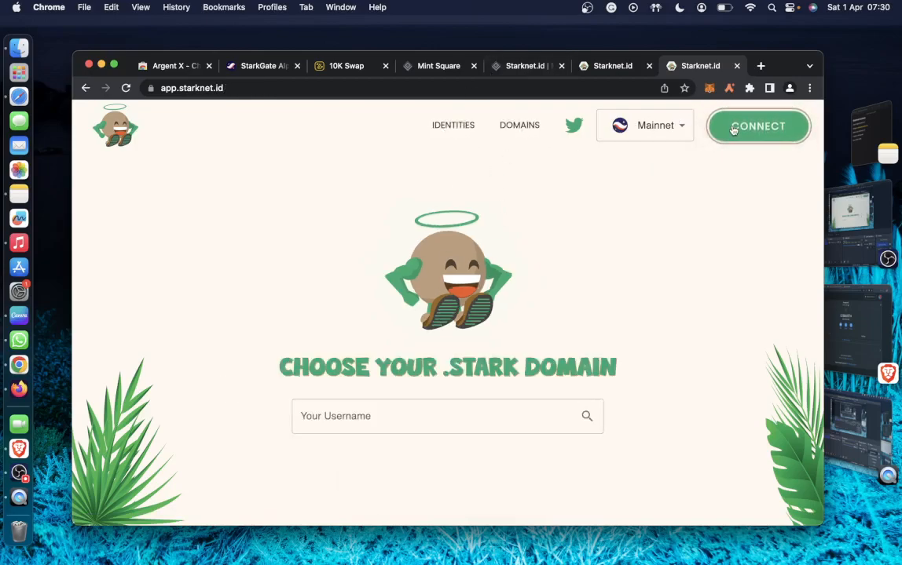
{"action": "left_click", "coordinate": [757, 125]}
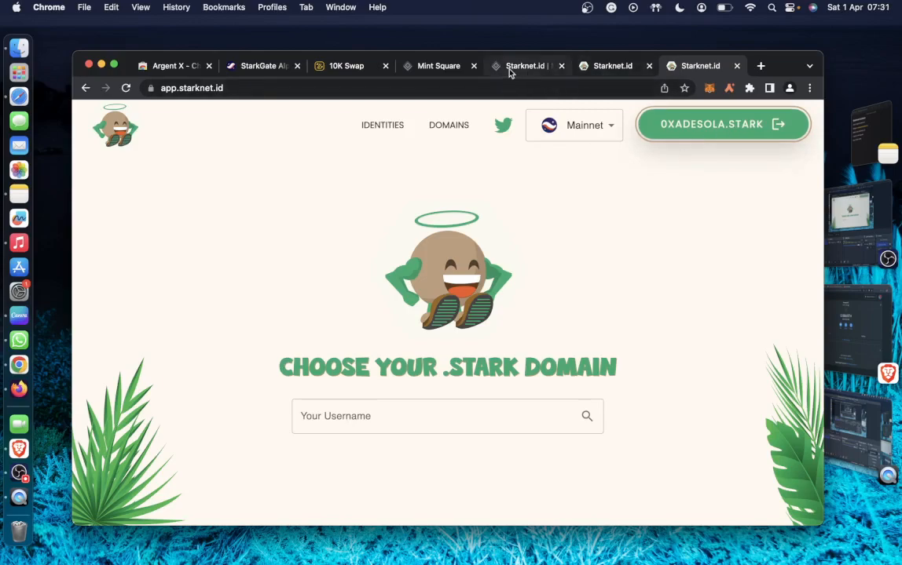
{"action": "left_click", "coordinate": [439, 66]}
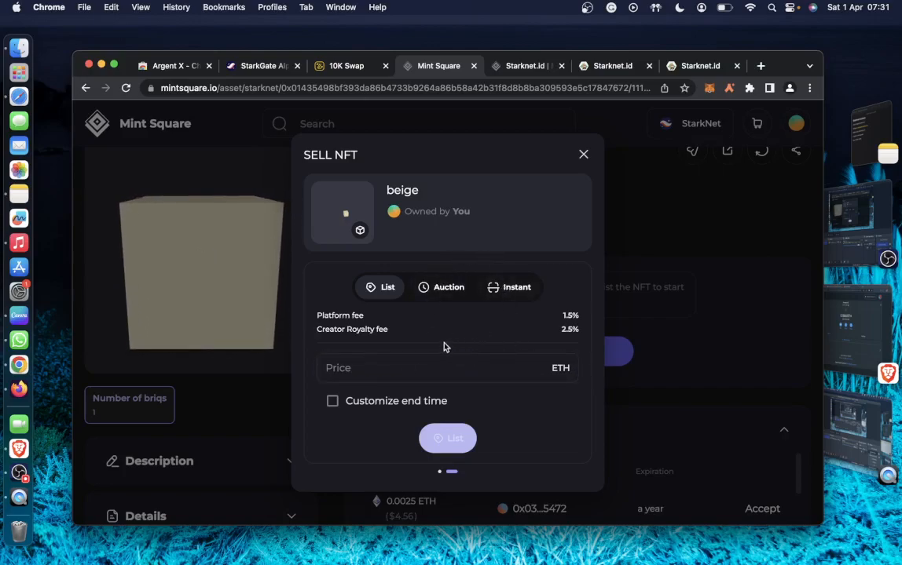
- Enter a fixed sale price of 0.09 ETH for the beige briq and list it
{"action": "left_click", "coordinate": [446, 367]}
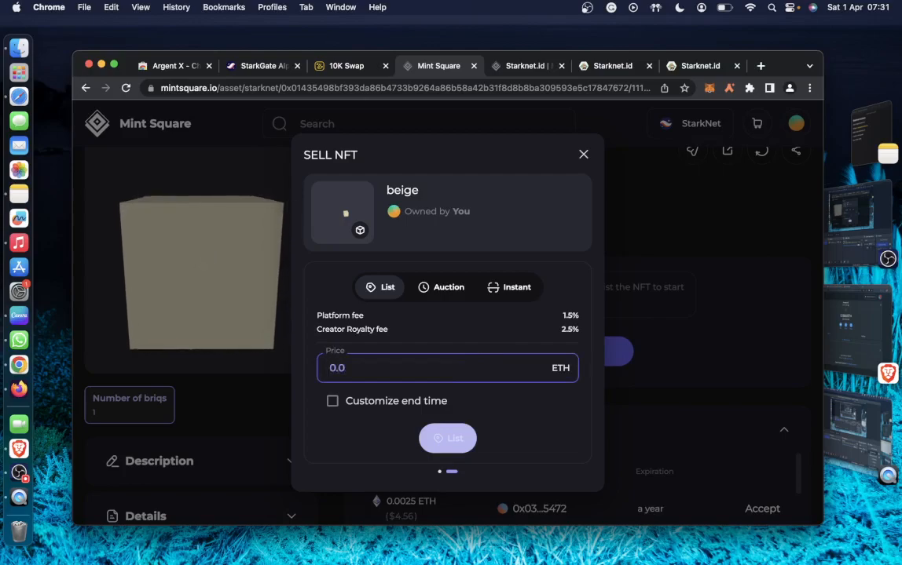
{"action": "type", "text": "0.09"}
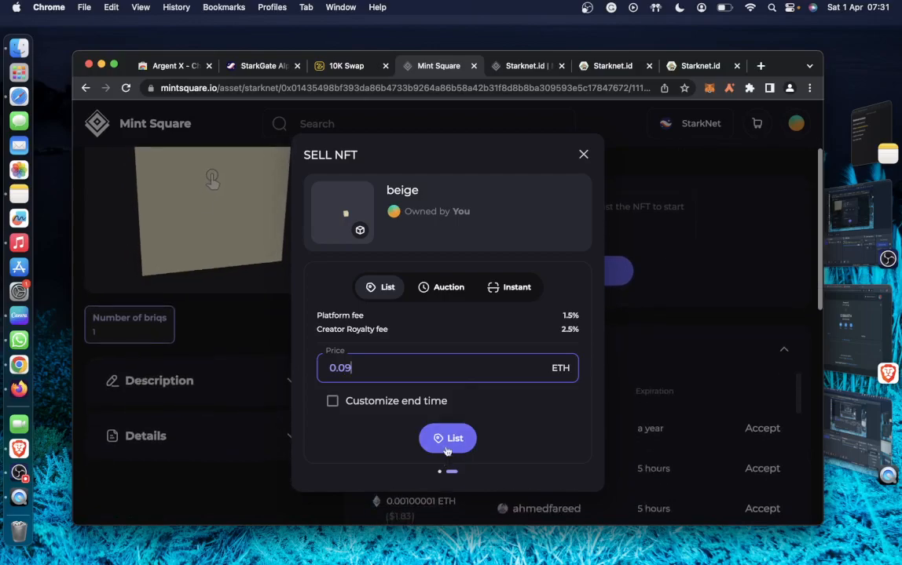
{"action": "left_click", "coordinate": [446, 438]}
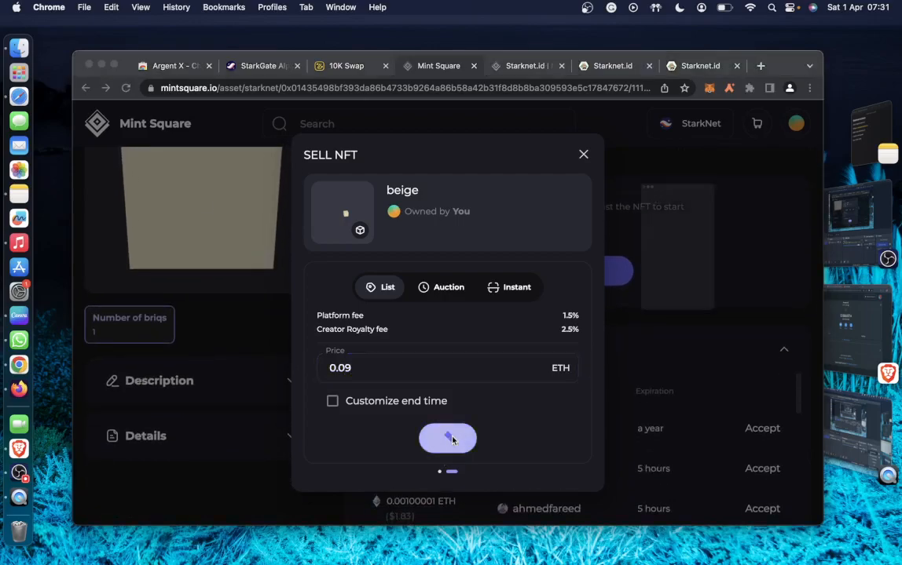
{"action": "left_click", "coordinate": [446, 439]}
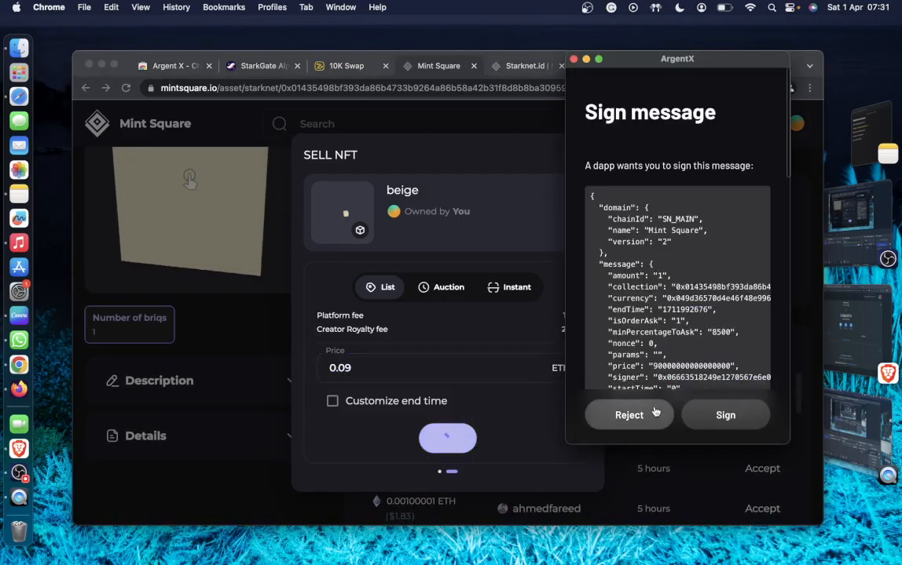
- Sign the listing in Argent X and dismiss the successful listing confirmation
{"action": "left_click", "coordinate": [725, 414]}
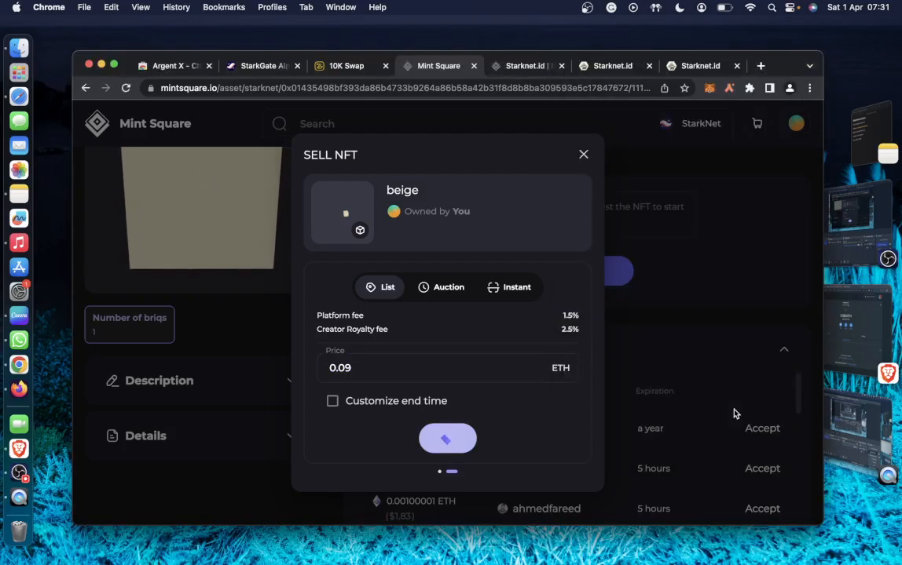
{"action": "left_click", "coordinate": [446, 438]}
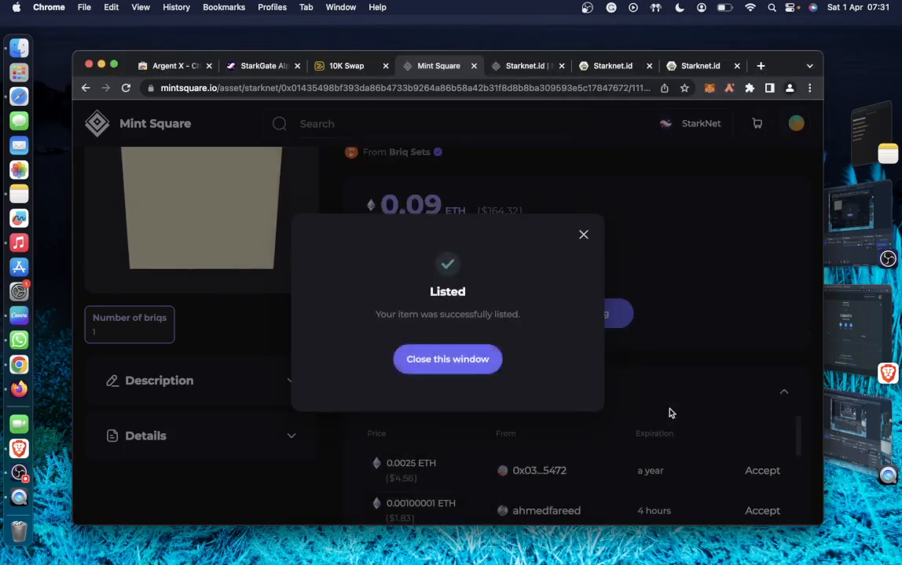
{"action": "left_click", "coordinate": [446, 358]}
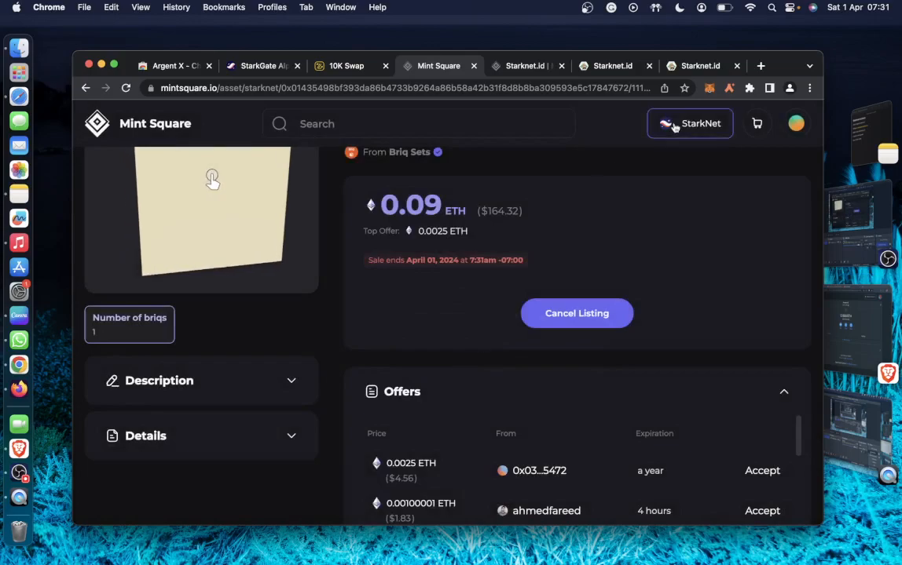
{"action": "left_click", "coordinate": [699, 66]}
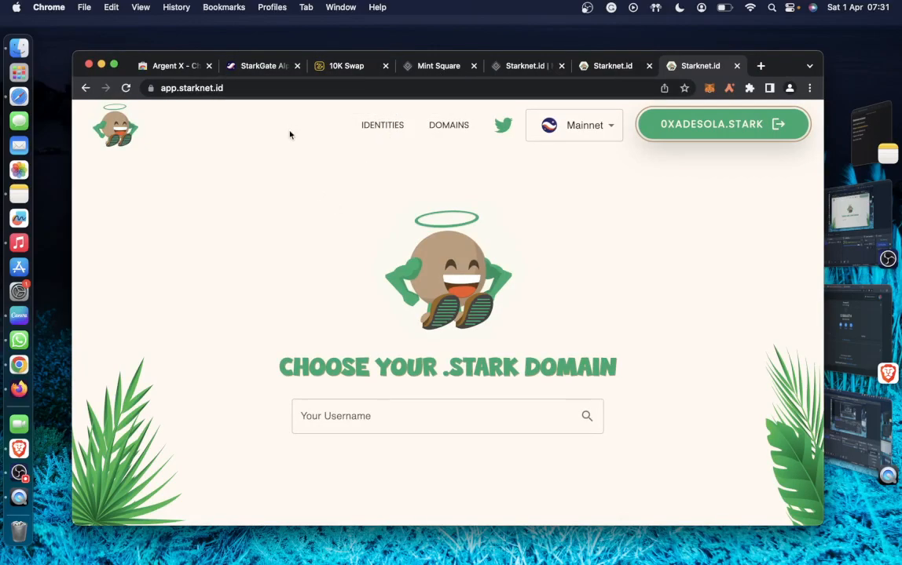
{"action": "mouse_move", "coordinate": [264, 85]}
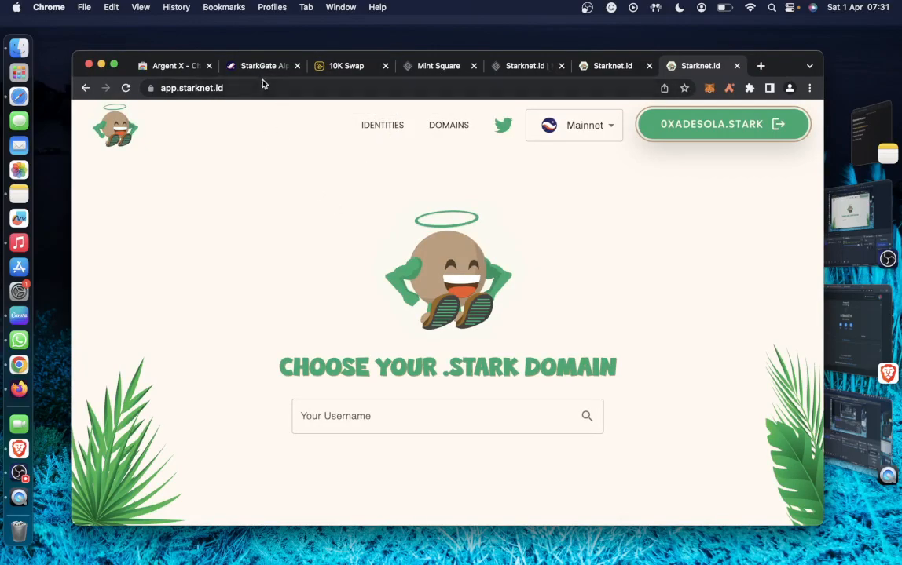
- From StarkGate's bridge page, open the Starknet ecosystem directory via Discover apps
{"action": "left_click", "coordinate": [260, 66]}
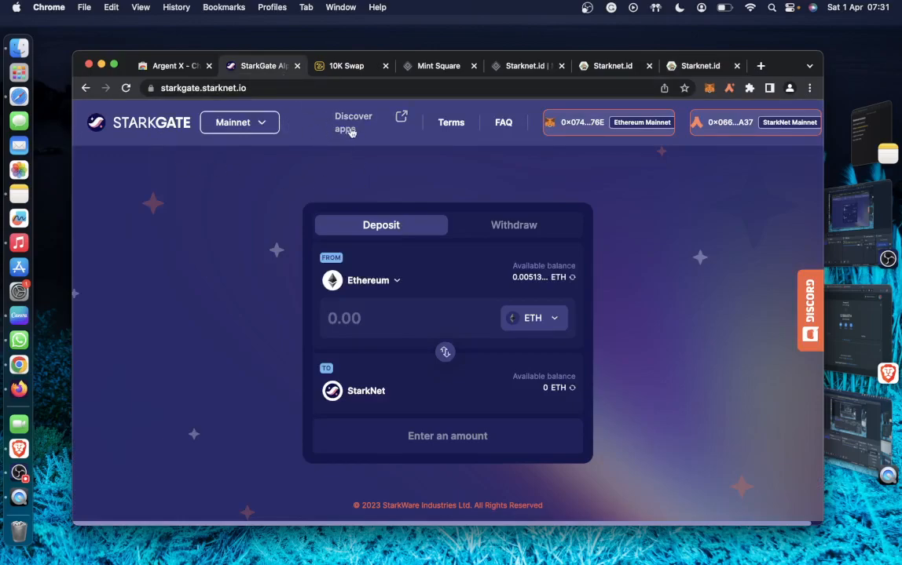
{"action": "left_click", "coordinate": [354, 123]}
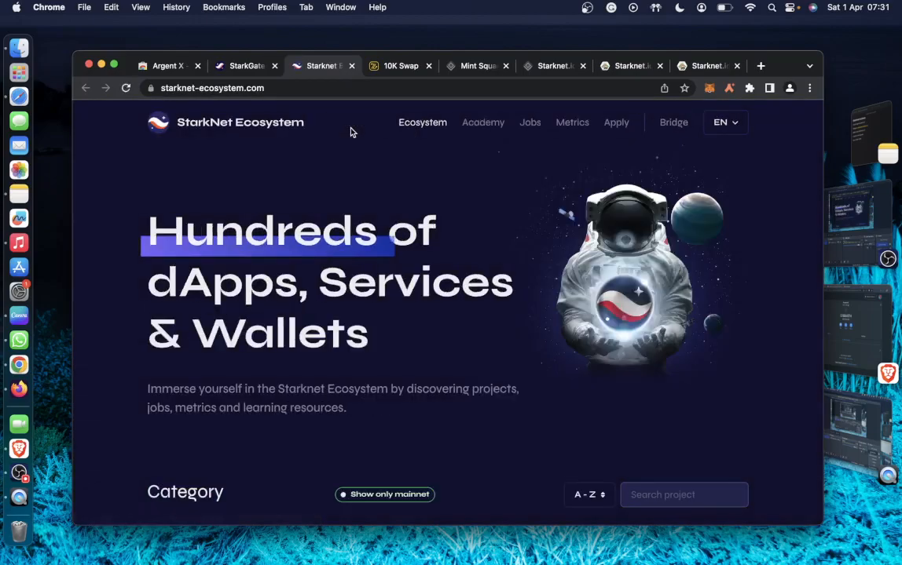
{"action": "mouse_move", "coordinate": [424, 366]}
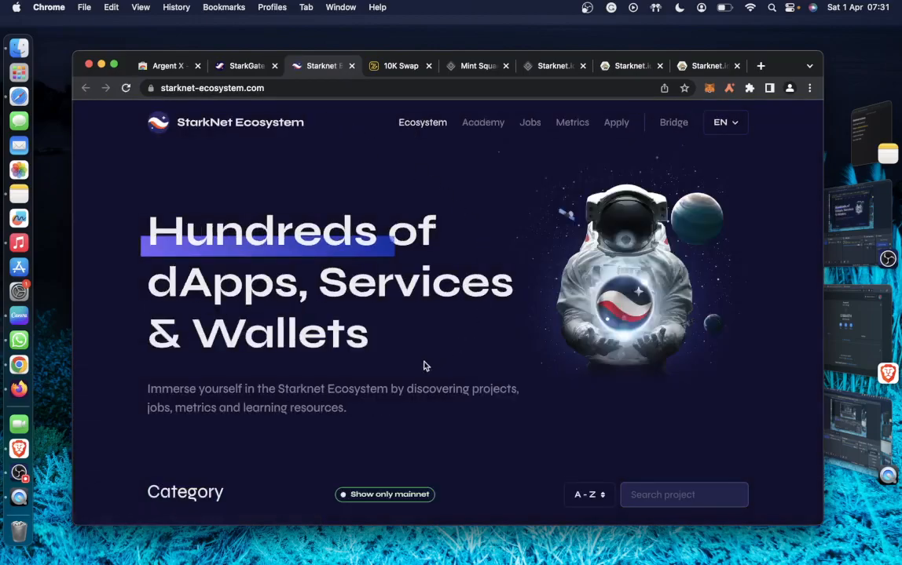
{"action": "scroll", "scroll_direction": "down", "scroll_amount": 3}
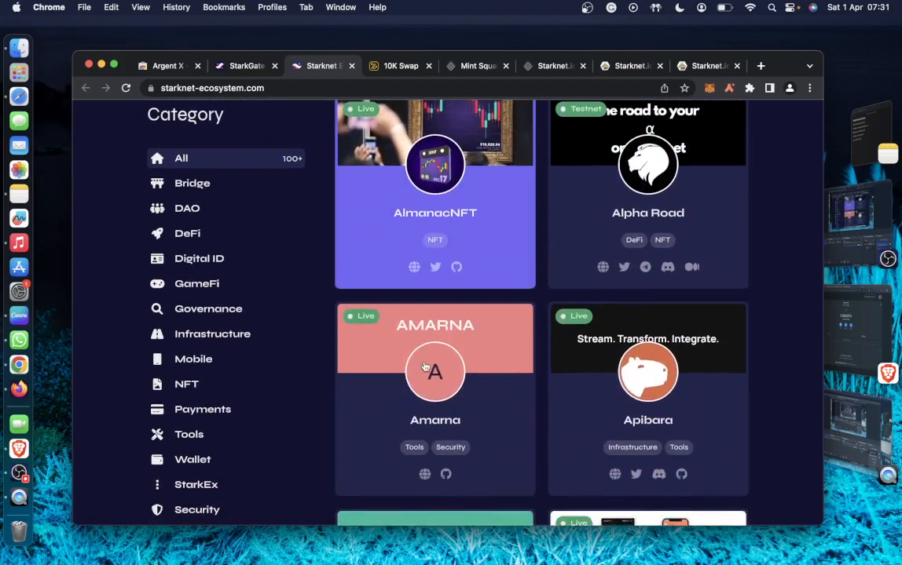
{"action": "scroll", "scroll_direction": "down", "scroll_amount": 3}
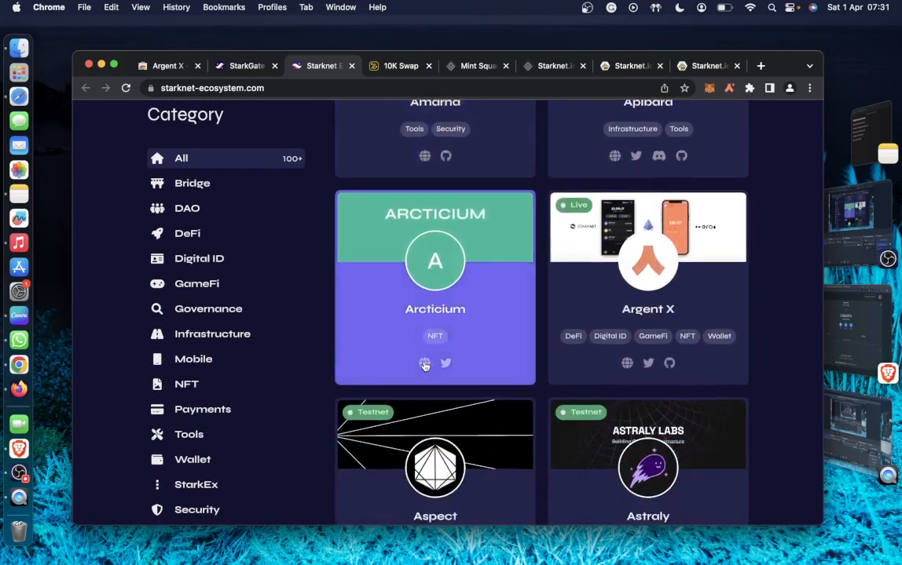
{"action": "scroll", "scroll_direction": "down", "scroll_amount": 3}
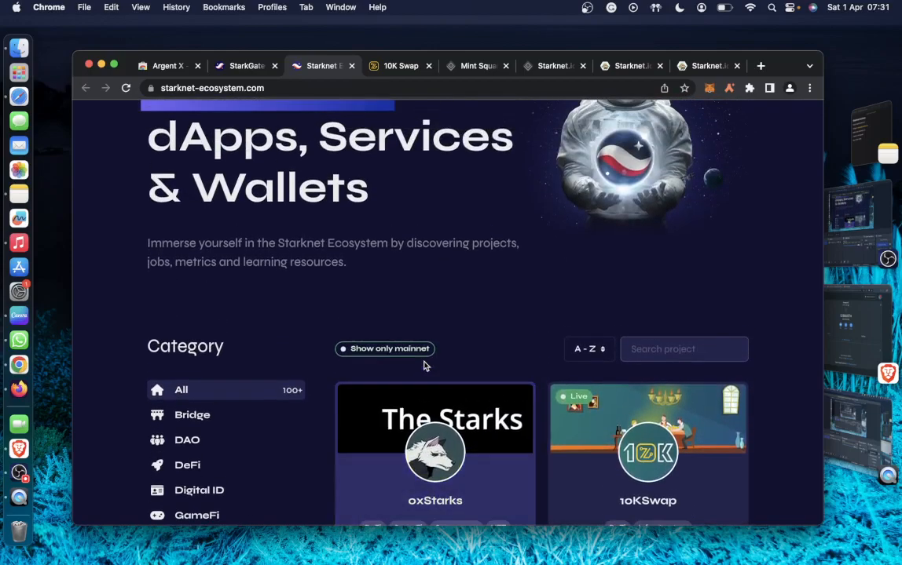
{"action": "scroll", "scroll_direction": "down", "scroll_amount": 3}
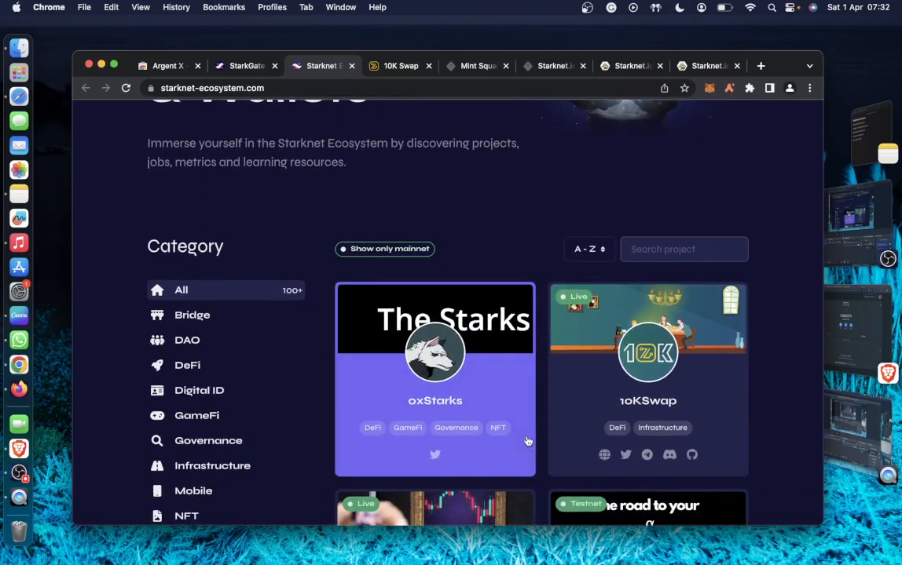
{"action": "scroll", "scroll_direction": "down", "scroll_amount": 3}
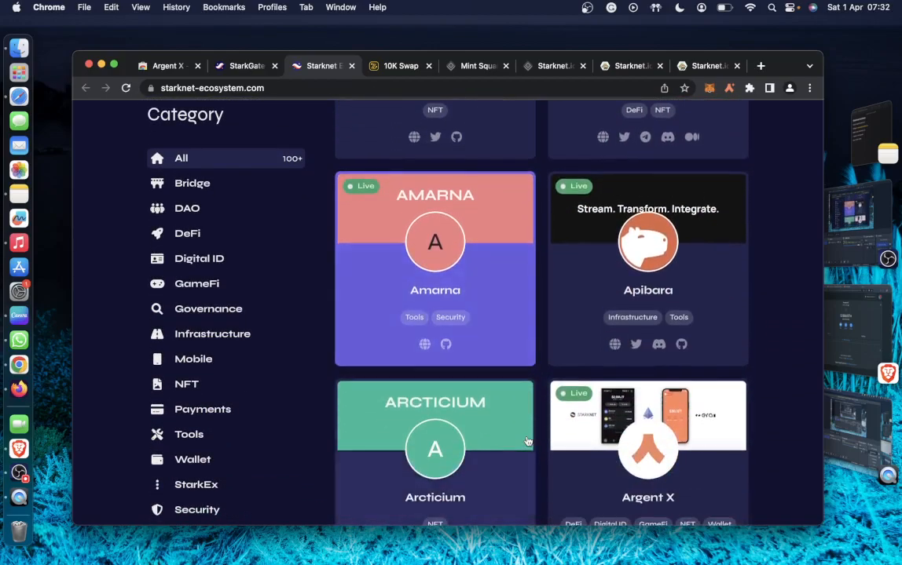
{"action": "scroll", "scroll_direction": "down", "scroll_amount": 3}
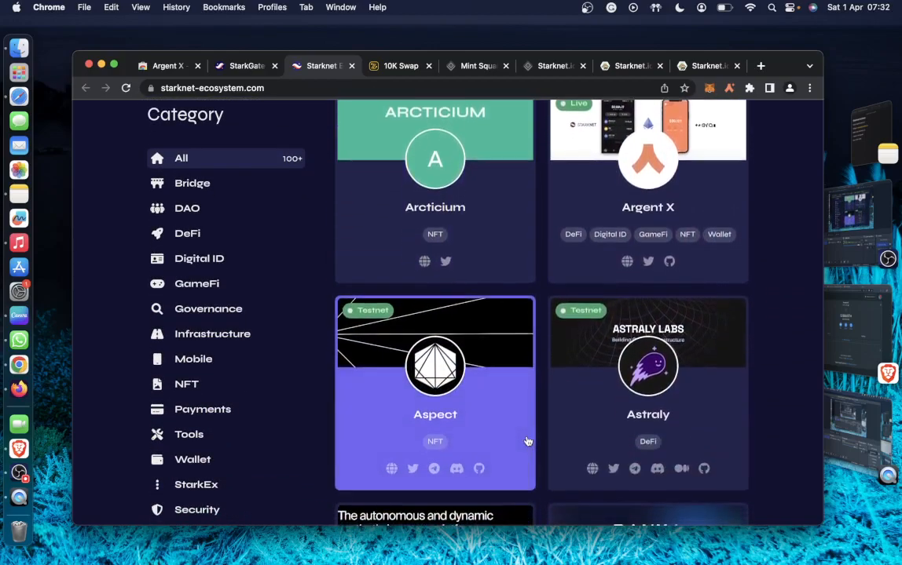
{"action": "scroll", "scroll_direction": "down", "scroll_amount": 3}
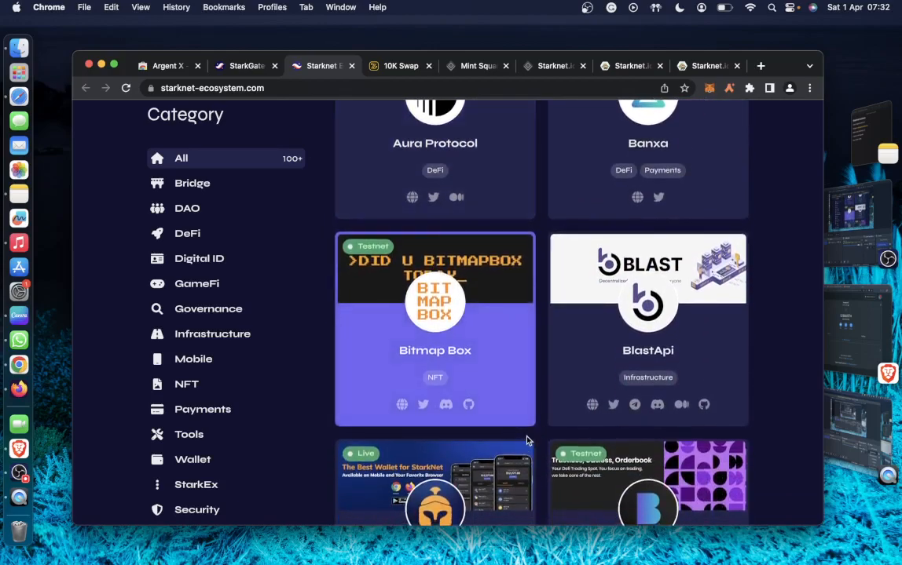
{"action": "scroll", "scroll_direction": "down", "scroll_amount": 3}
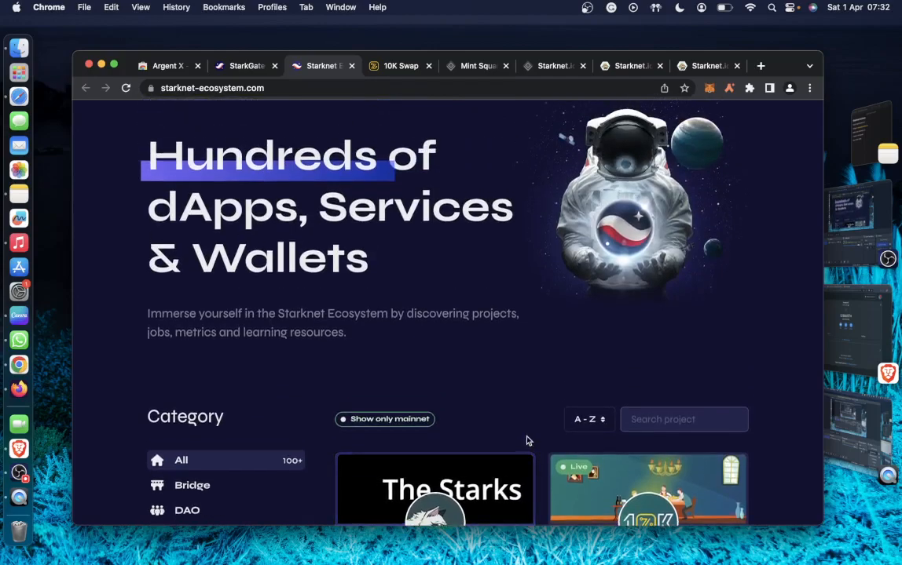
{"action": "mouse_move", "coordinate": [402, 310]}
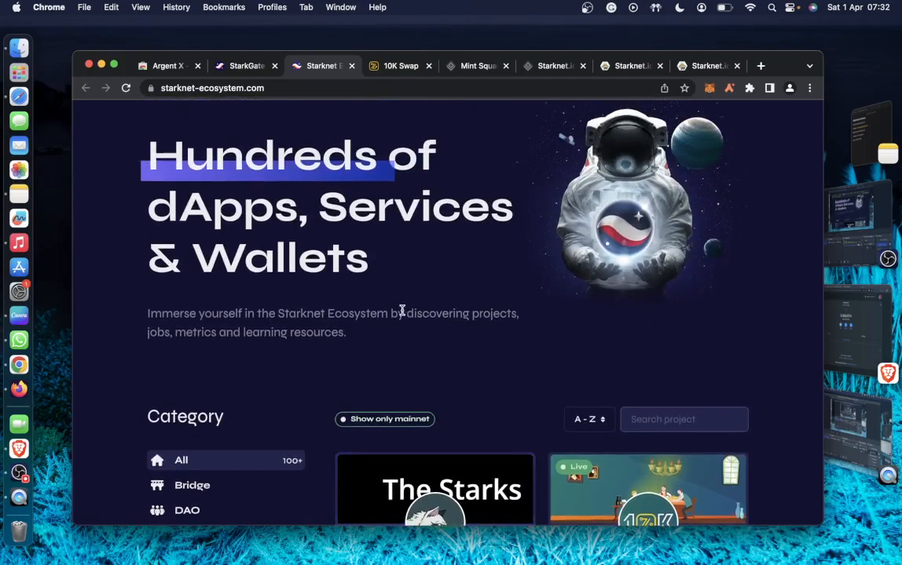